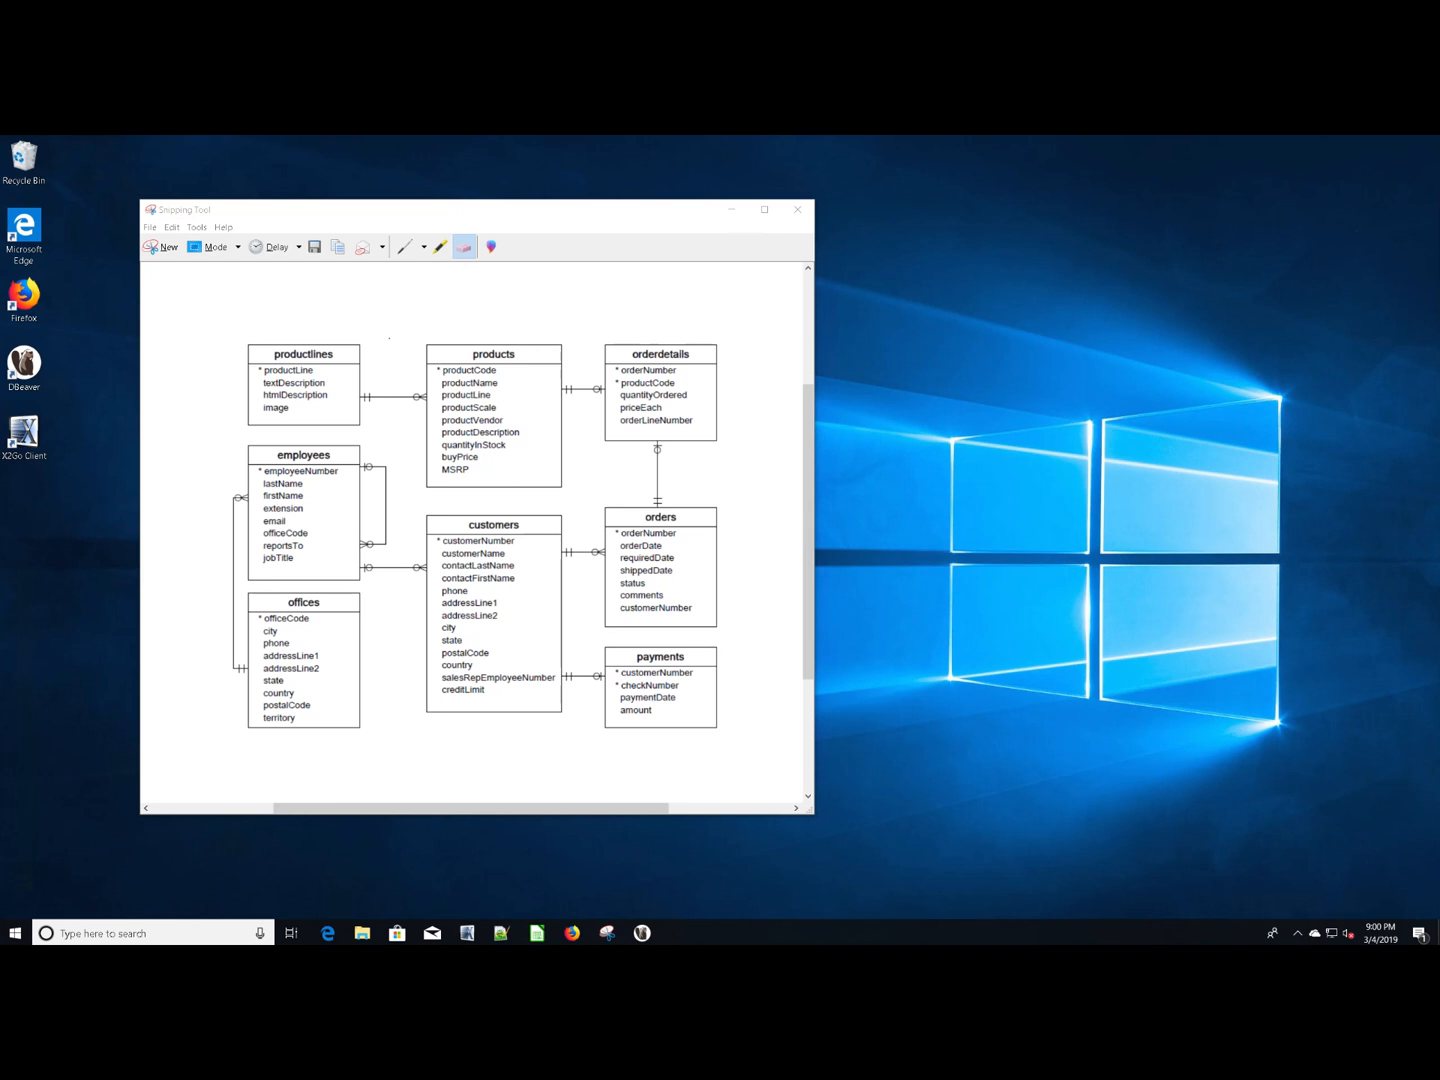
mouse_move(348, 513)
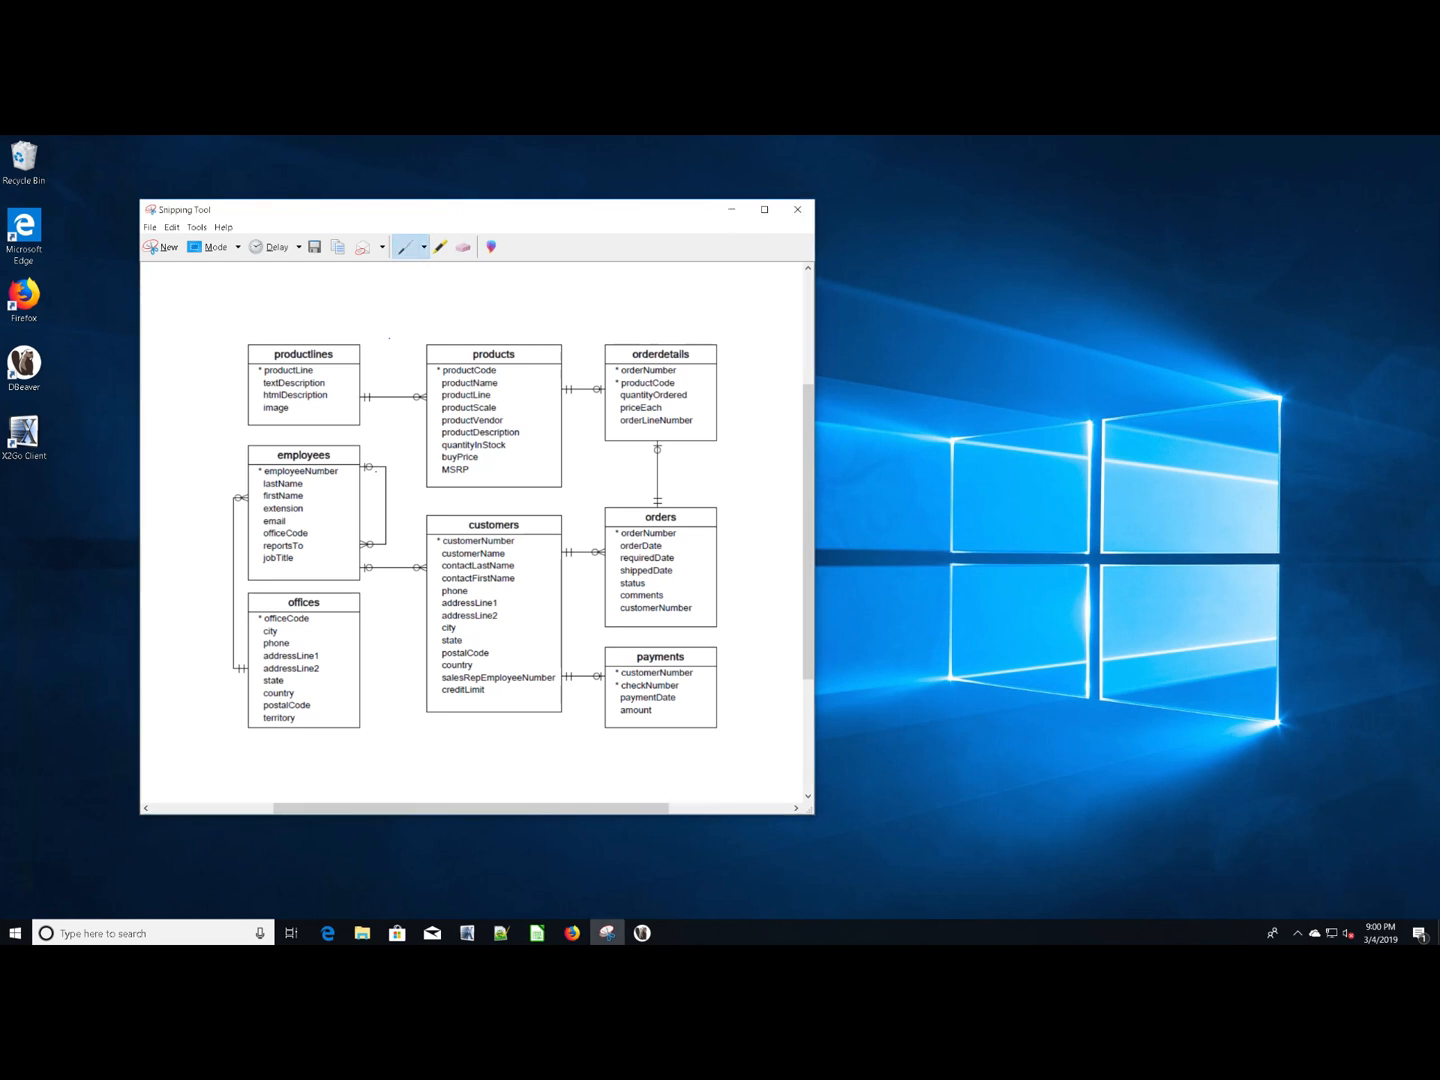
Mark the employees self-reference loop in Snipping Tool and open a new DBeaver SQL script
left_click_drag(358, 460, 398, 468)
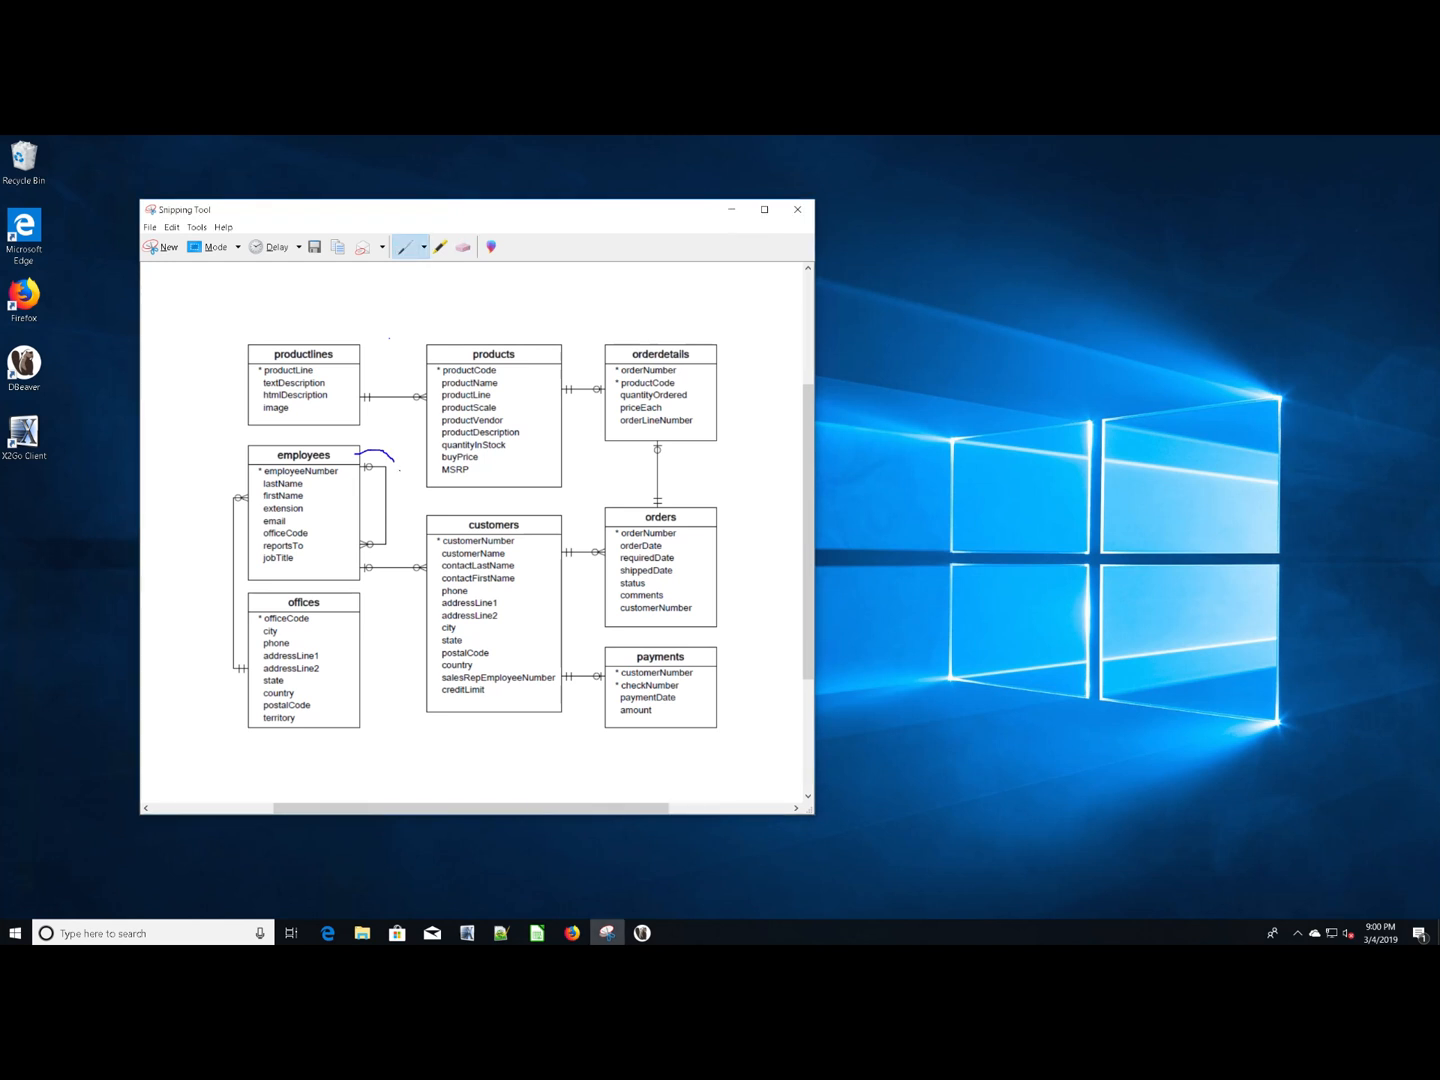
left_click_drag(390, 455, 385, 560)
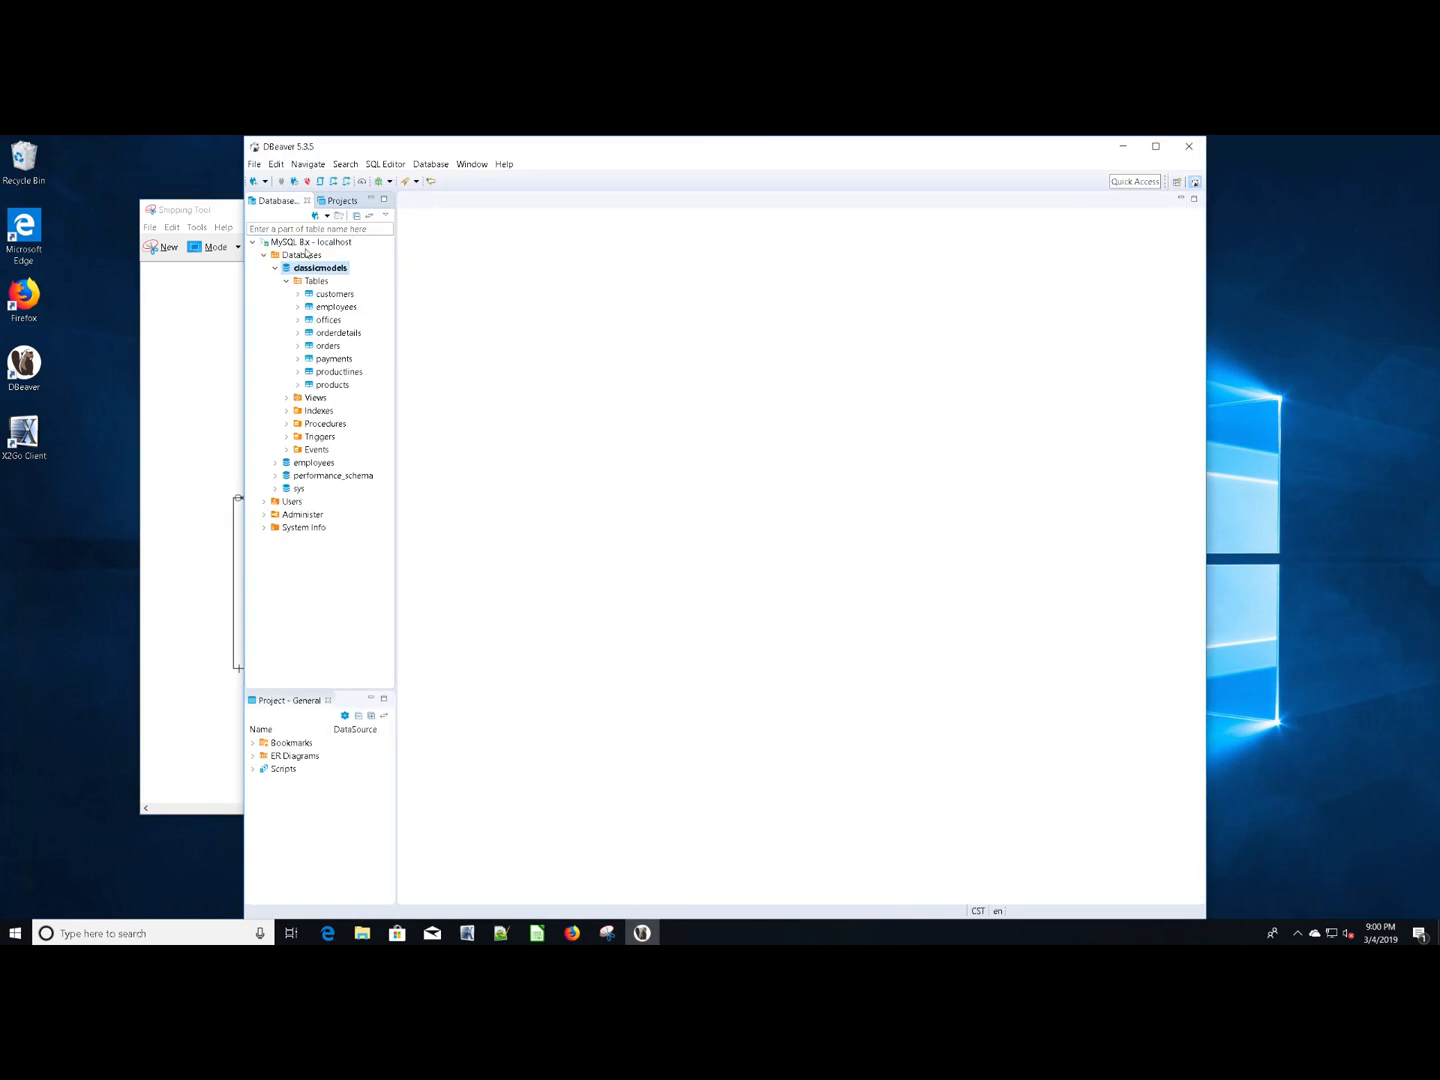
left_click(385, 164)
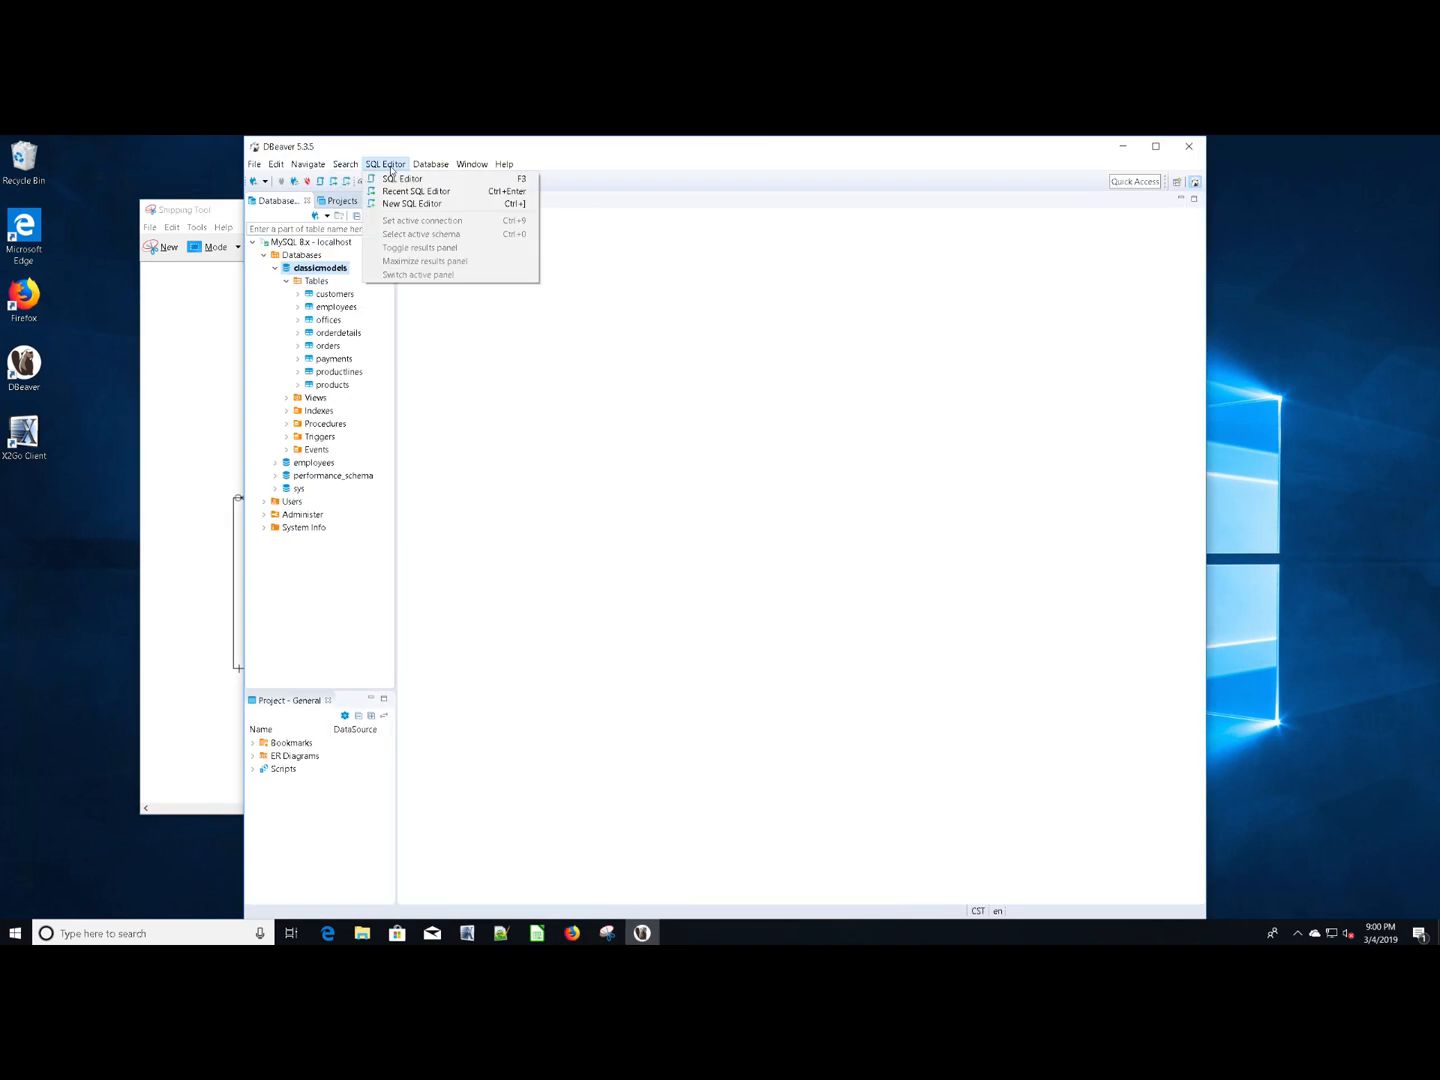
left_click(411, 203)
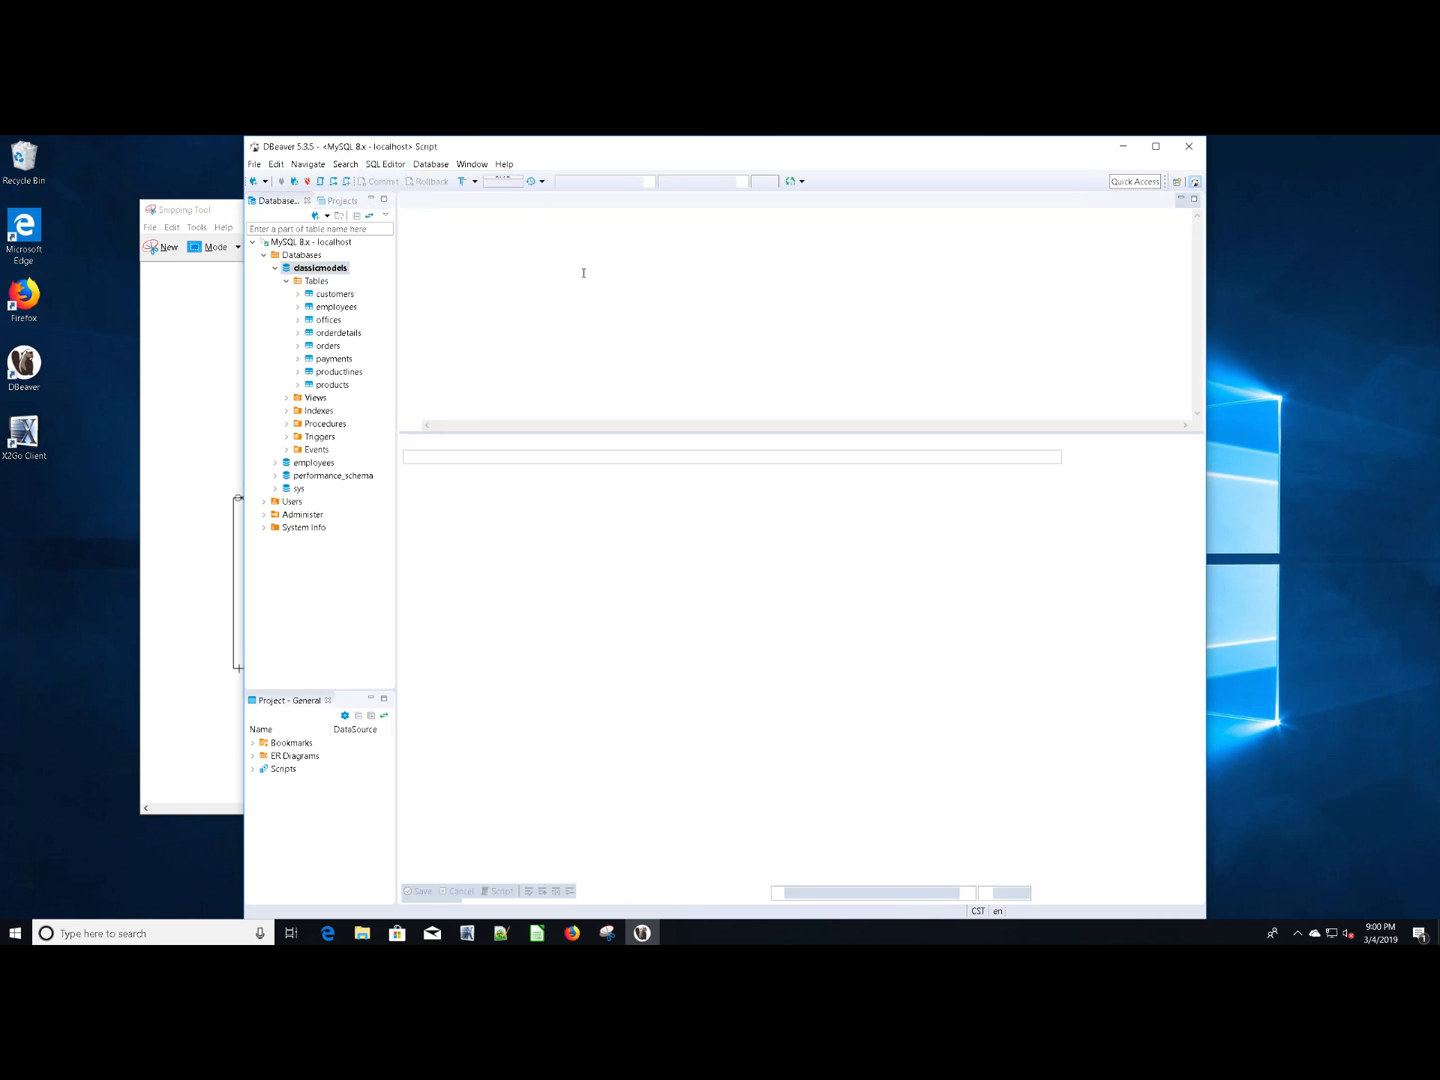
Type 'select from employees subordinate, employees supervisor' as the query skeleton
type("s")
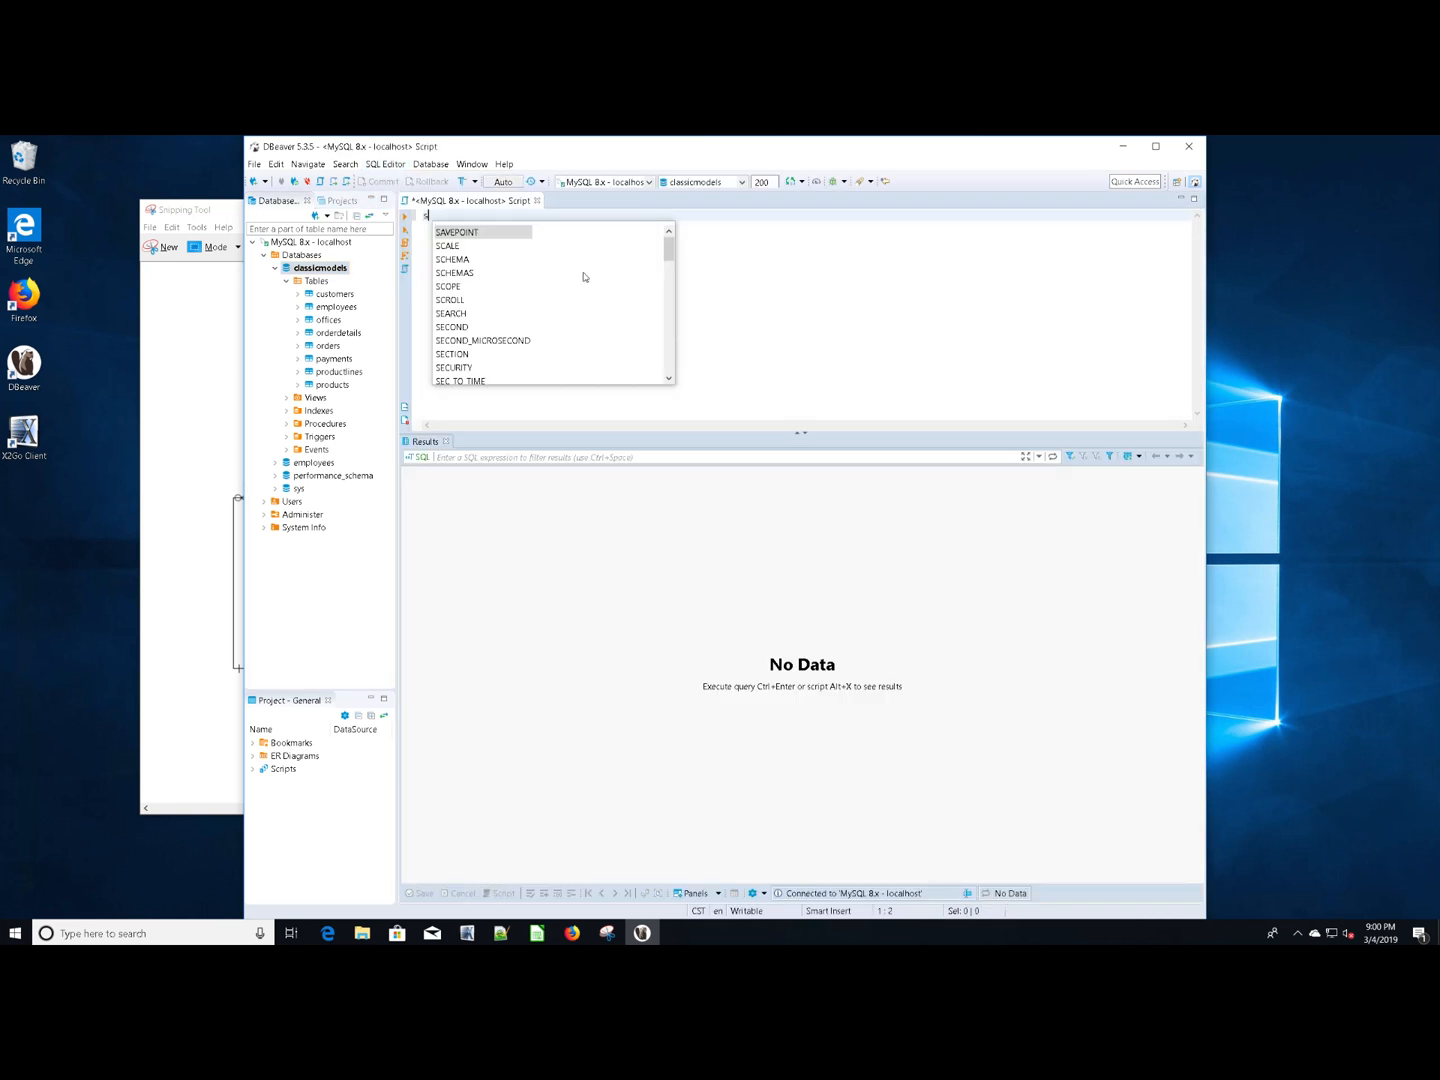
type("elect")
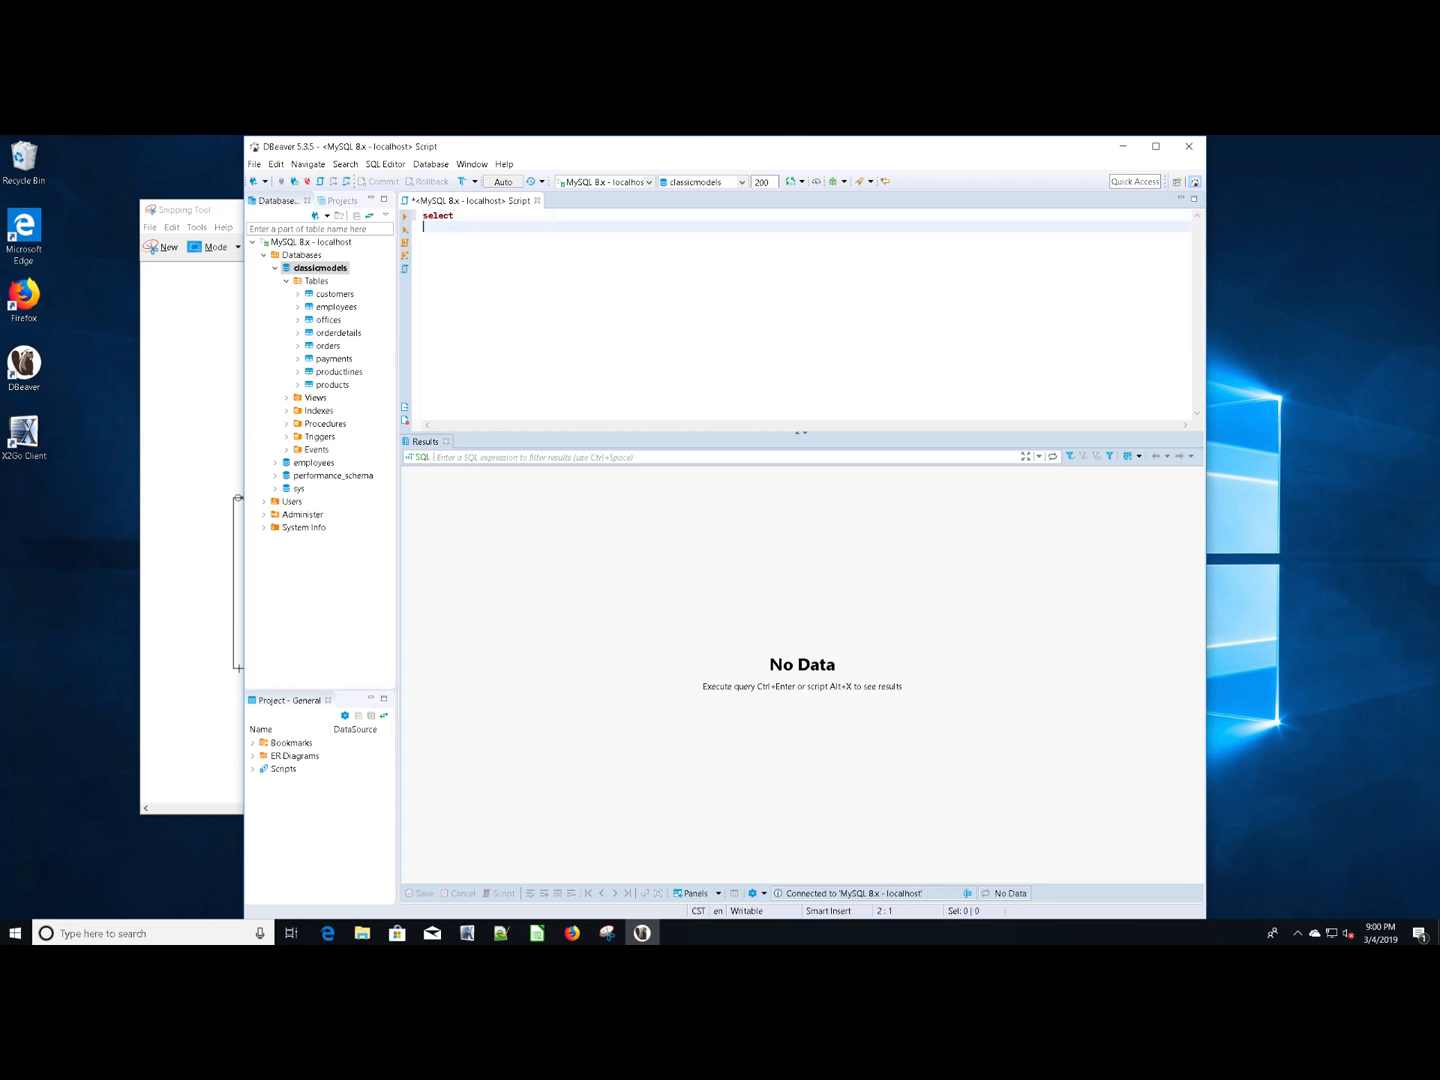
type("from")
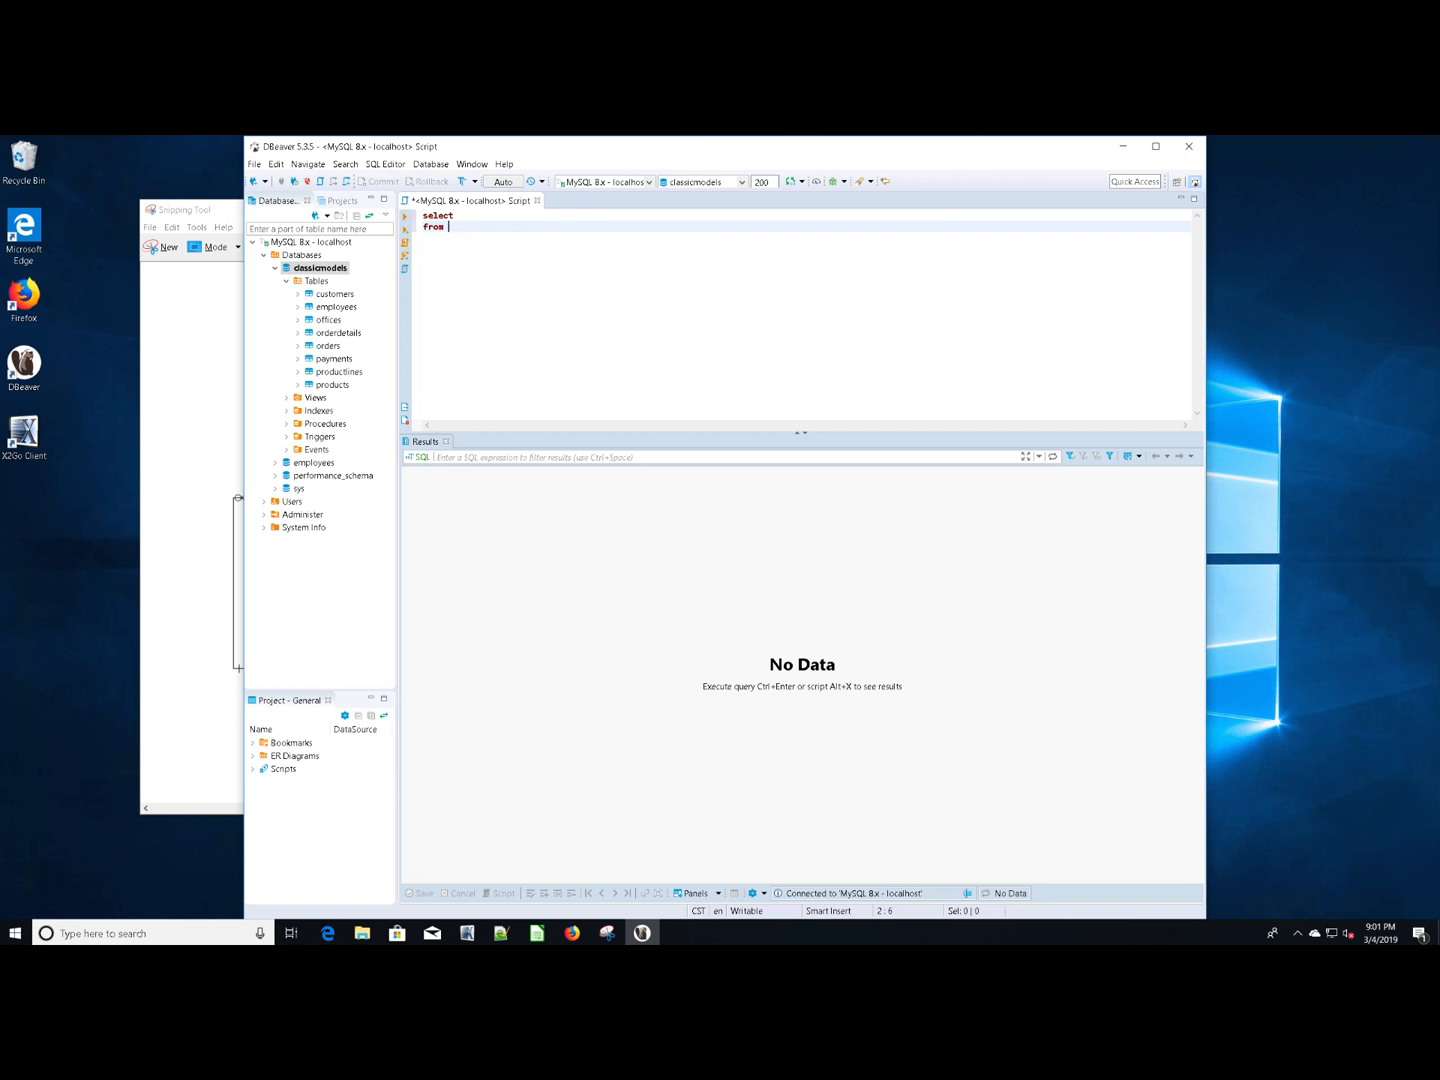
type("employees")
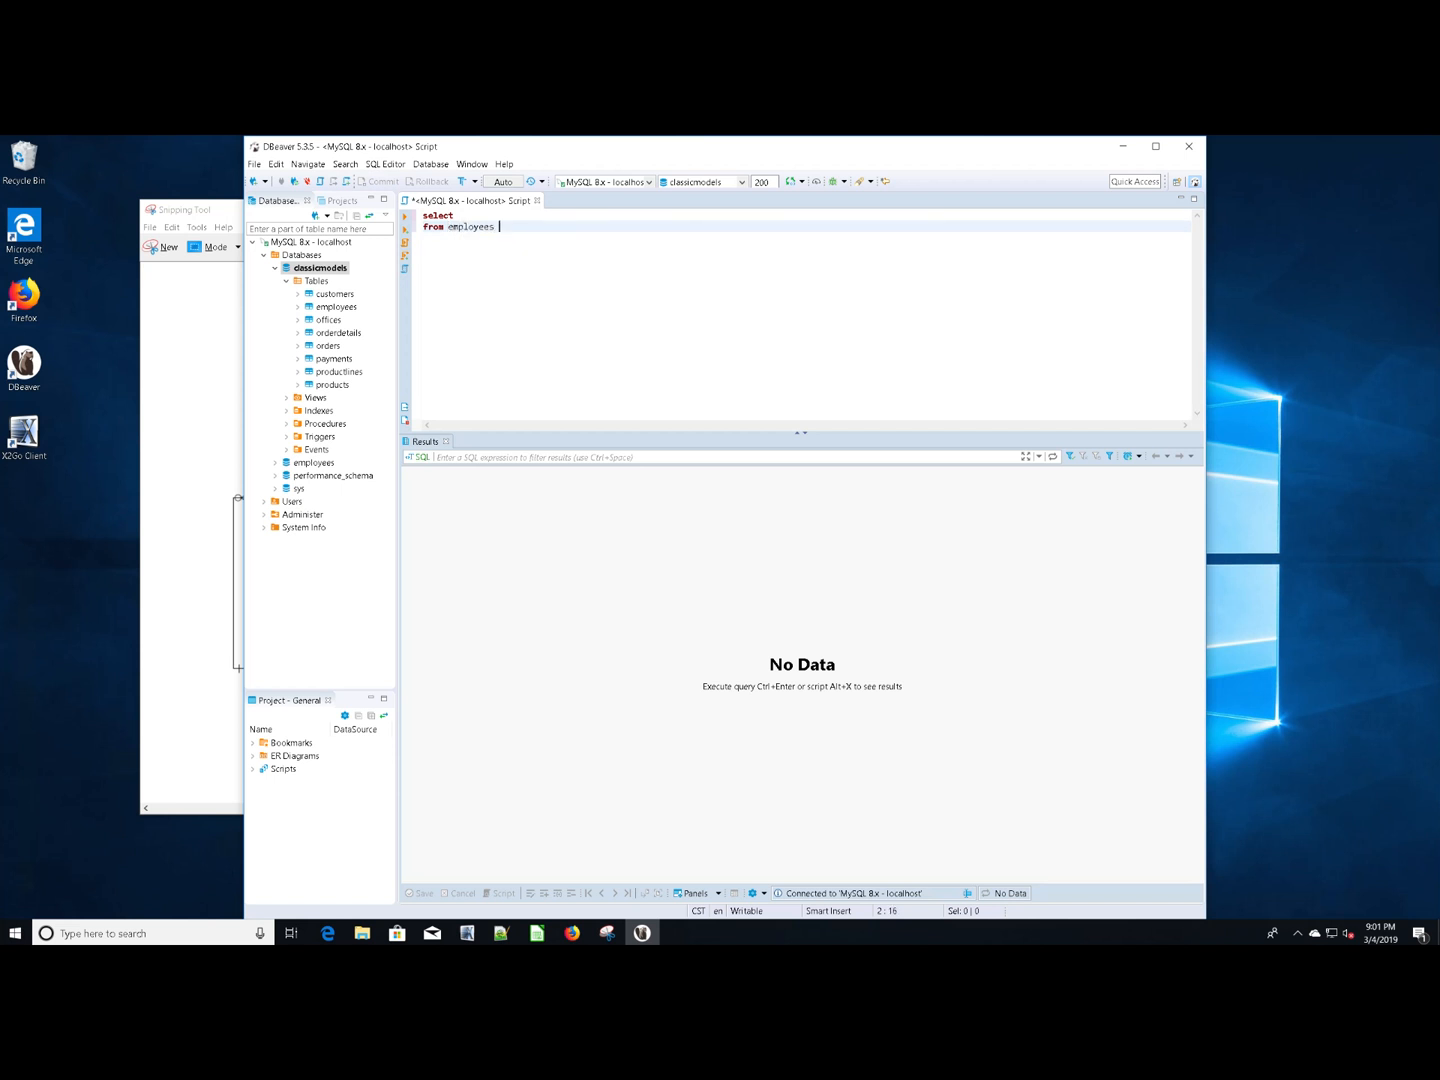
type("sub")
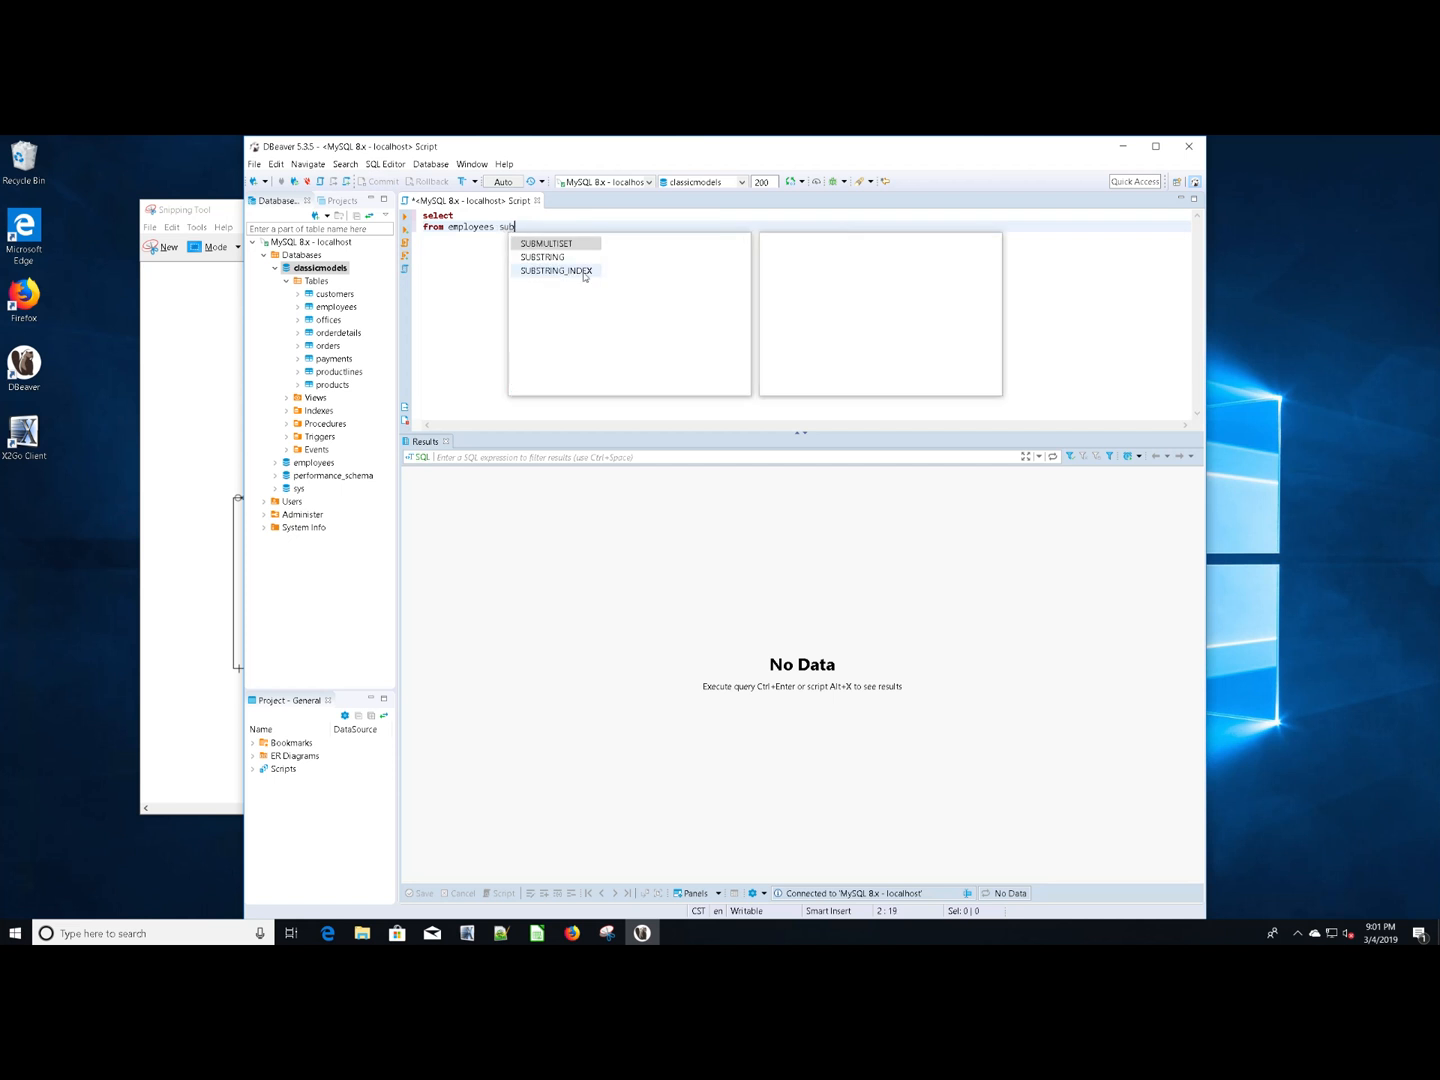
type("ordinate")
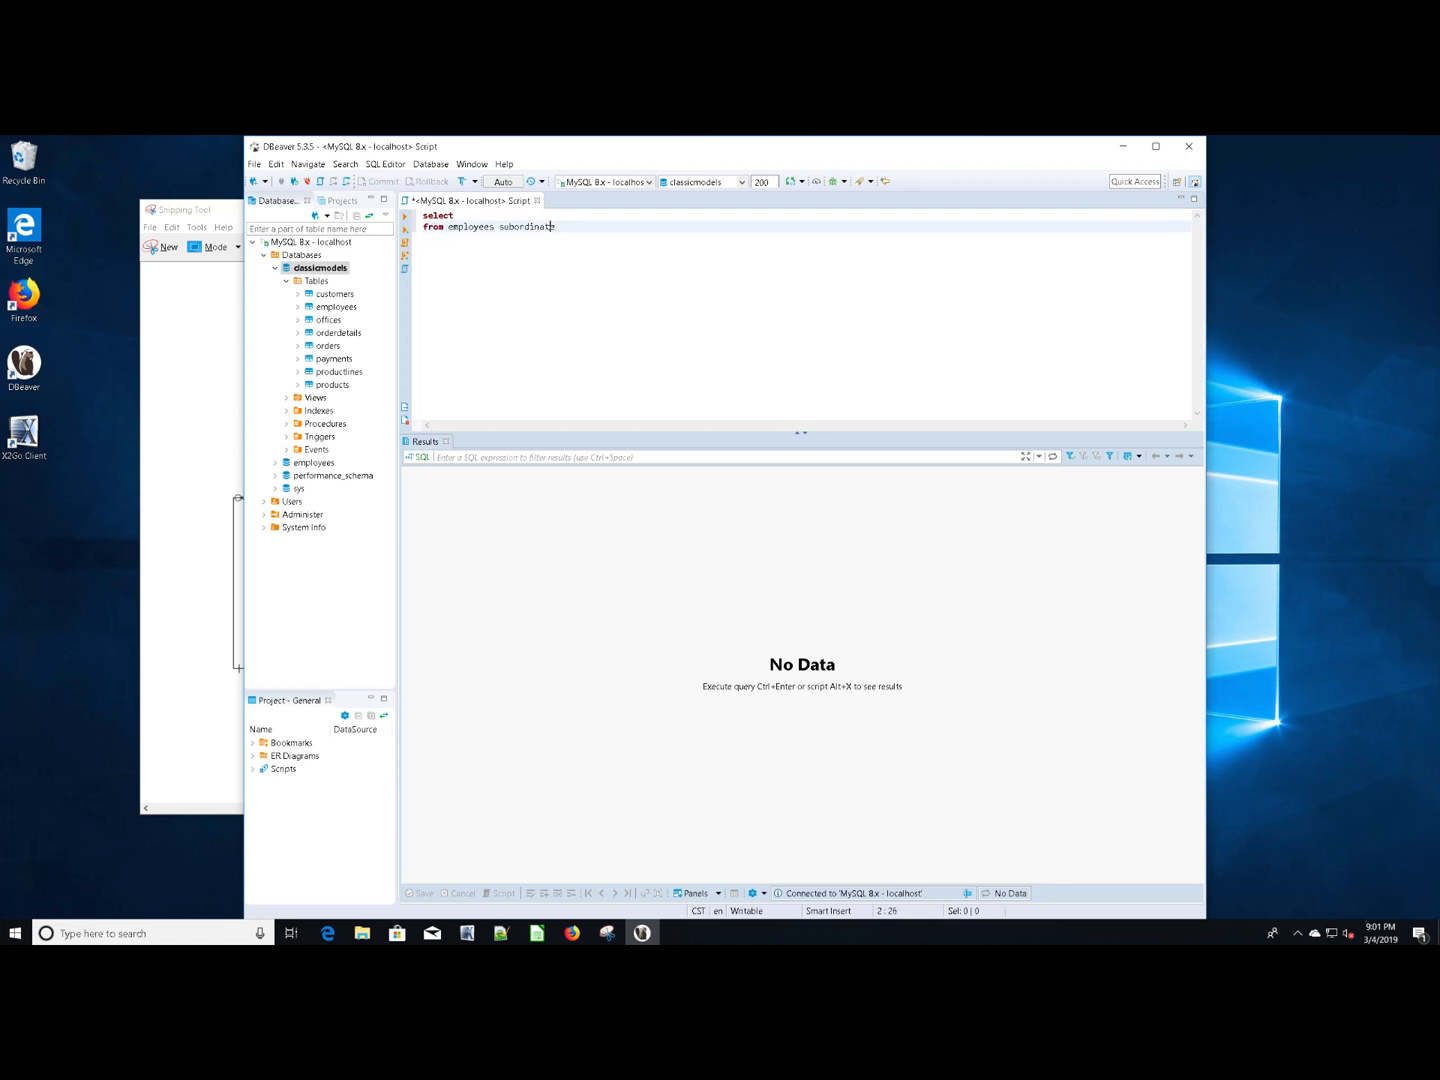
type(",")
type("employees sup")
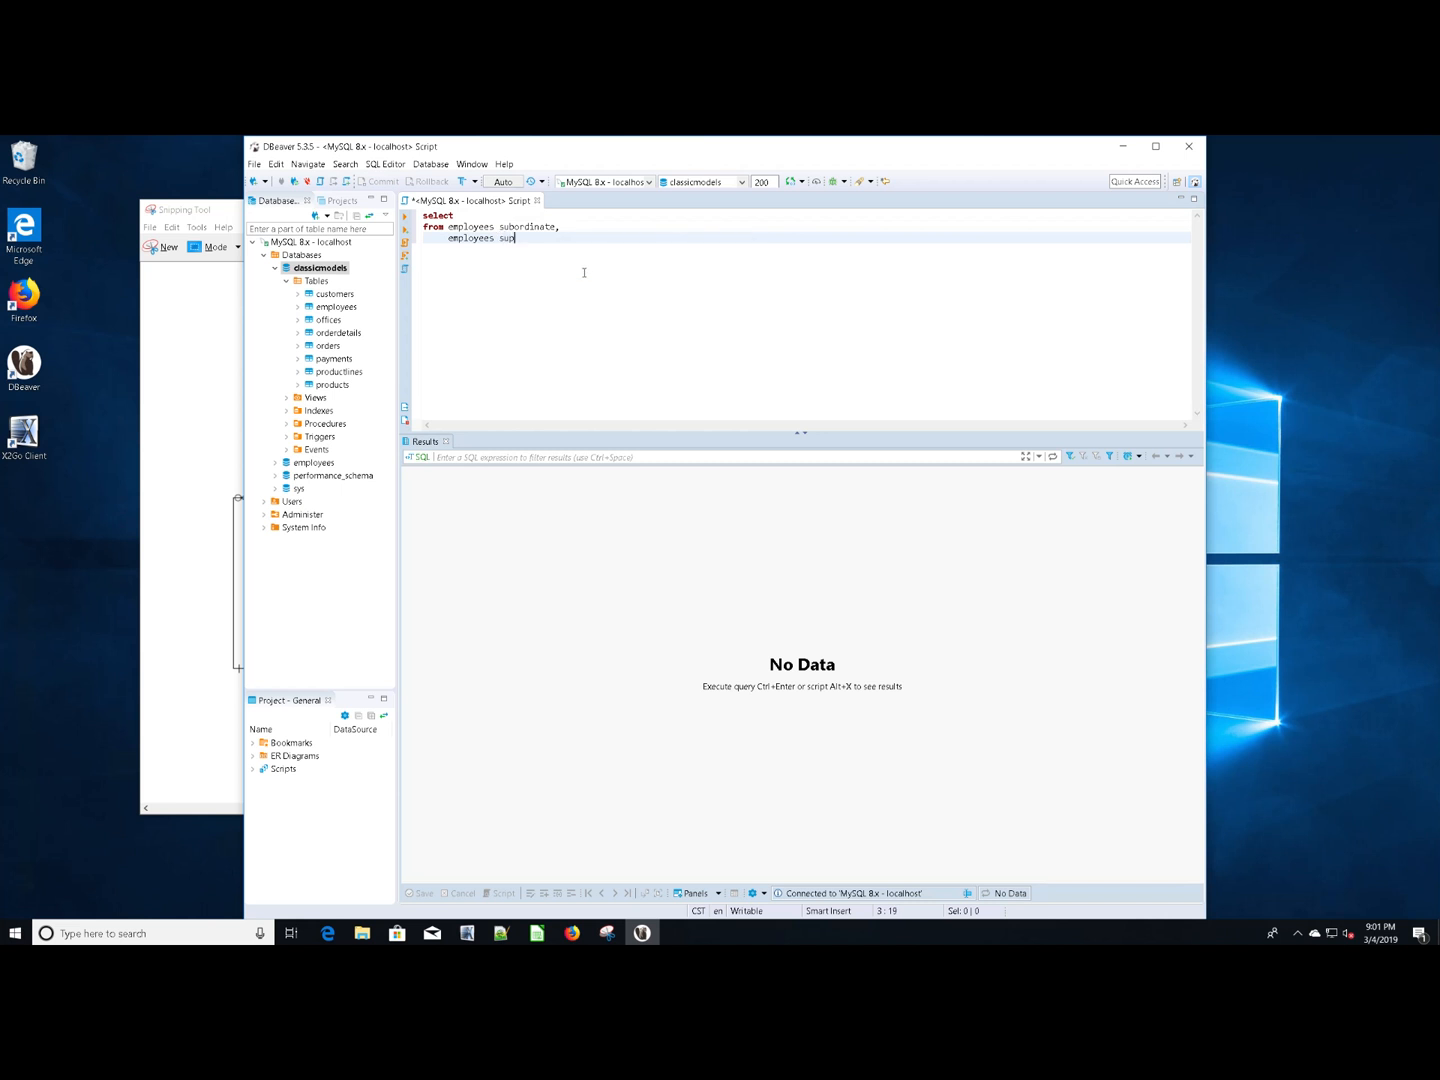
type("ervisor")
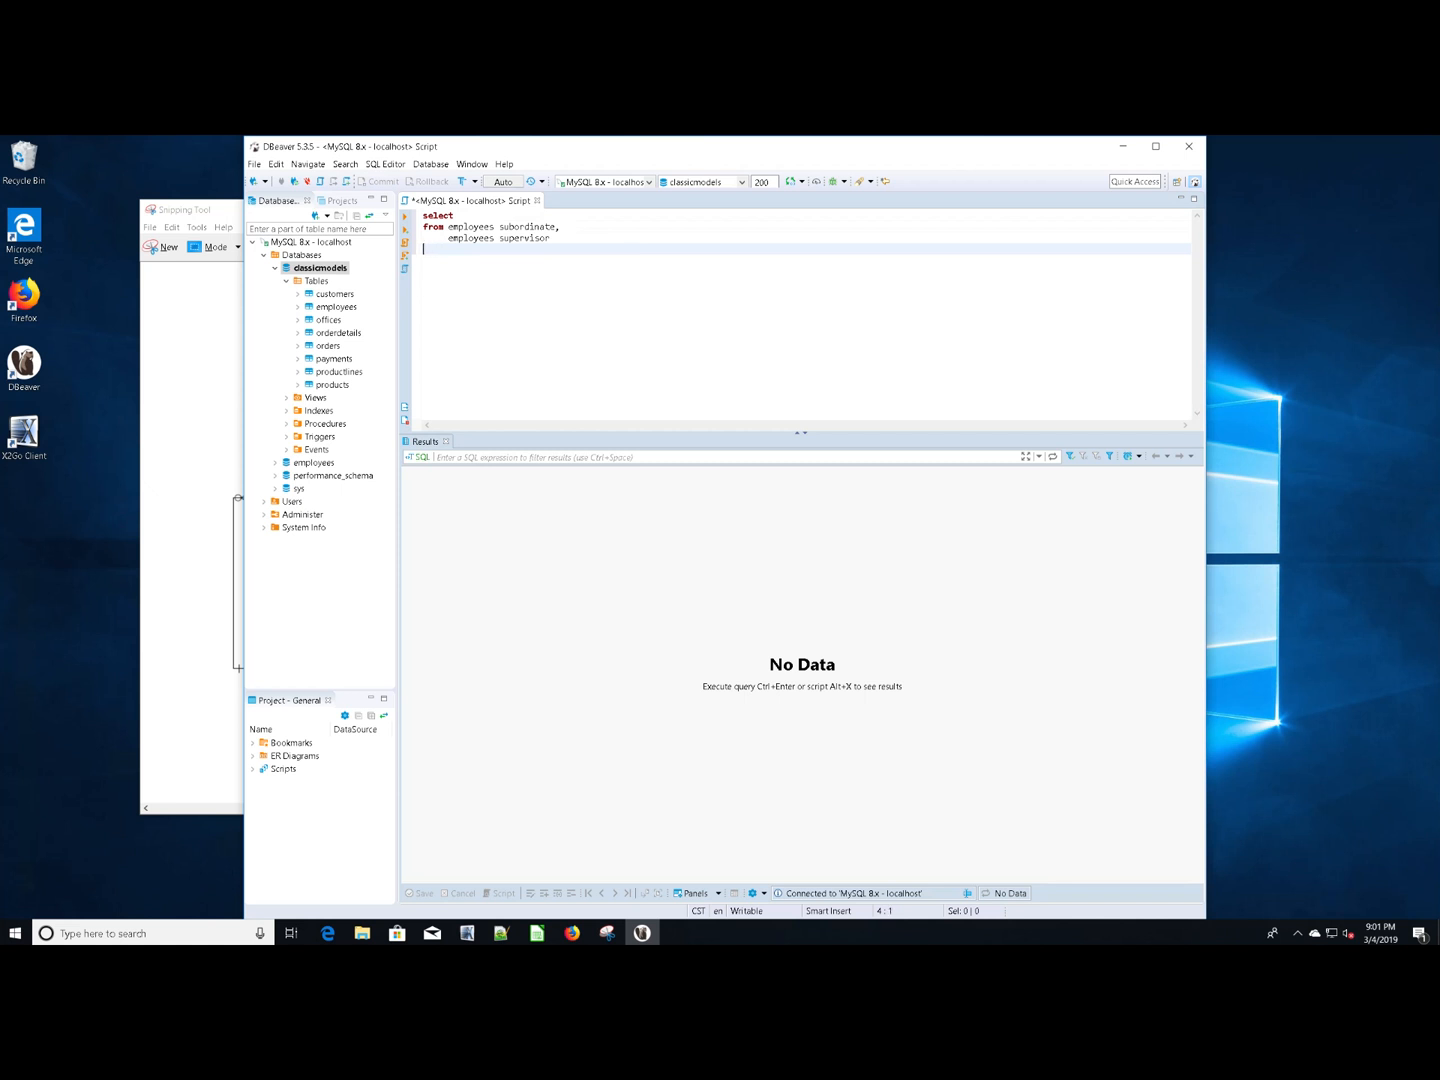
Add 'where subordinate.reportsTo = supervisor.employeeNumber' below the FROM clause
type("where")
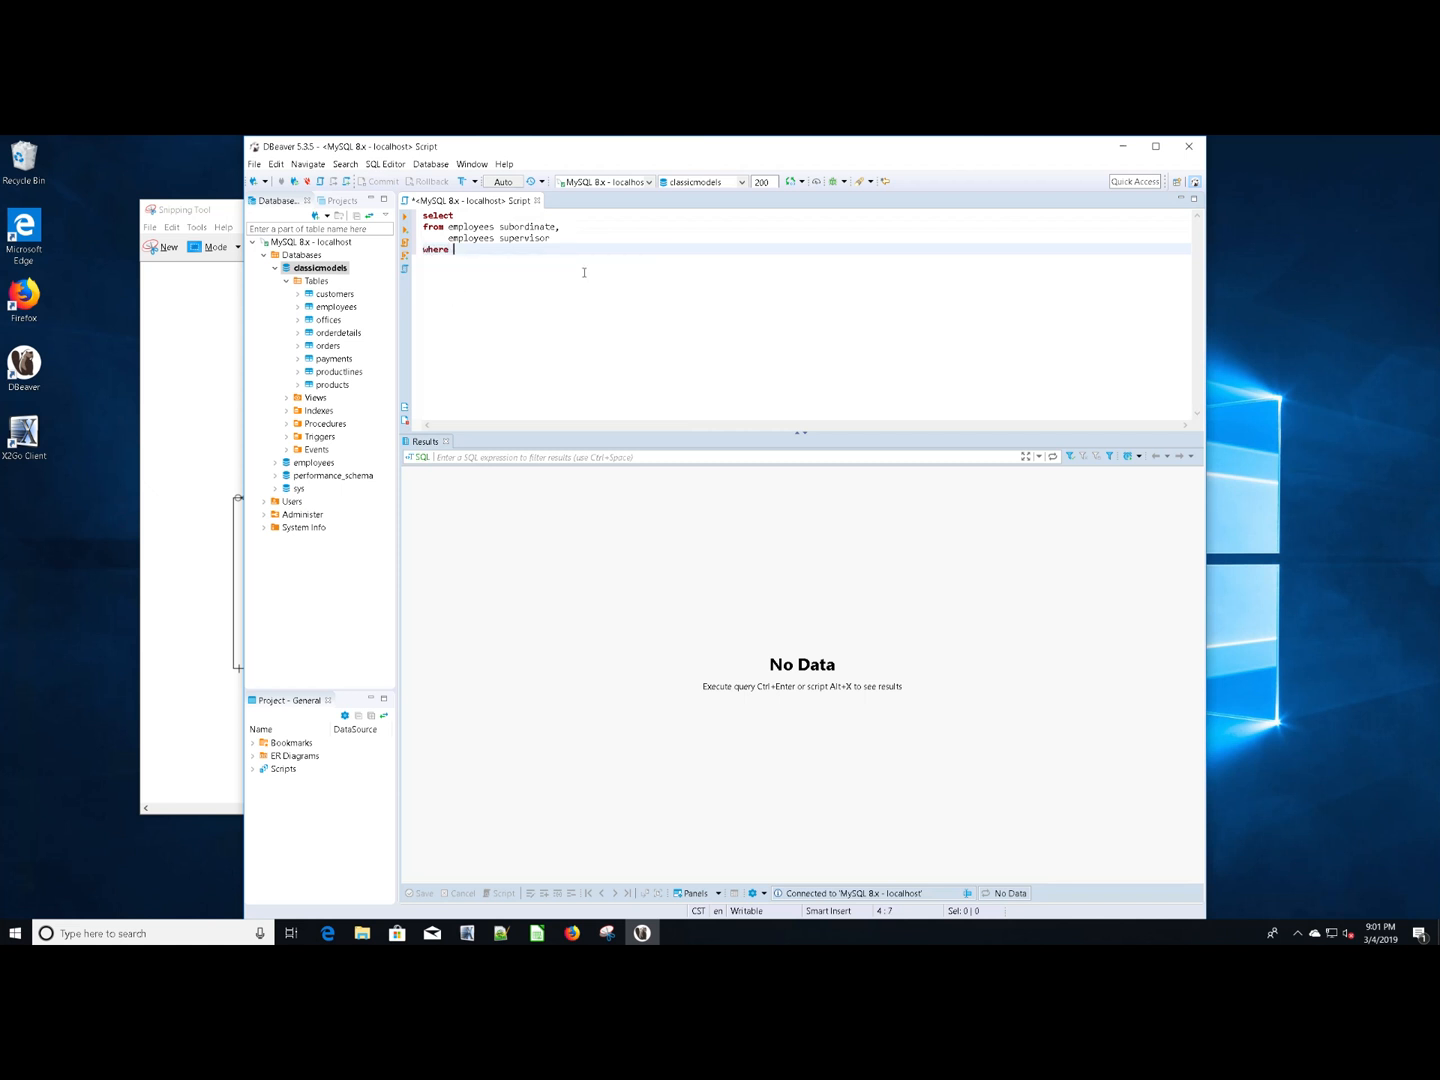
type("subordinate")
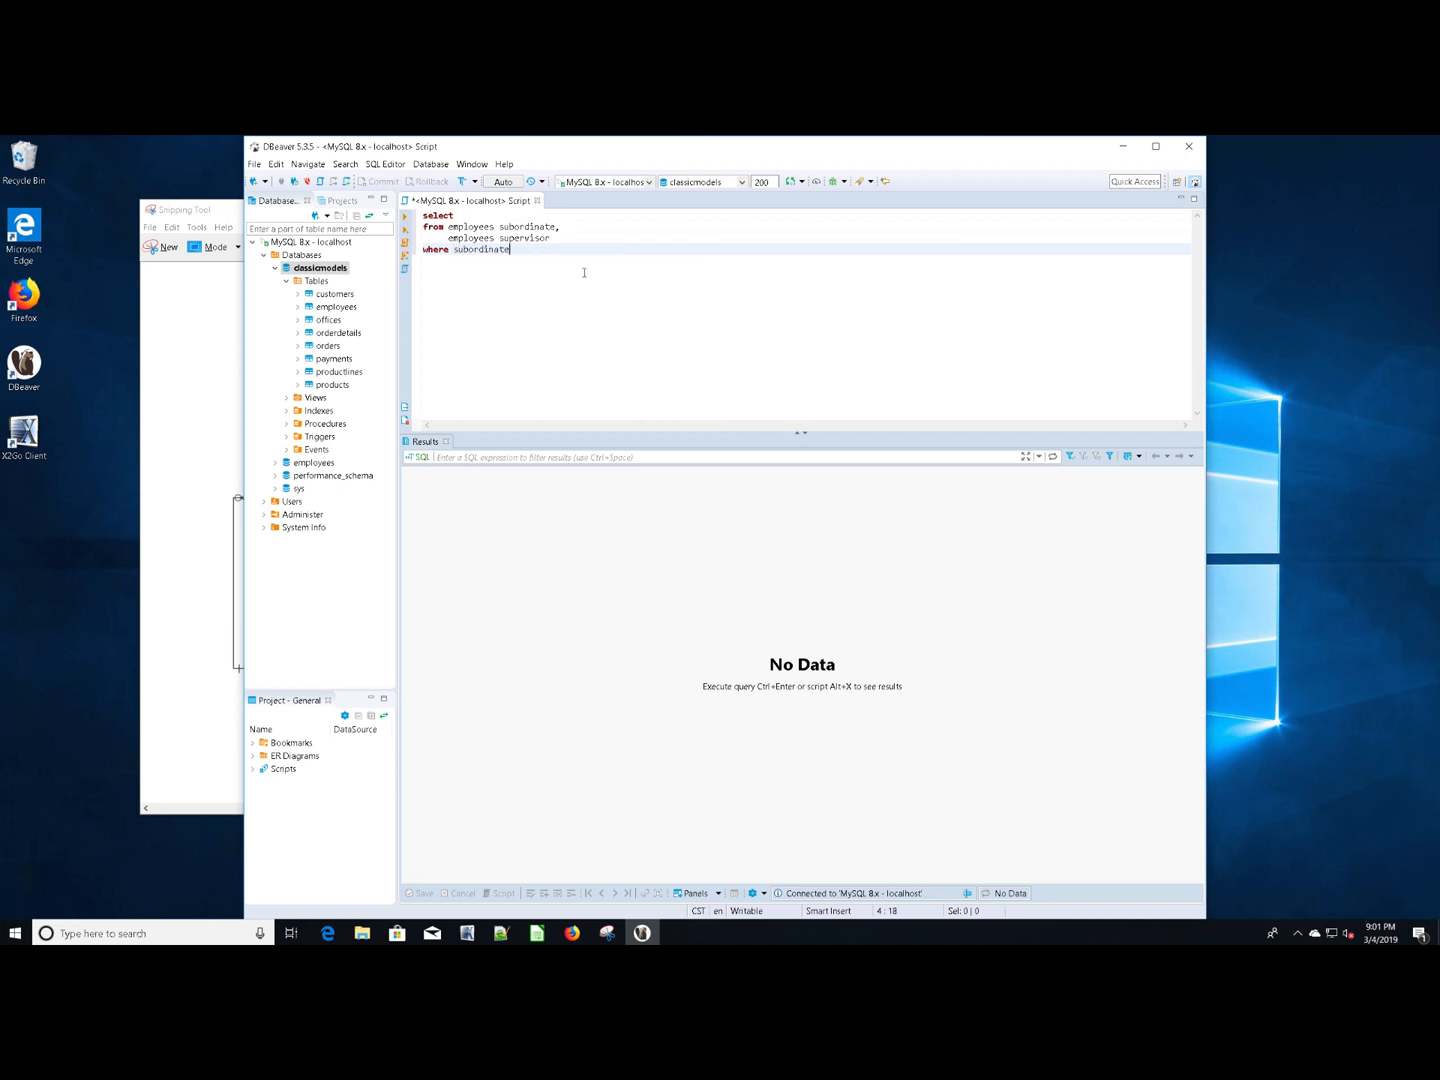
type(".")
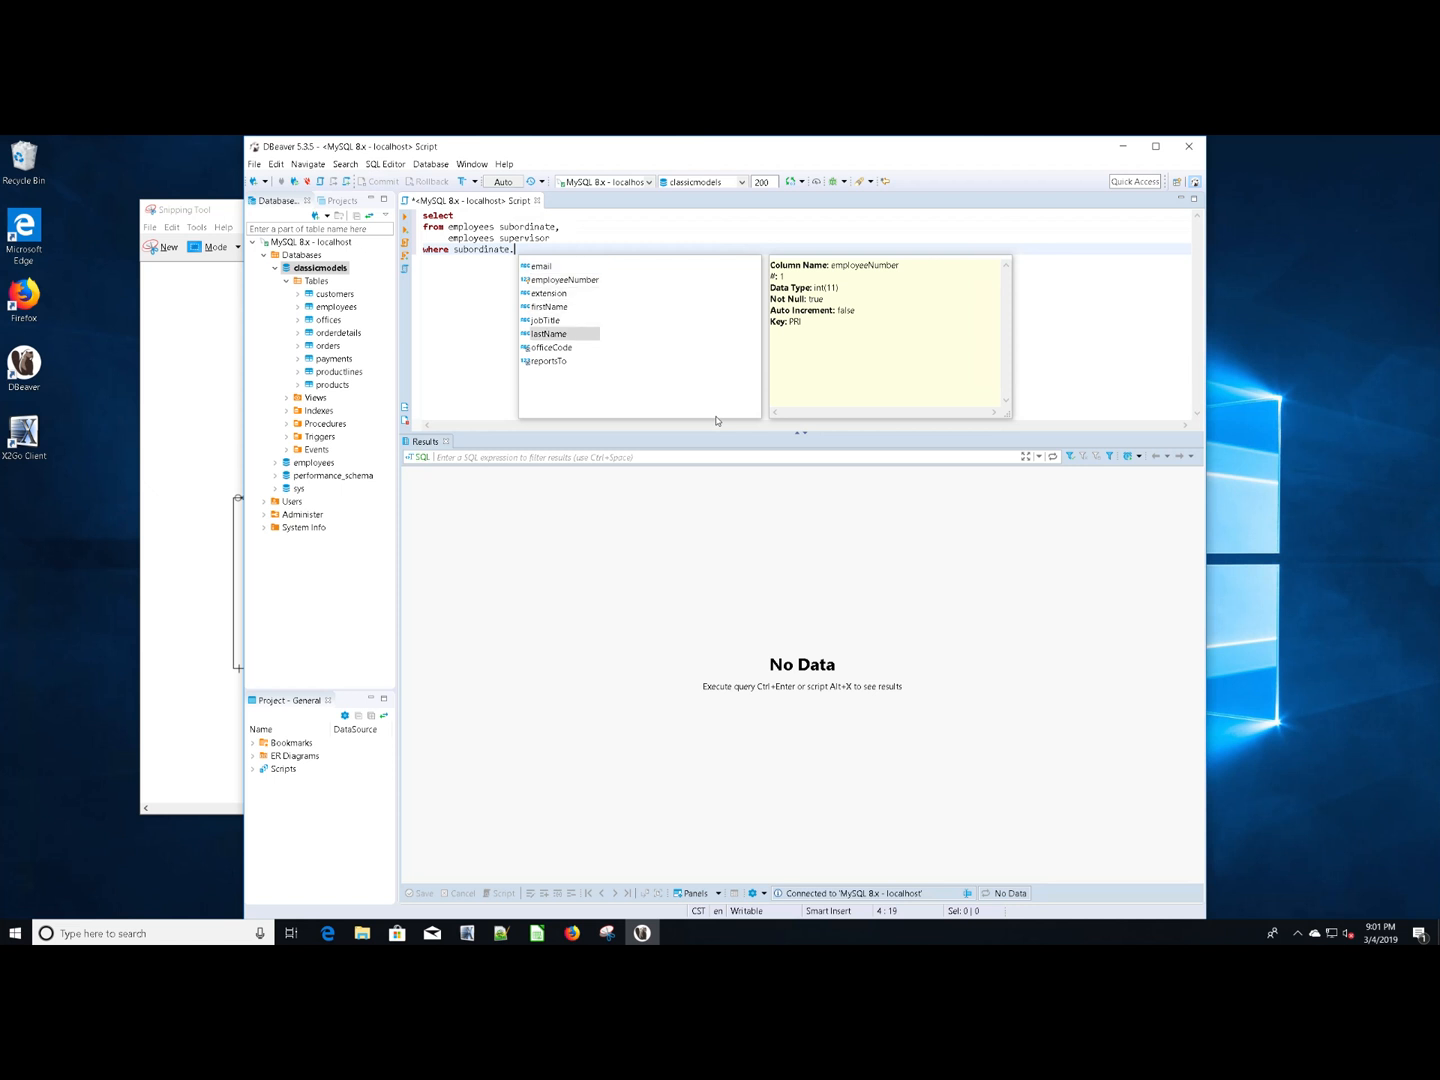
type("reportsTo")
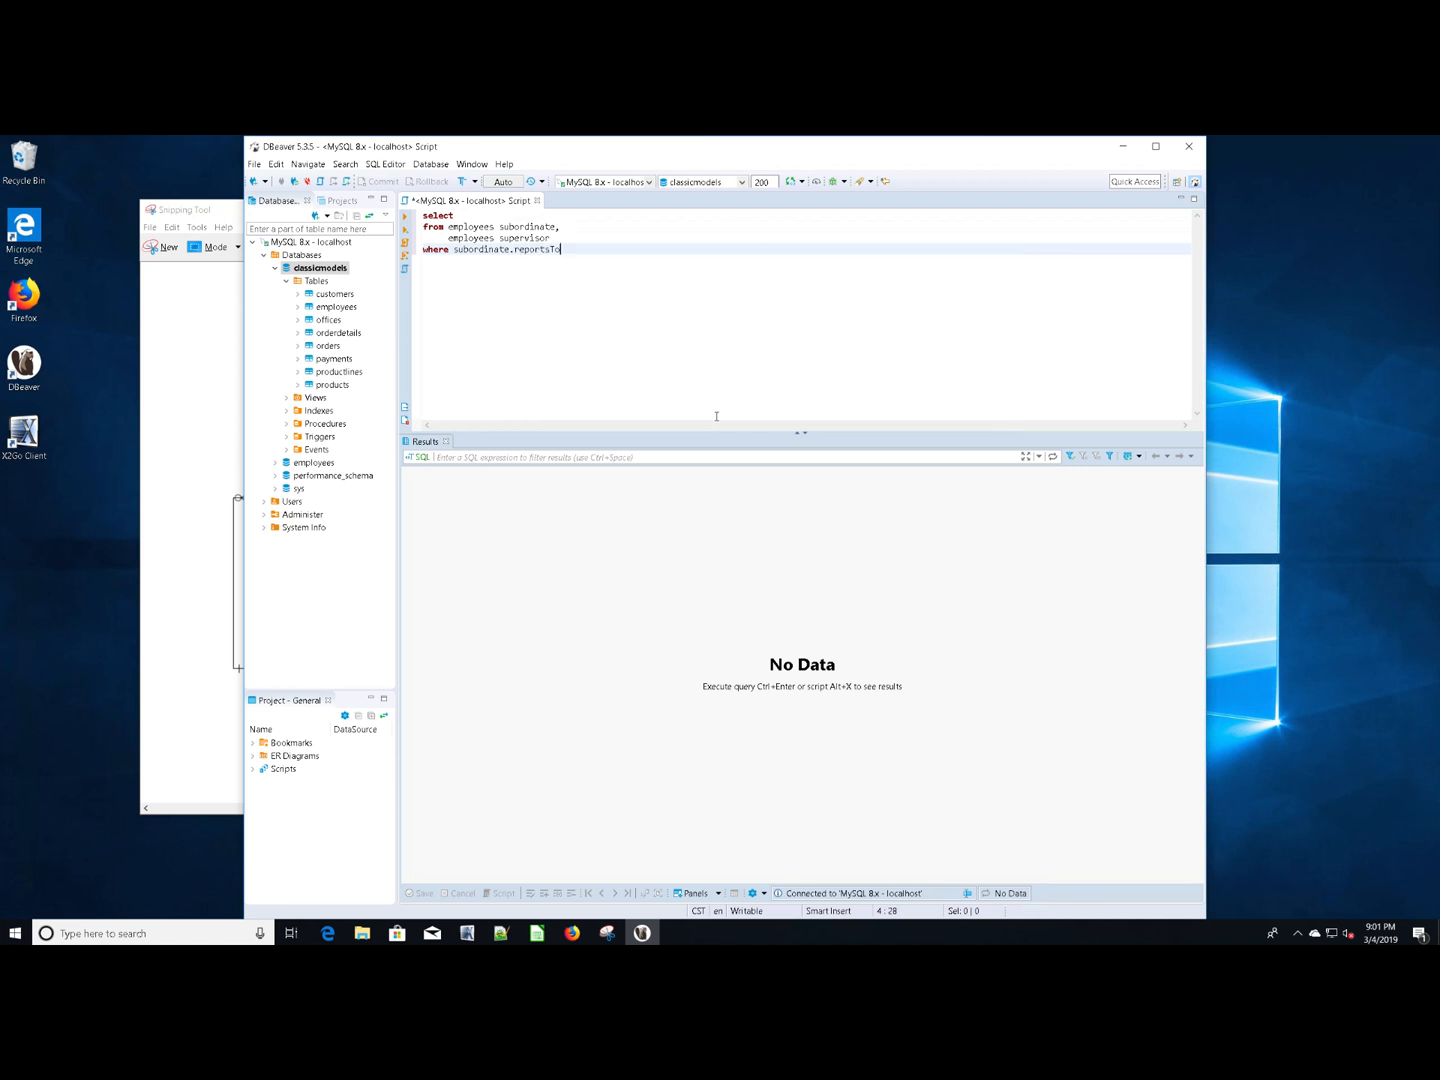
type("= supervisor.employeeNumber")
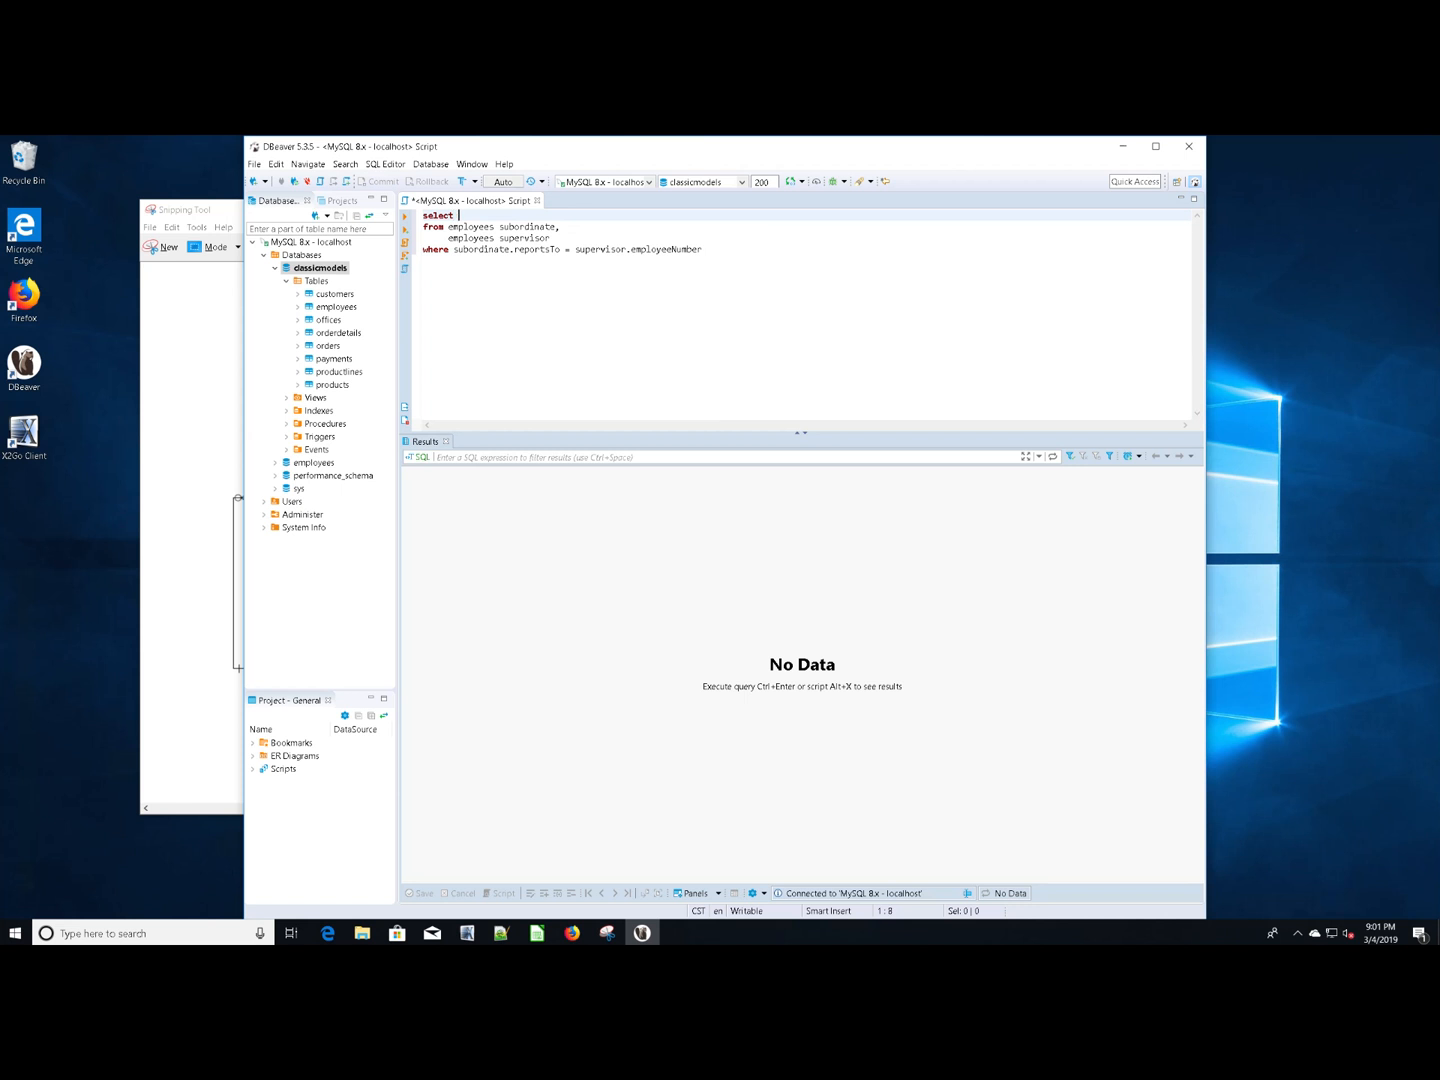
List subordinate firstName and jobTitle, supervisor firstName as sup_first_name, and supervisor jobTitle aliased
type("subordinate.")
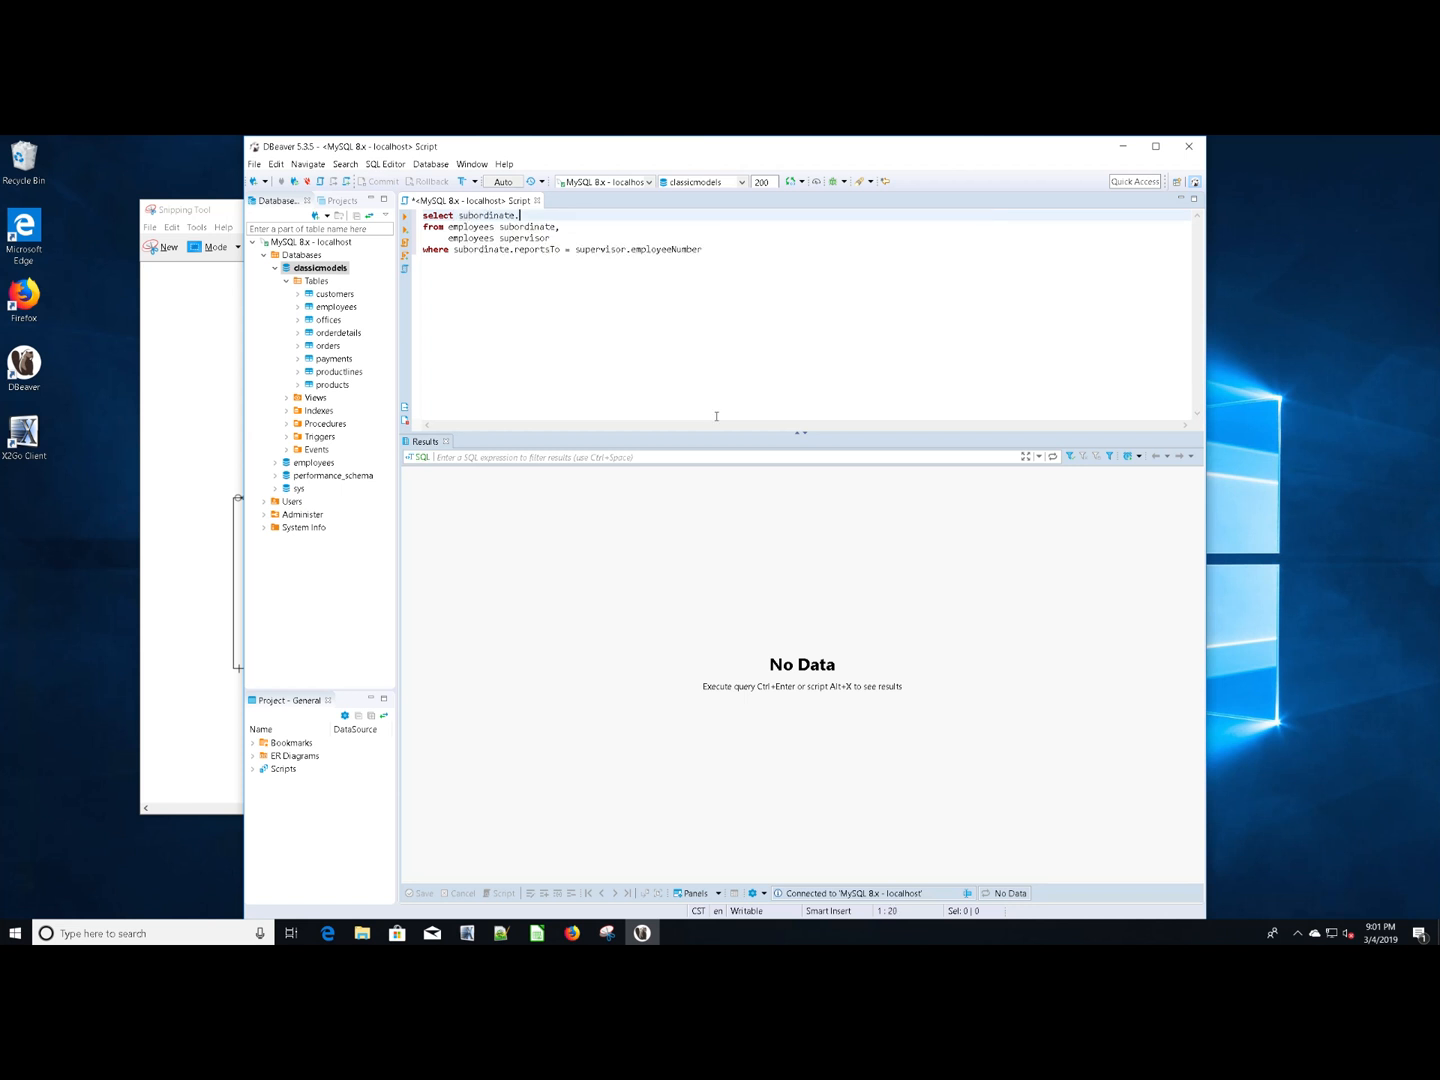
type("firstName,")
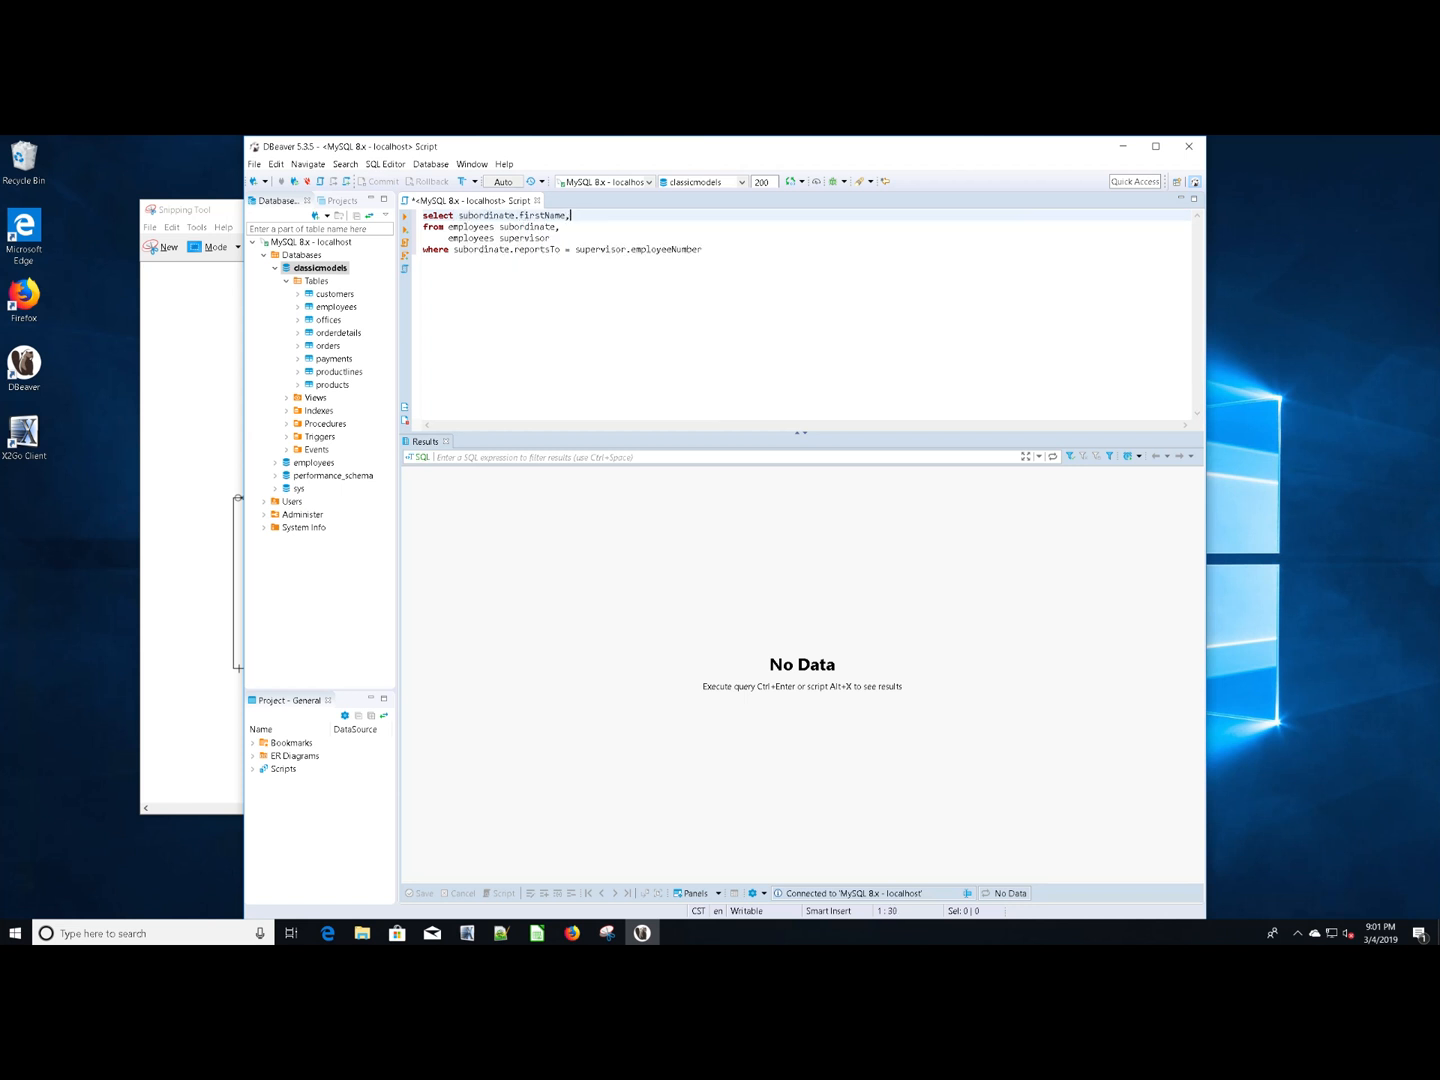
type("subordinate")
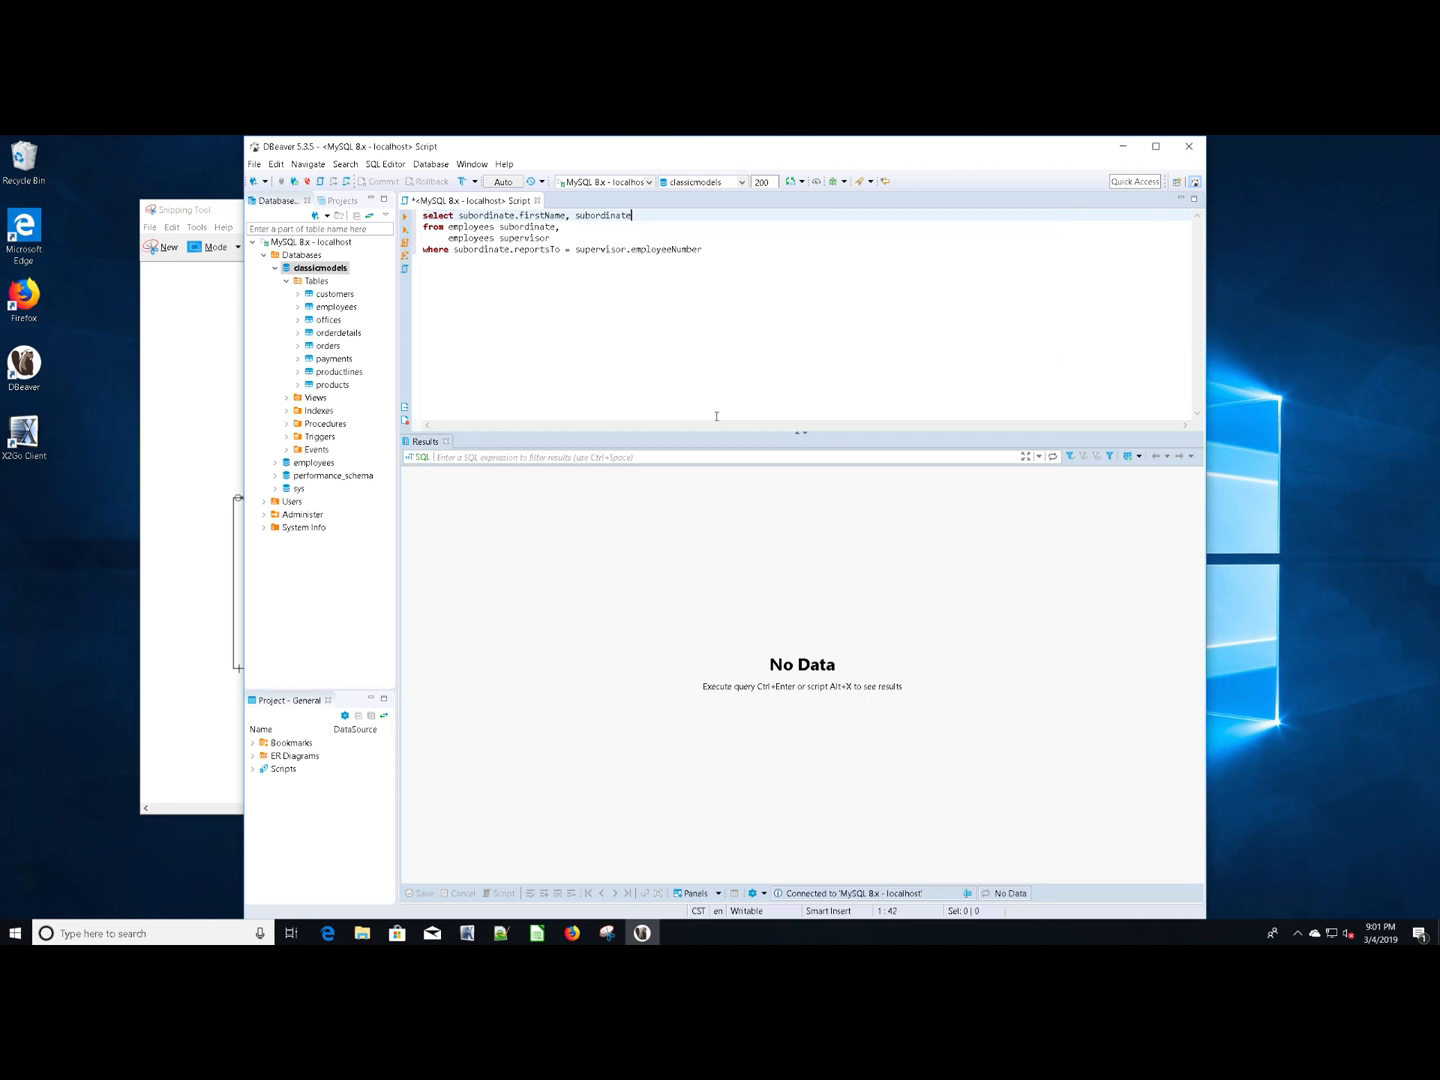
type(".jobTitle")
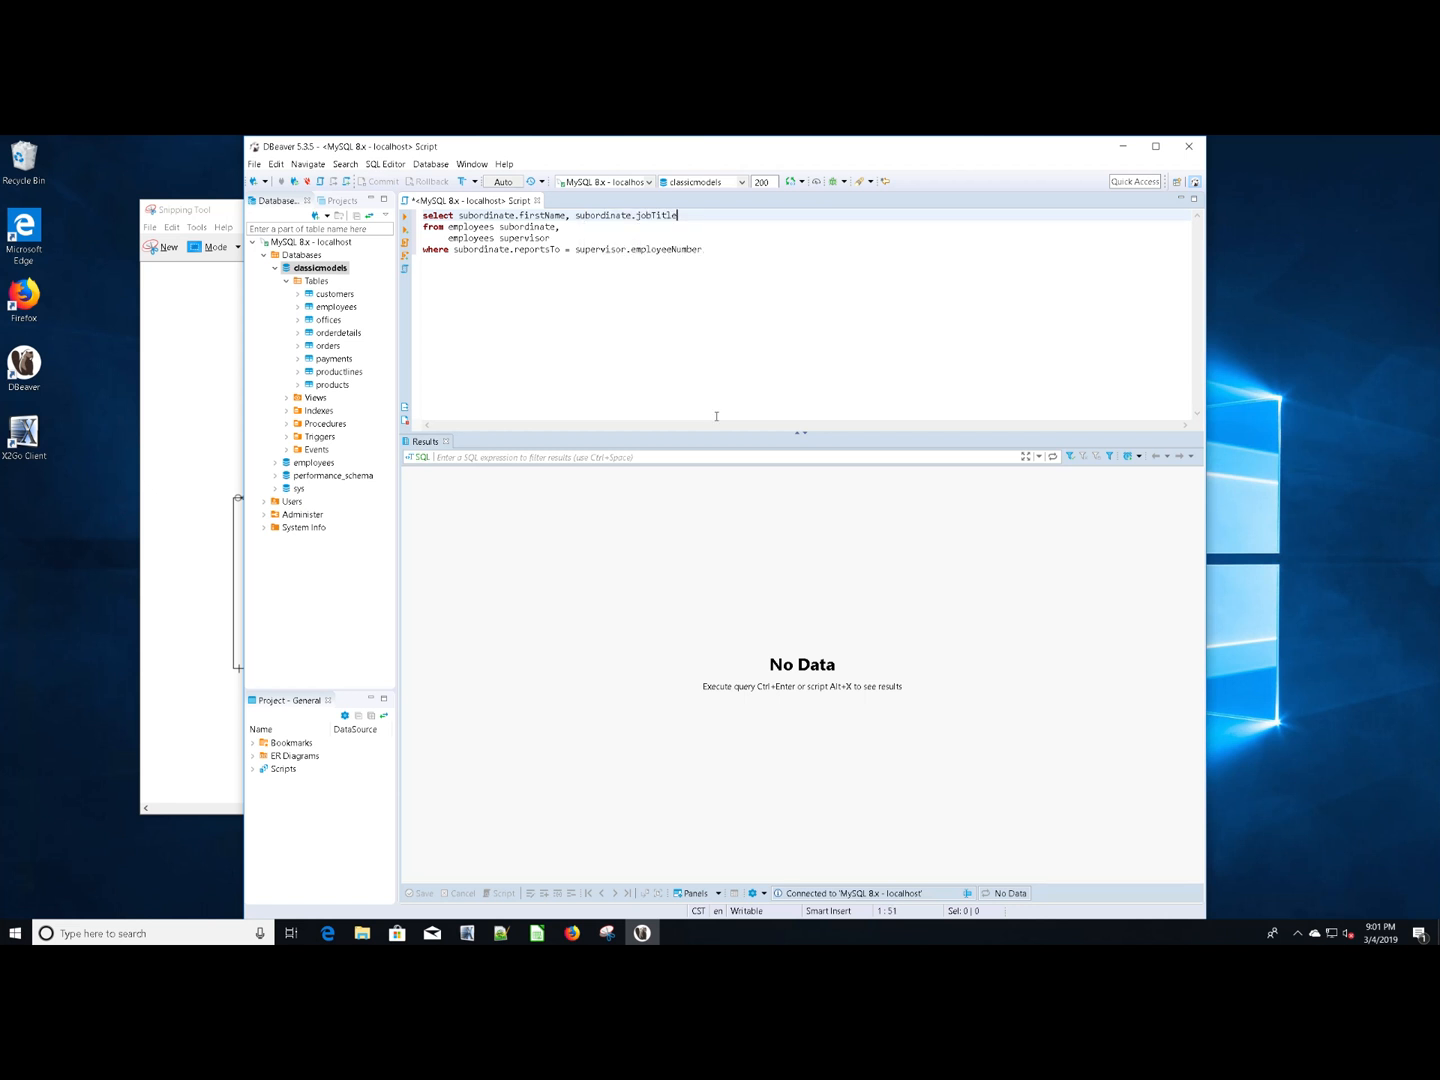
type(", supervisor")
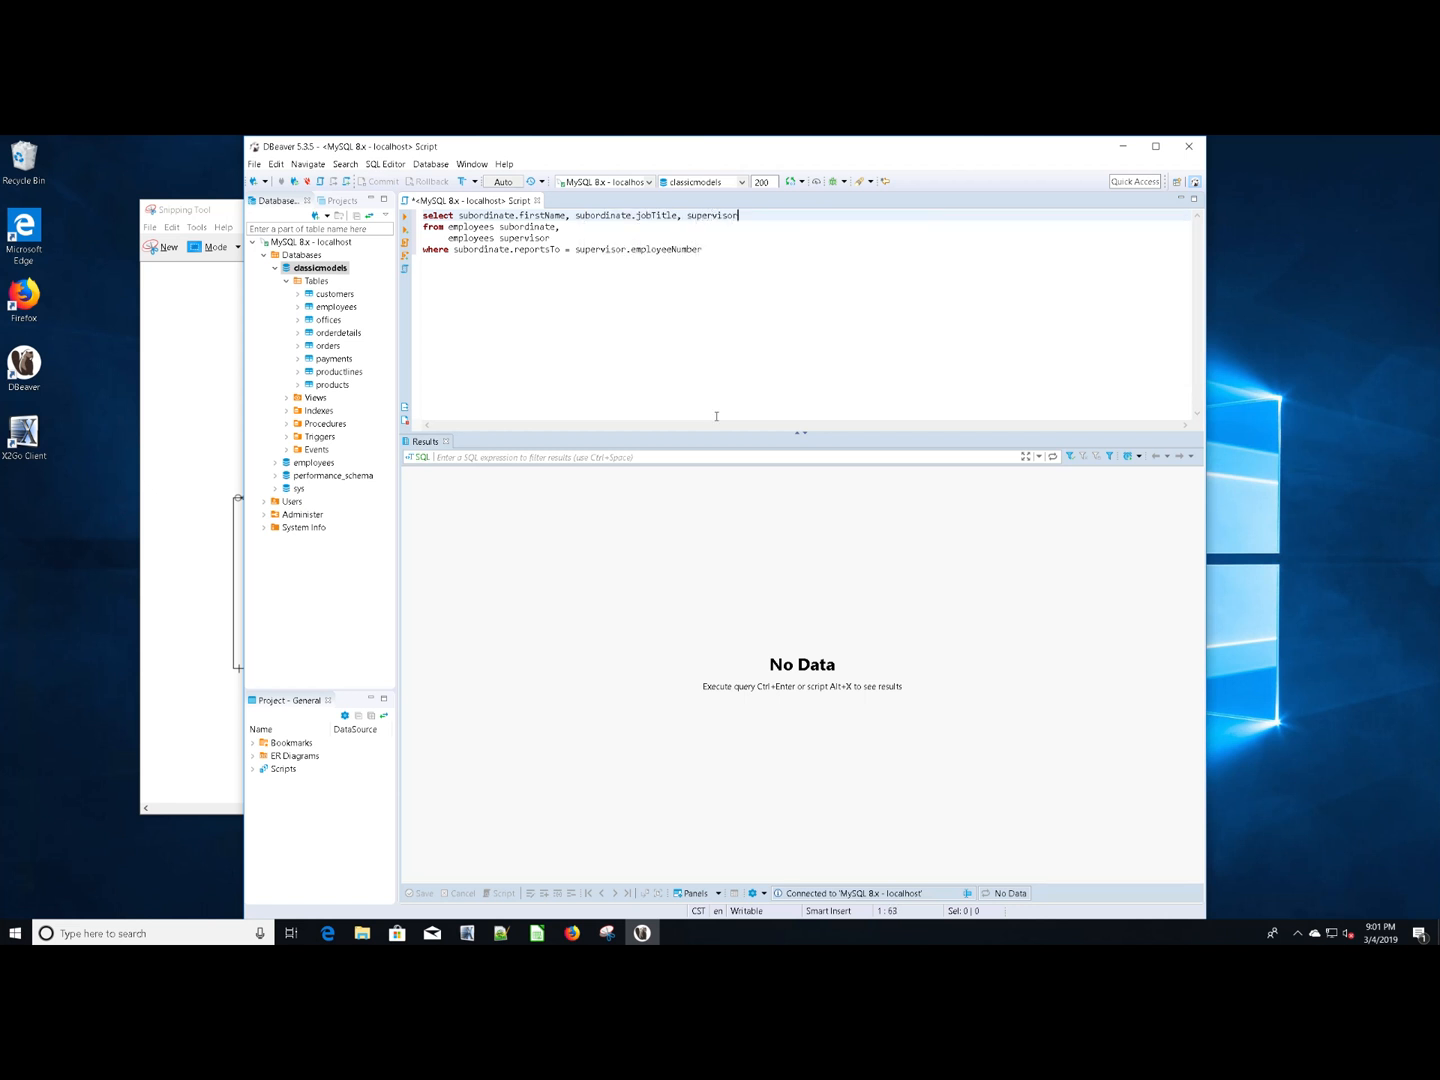
type(".firstName as sup")
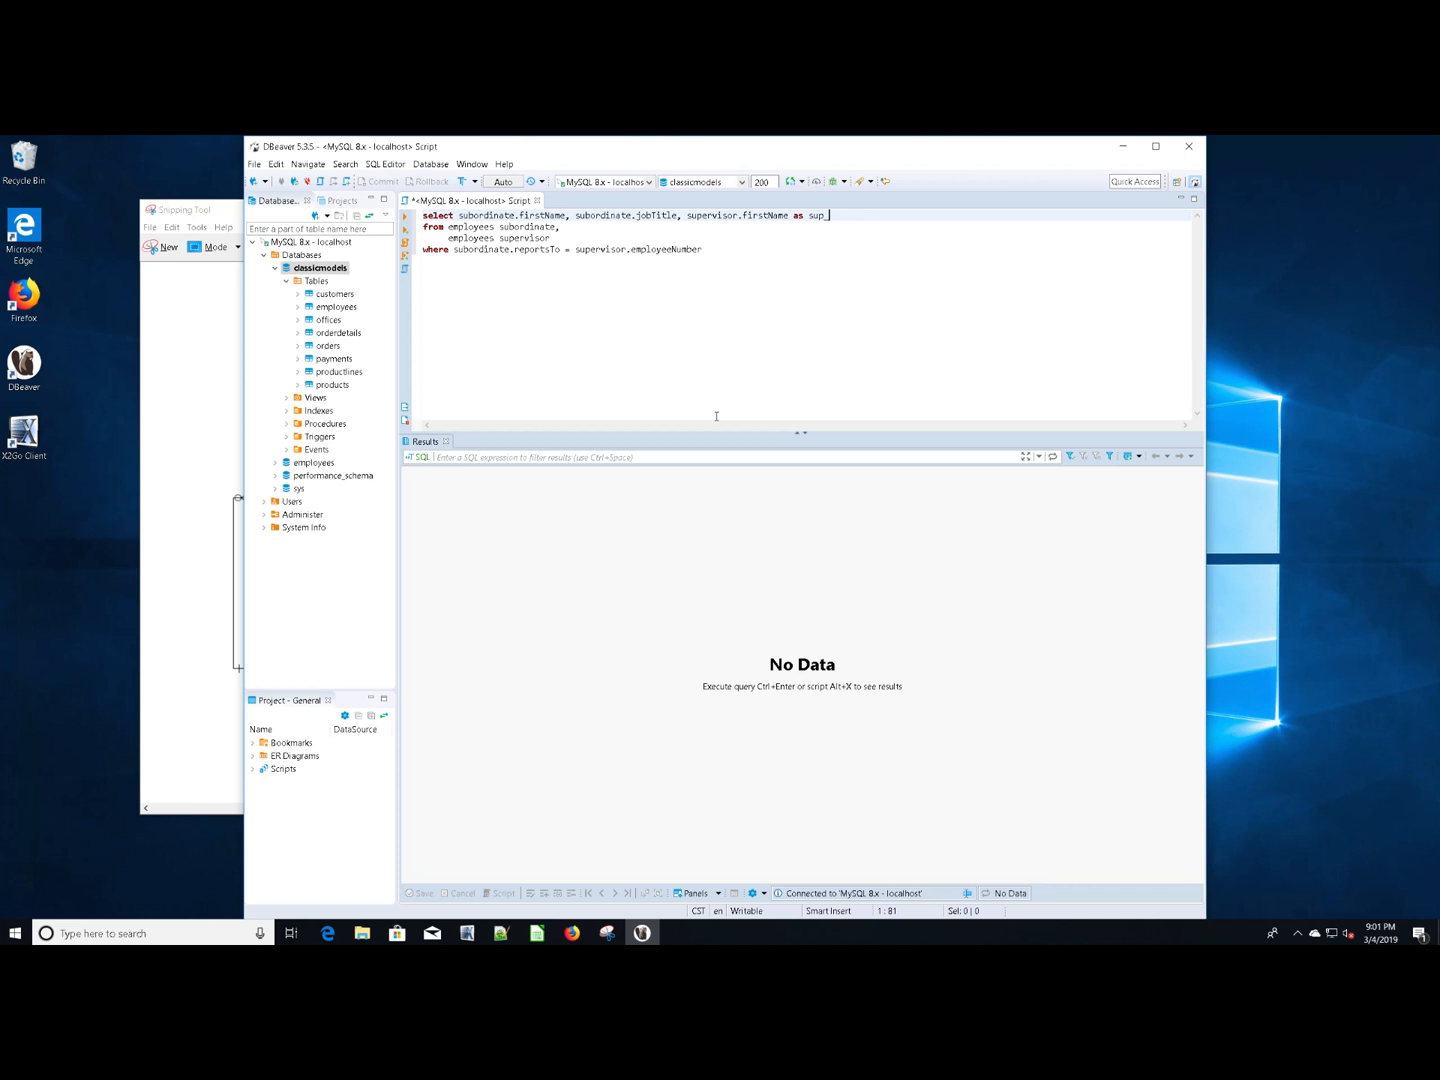
type("_first")
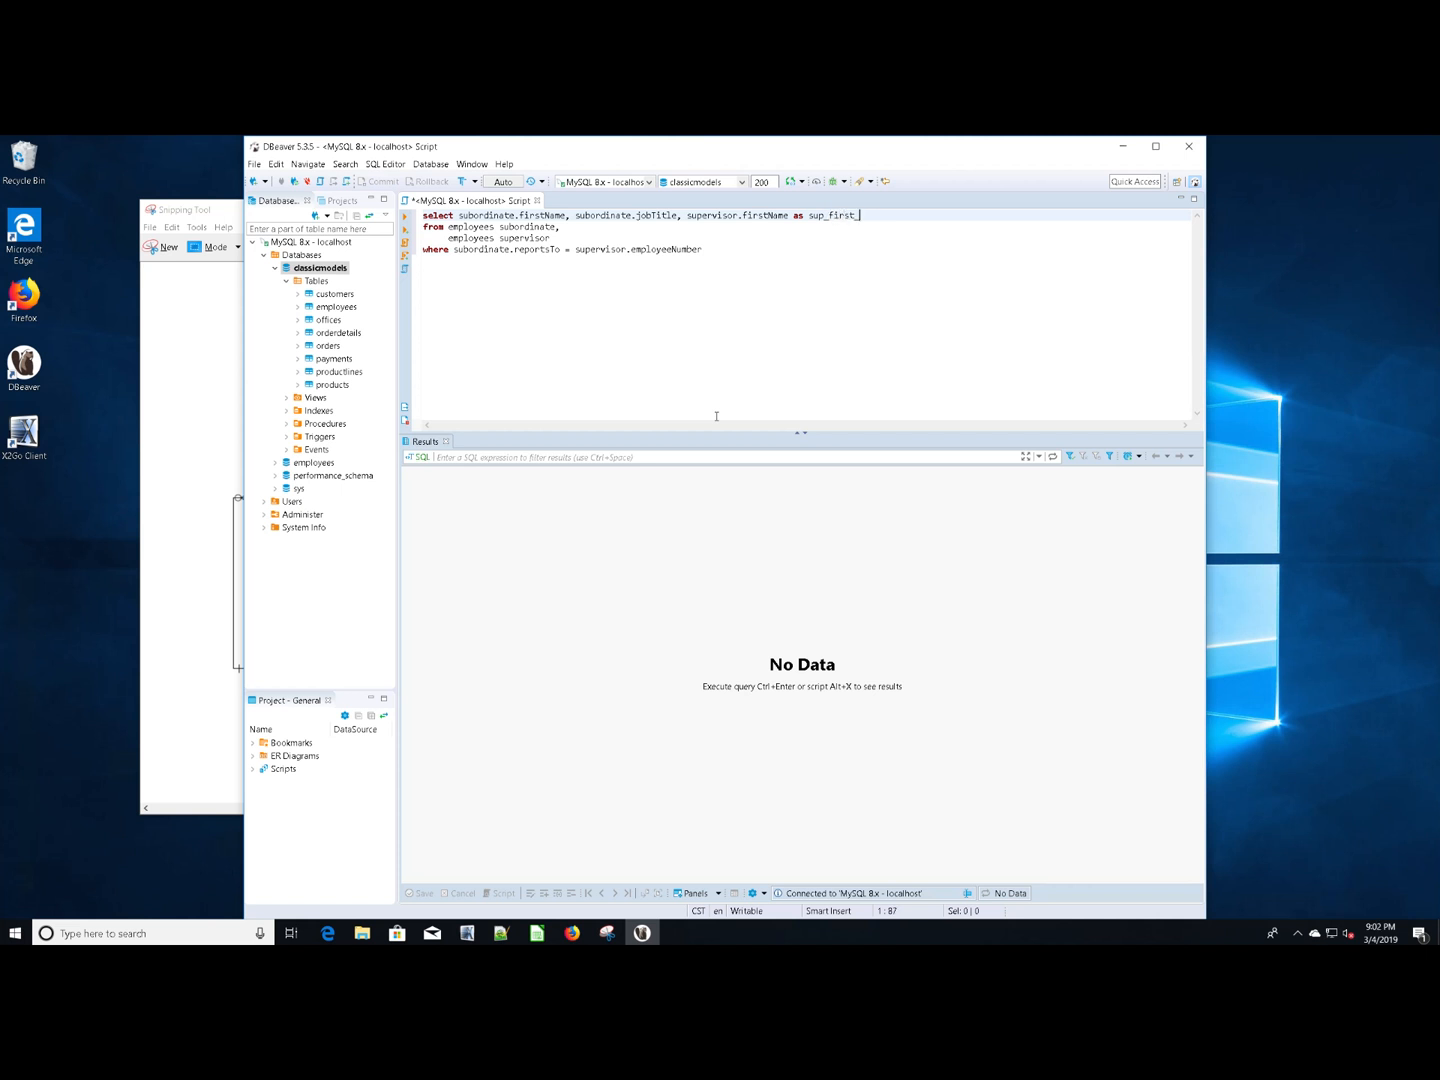
type("_name,")
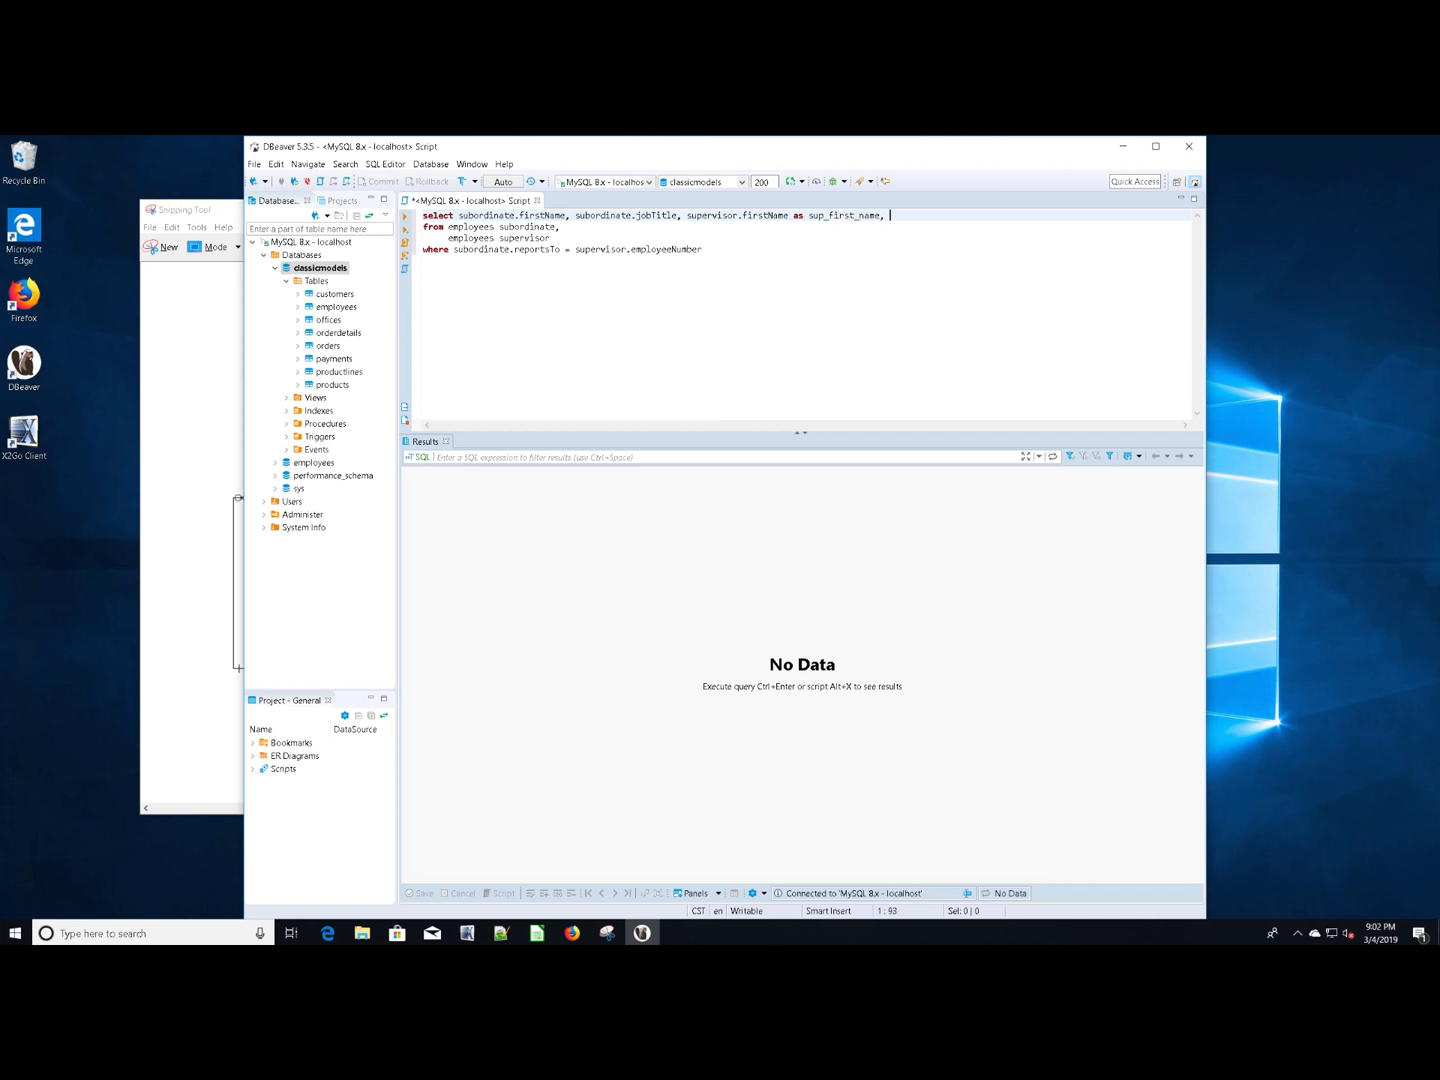
type("supervisor")
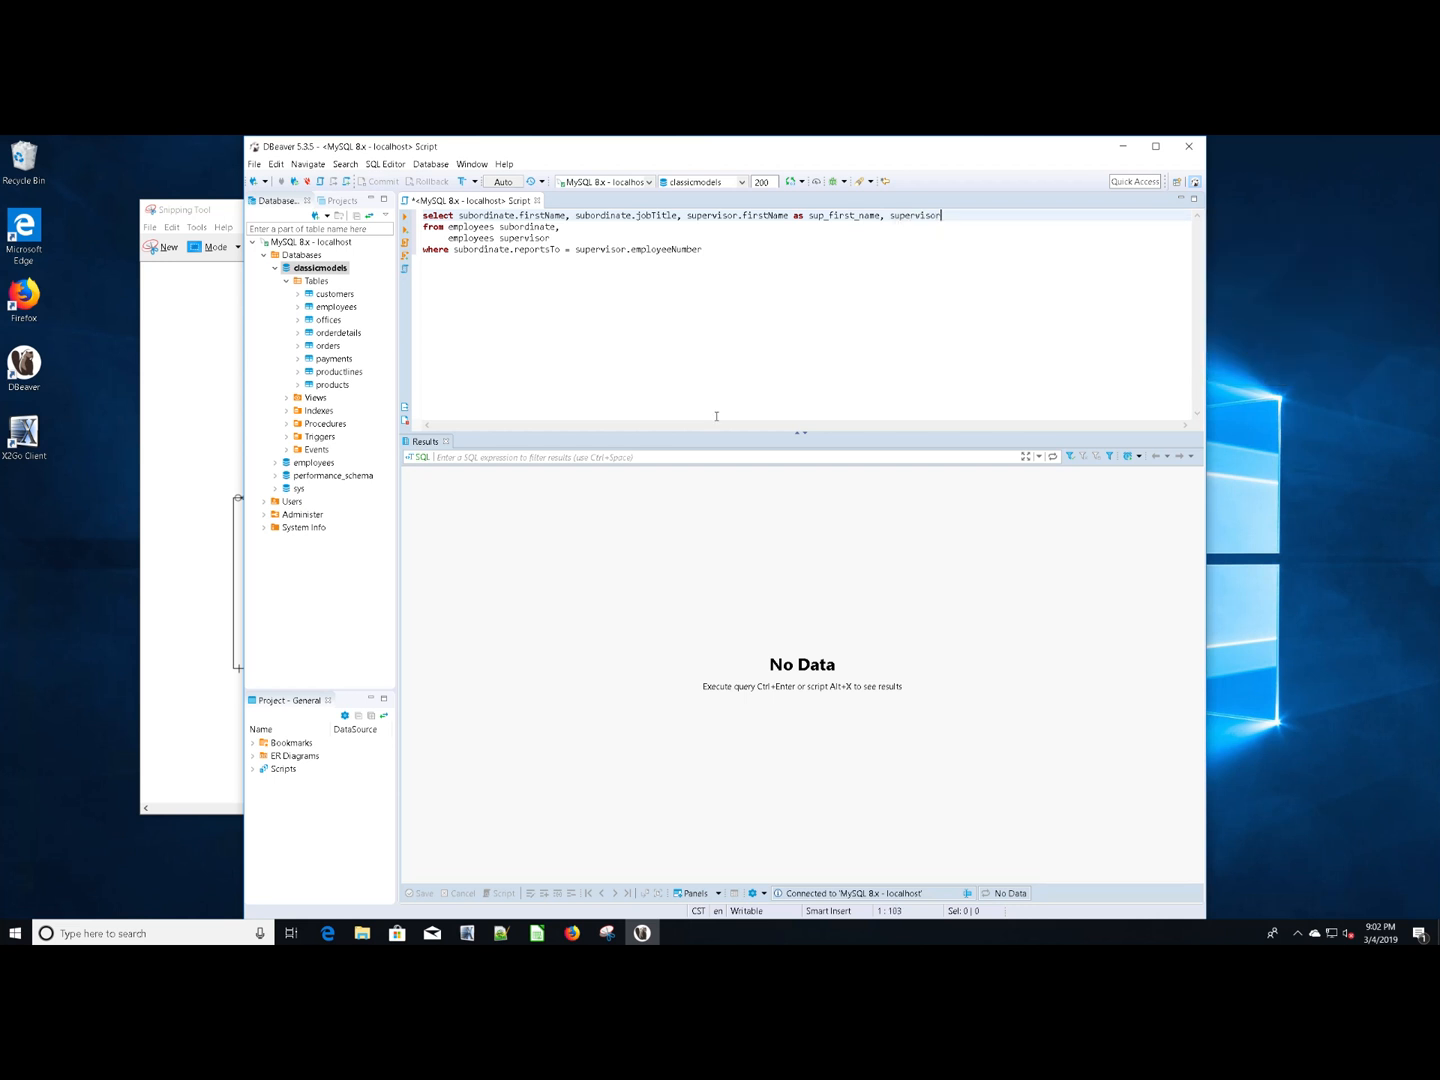
type(".jobTitle a")
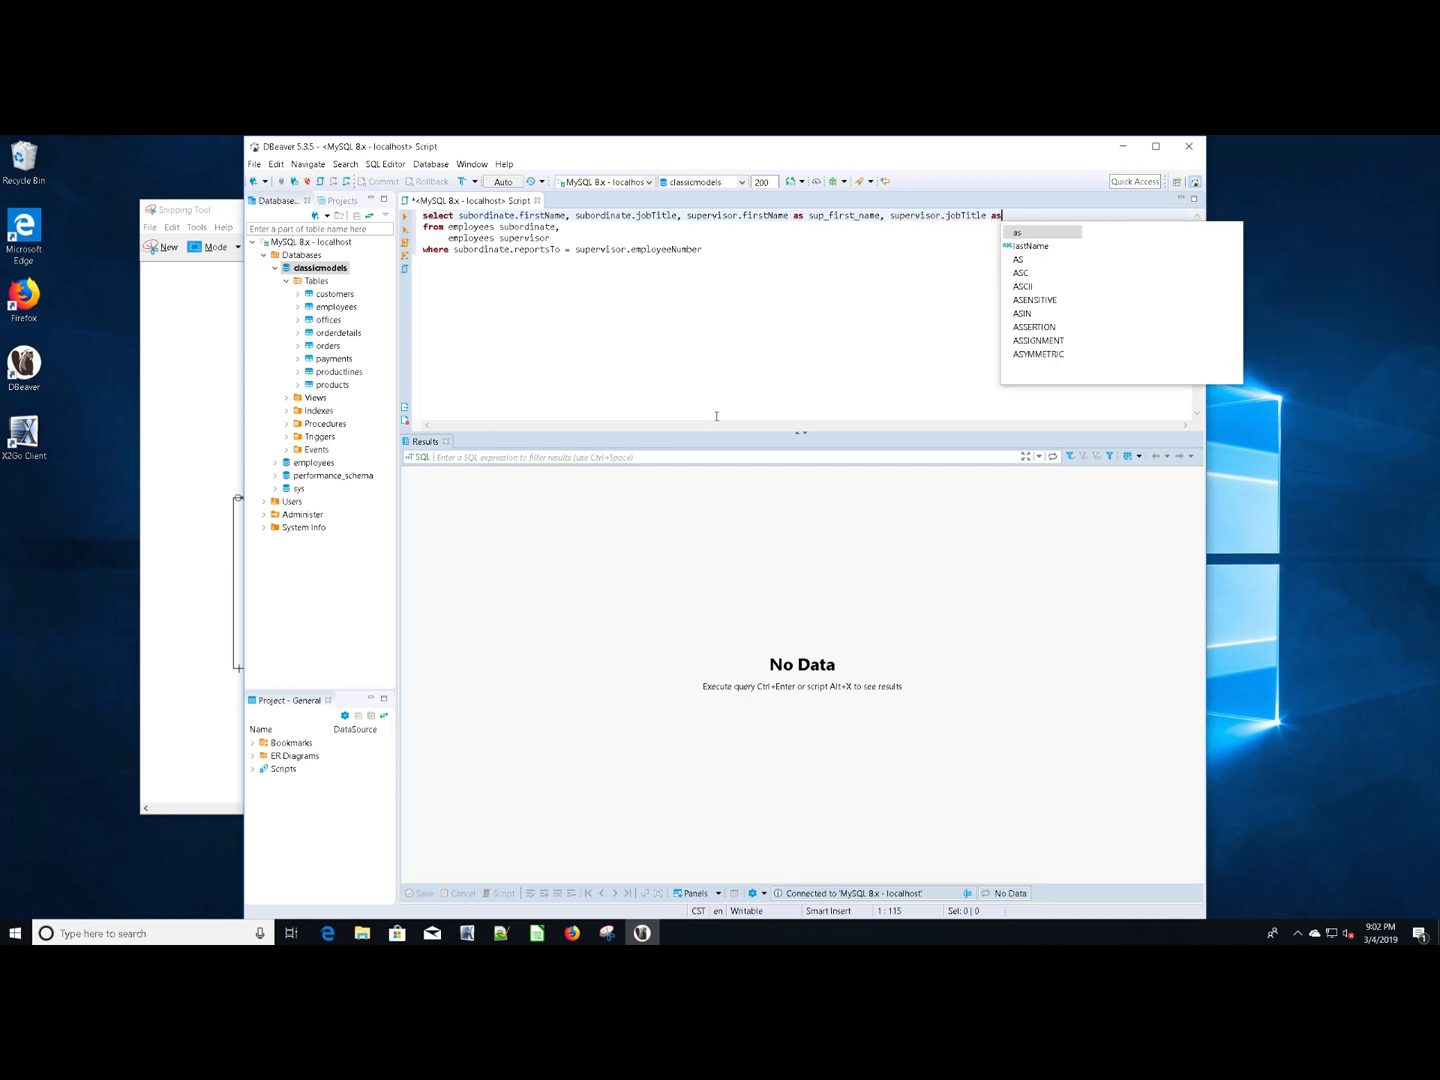
type("sup_job")
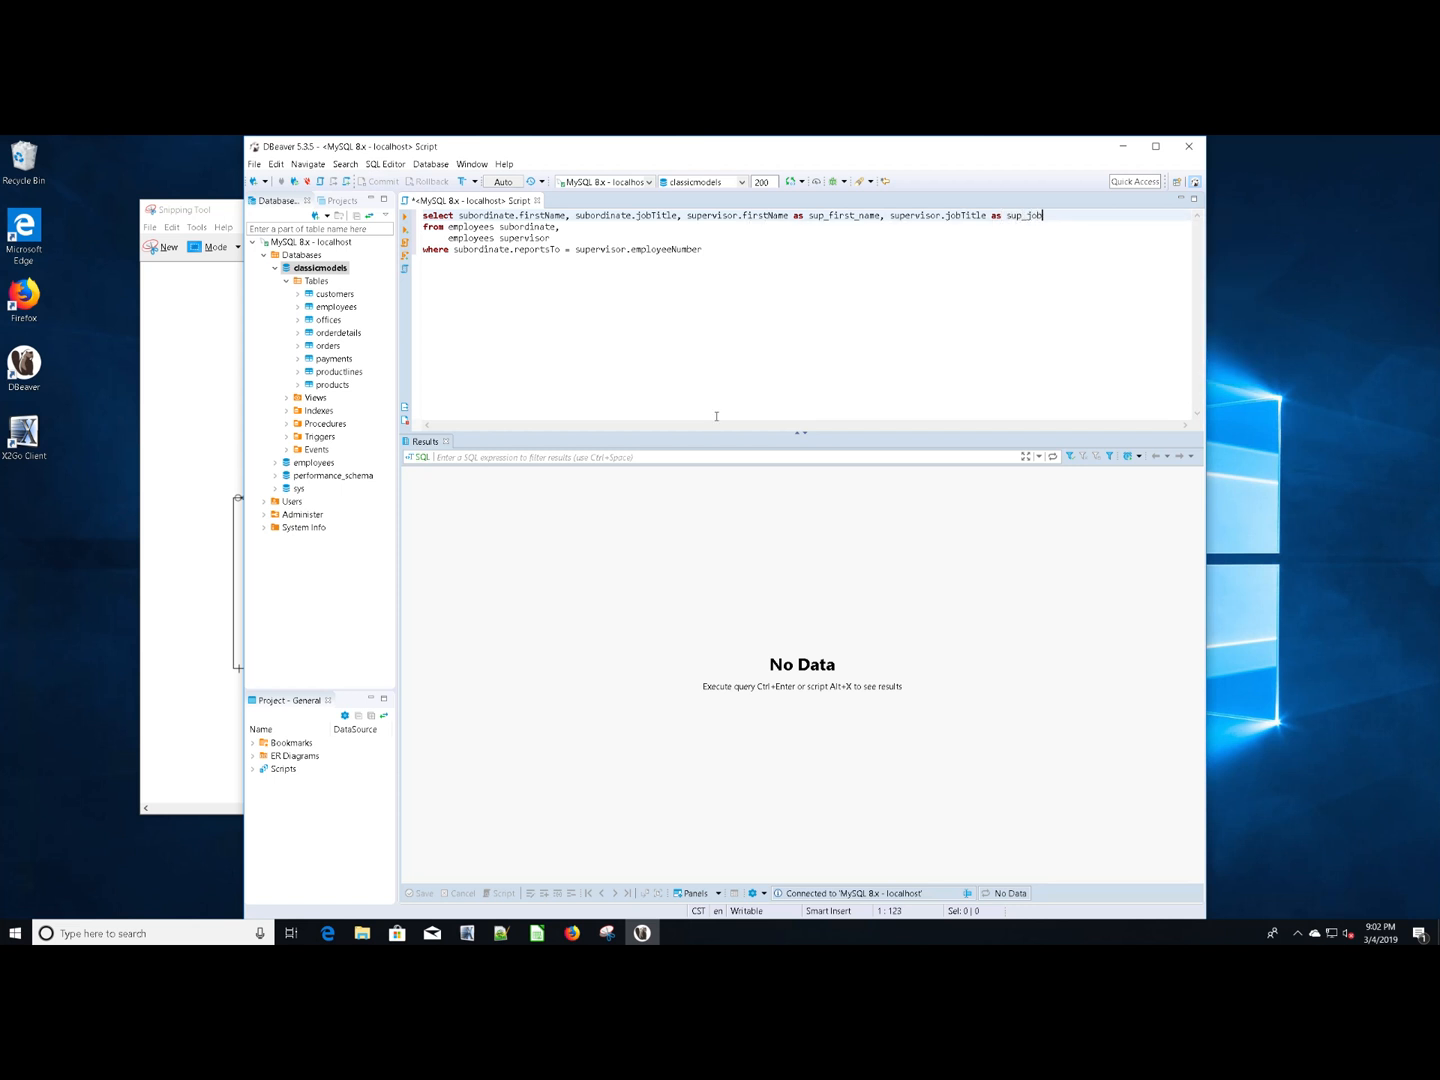
type("_title")
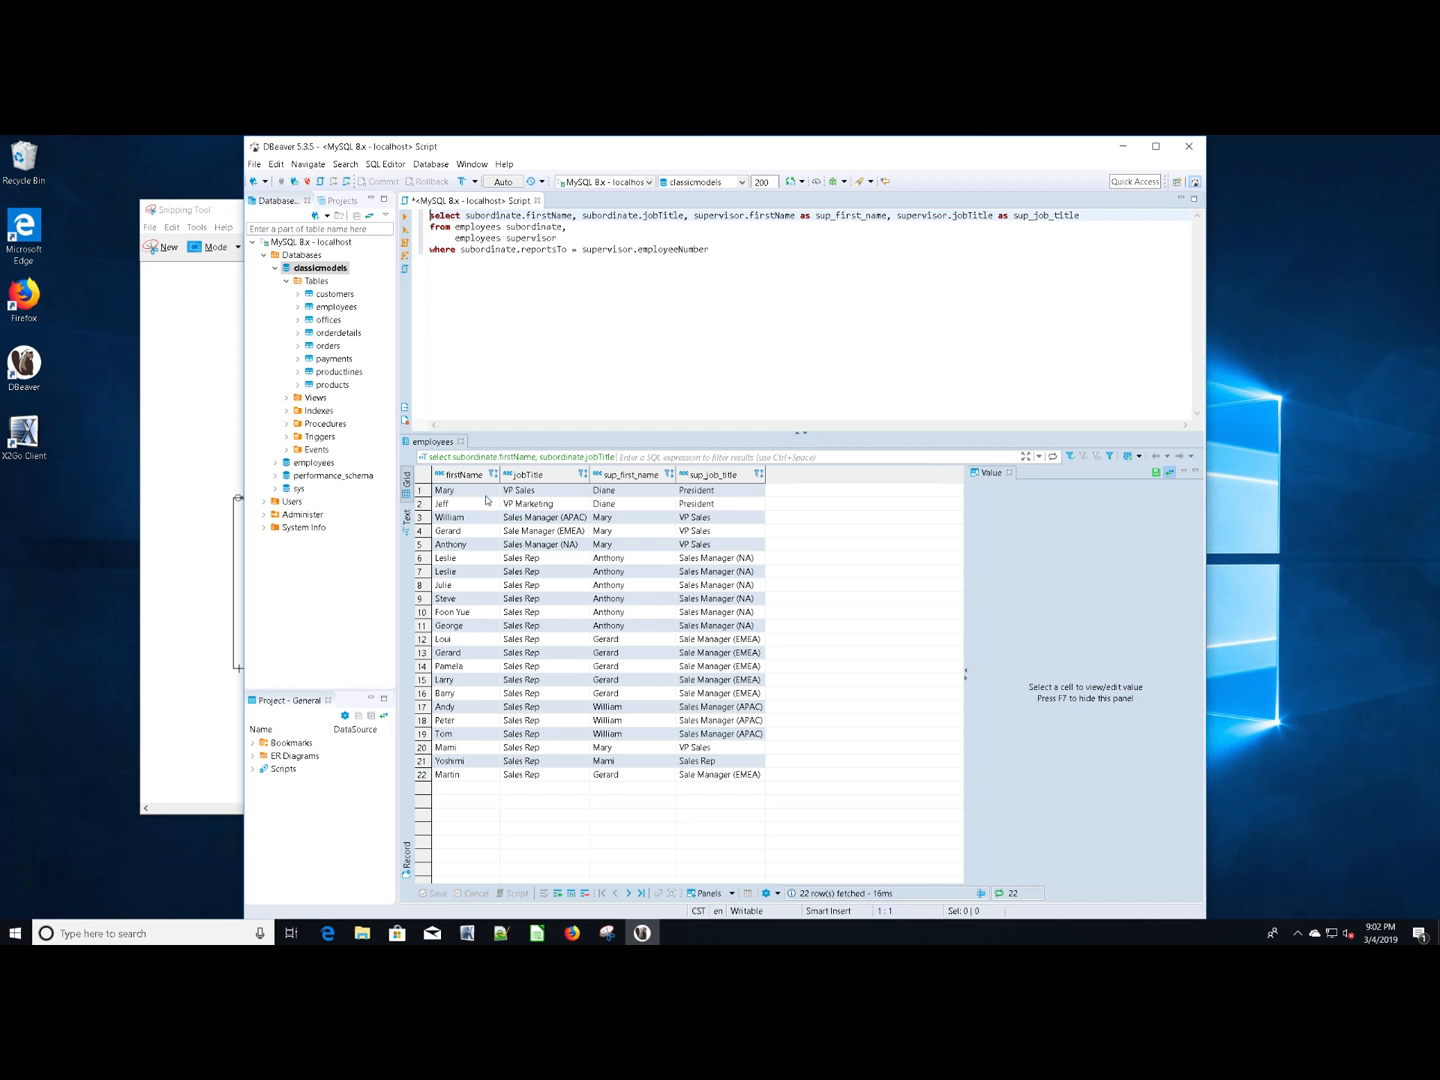
Inspect result cells for Mary, Leslie and Foon Yue, then add a comma after subordinate.firstName
left_click(522, 490)
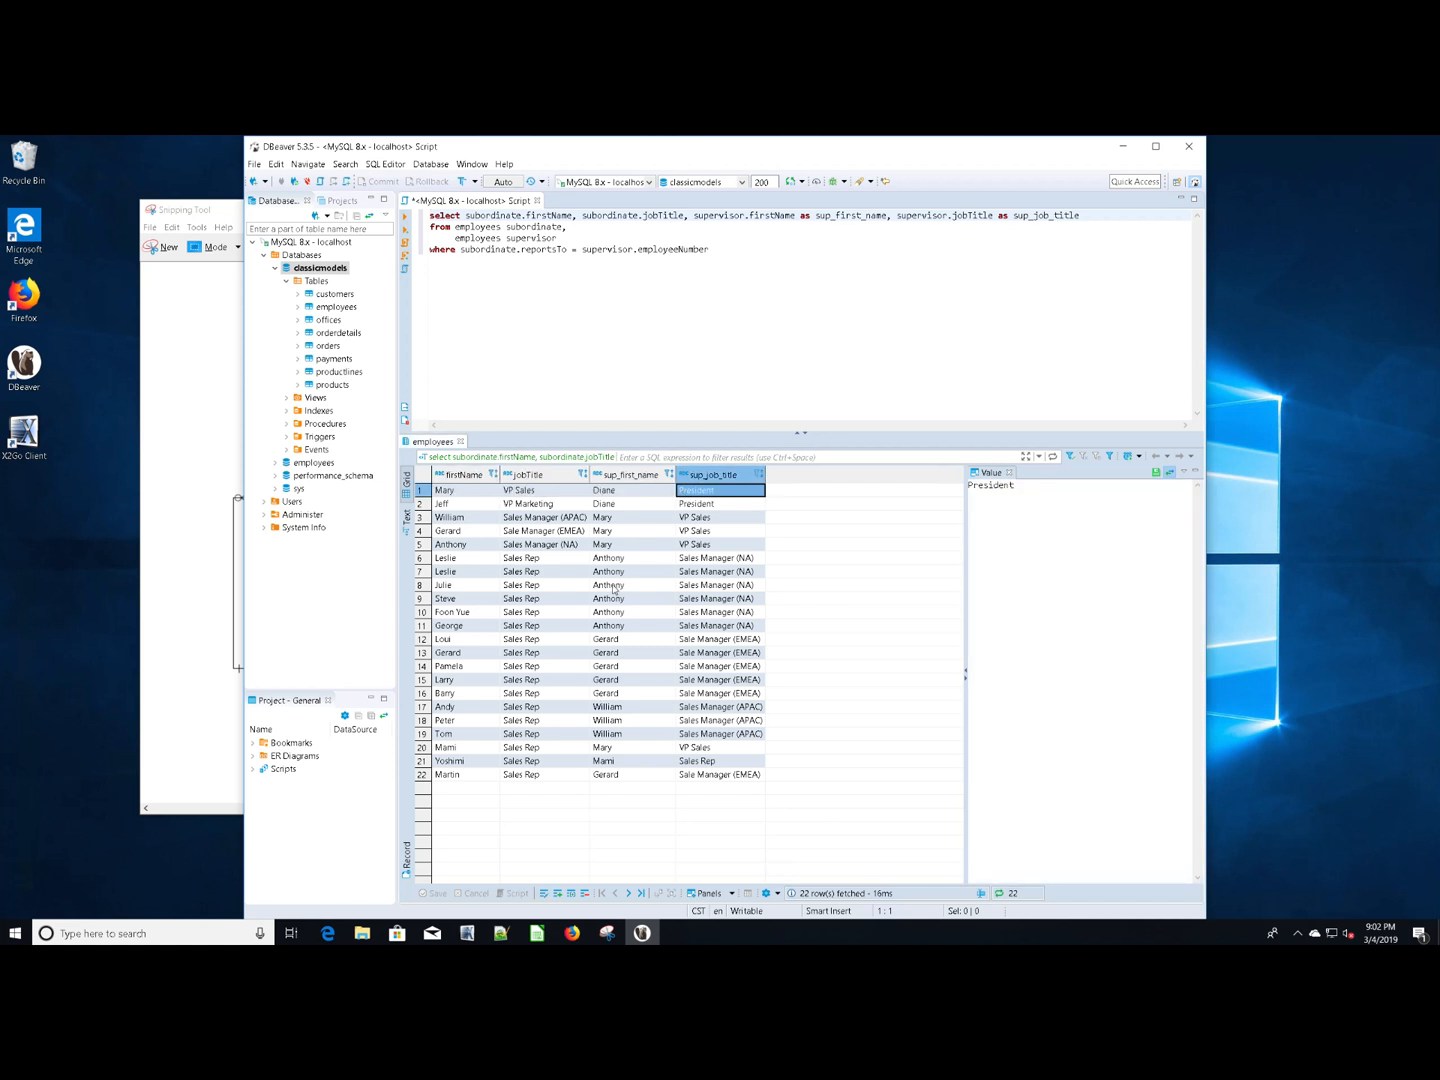
left_click(460, 557)
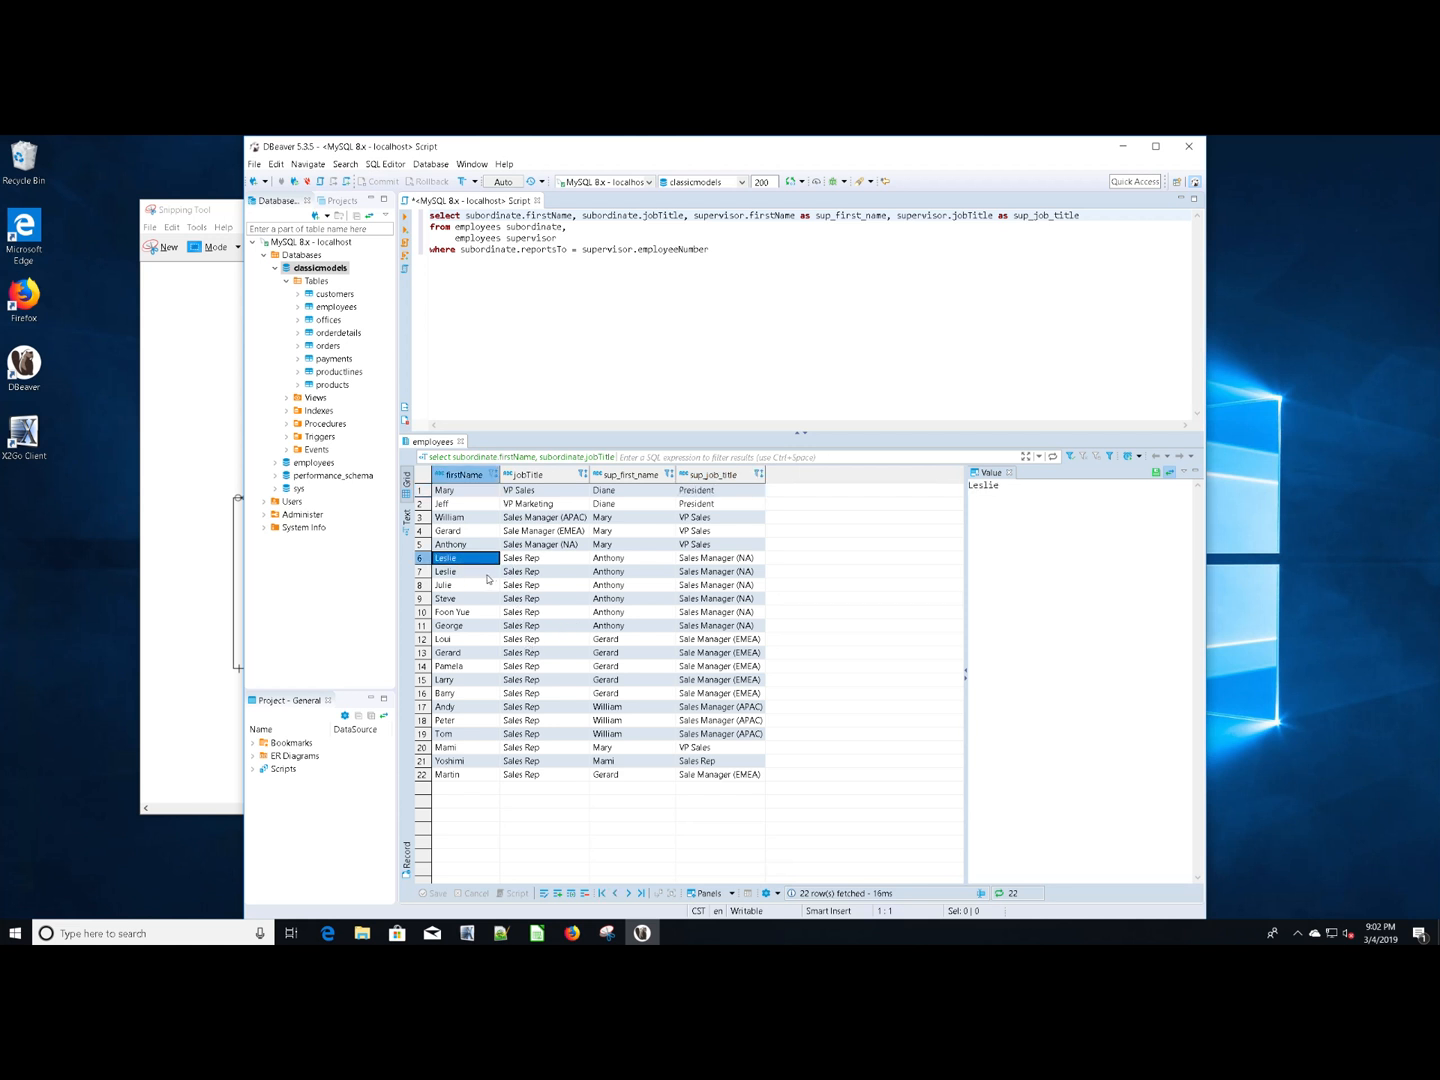
left_click(545, 571)
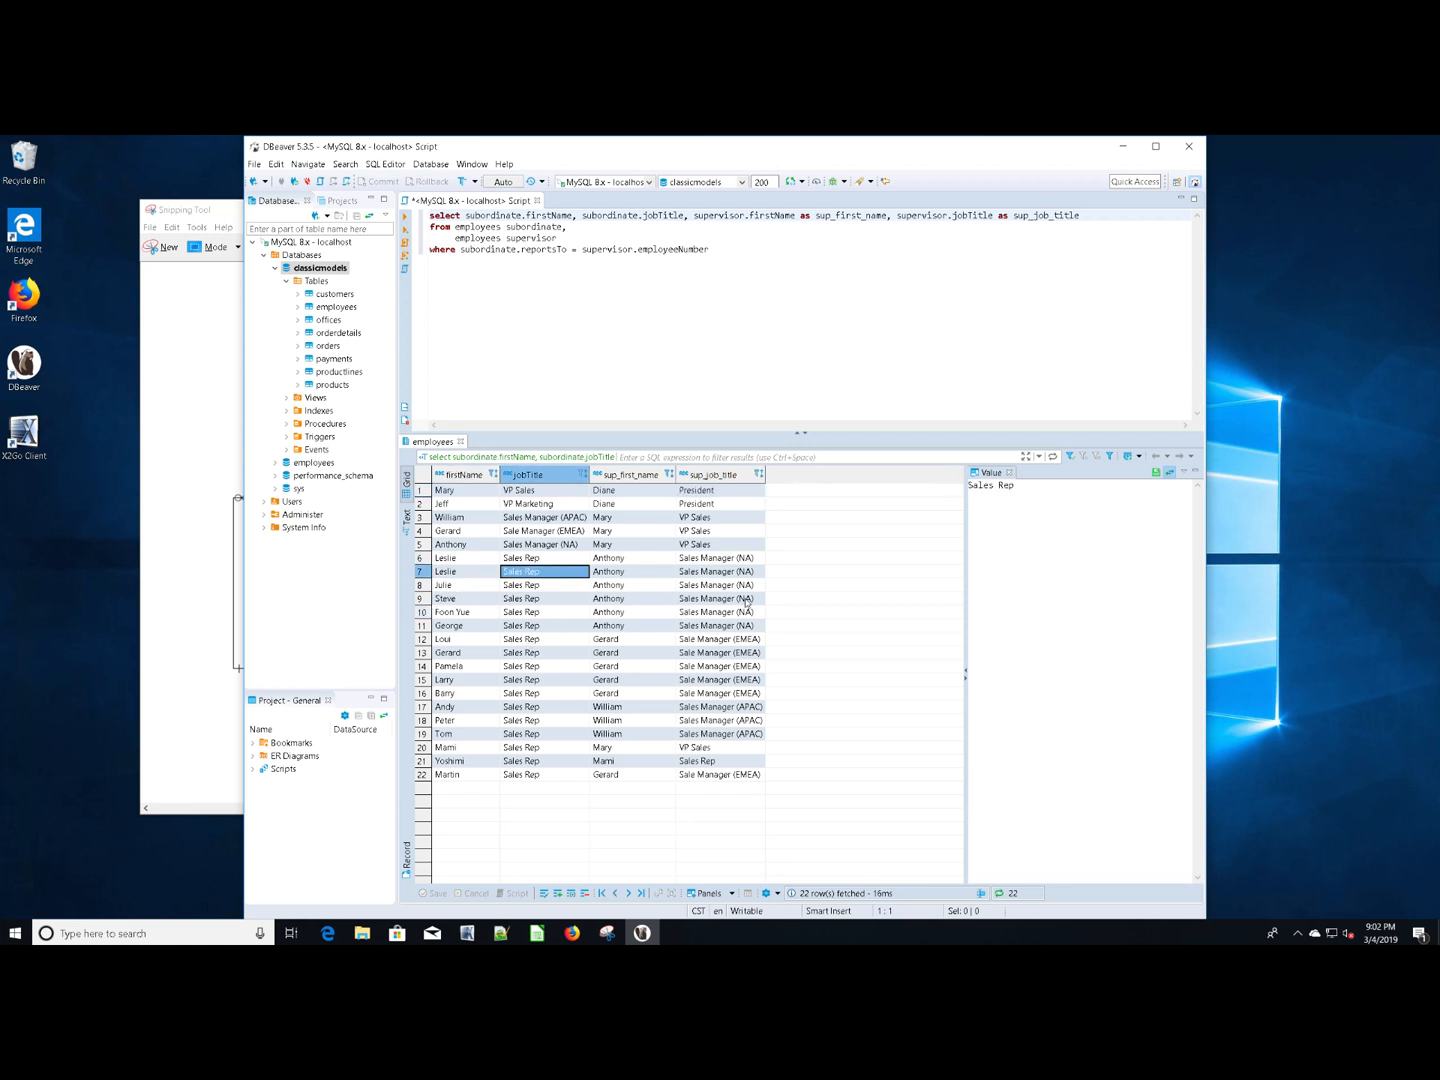
left_click(718, 571)
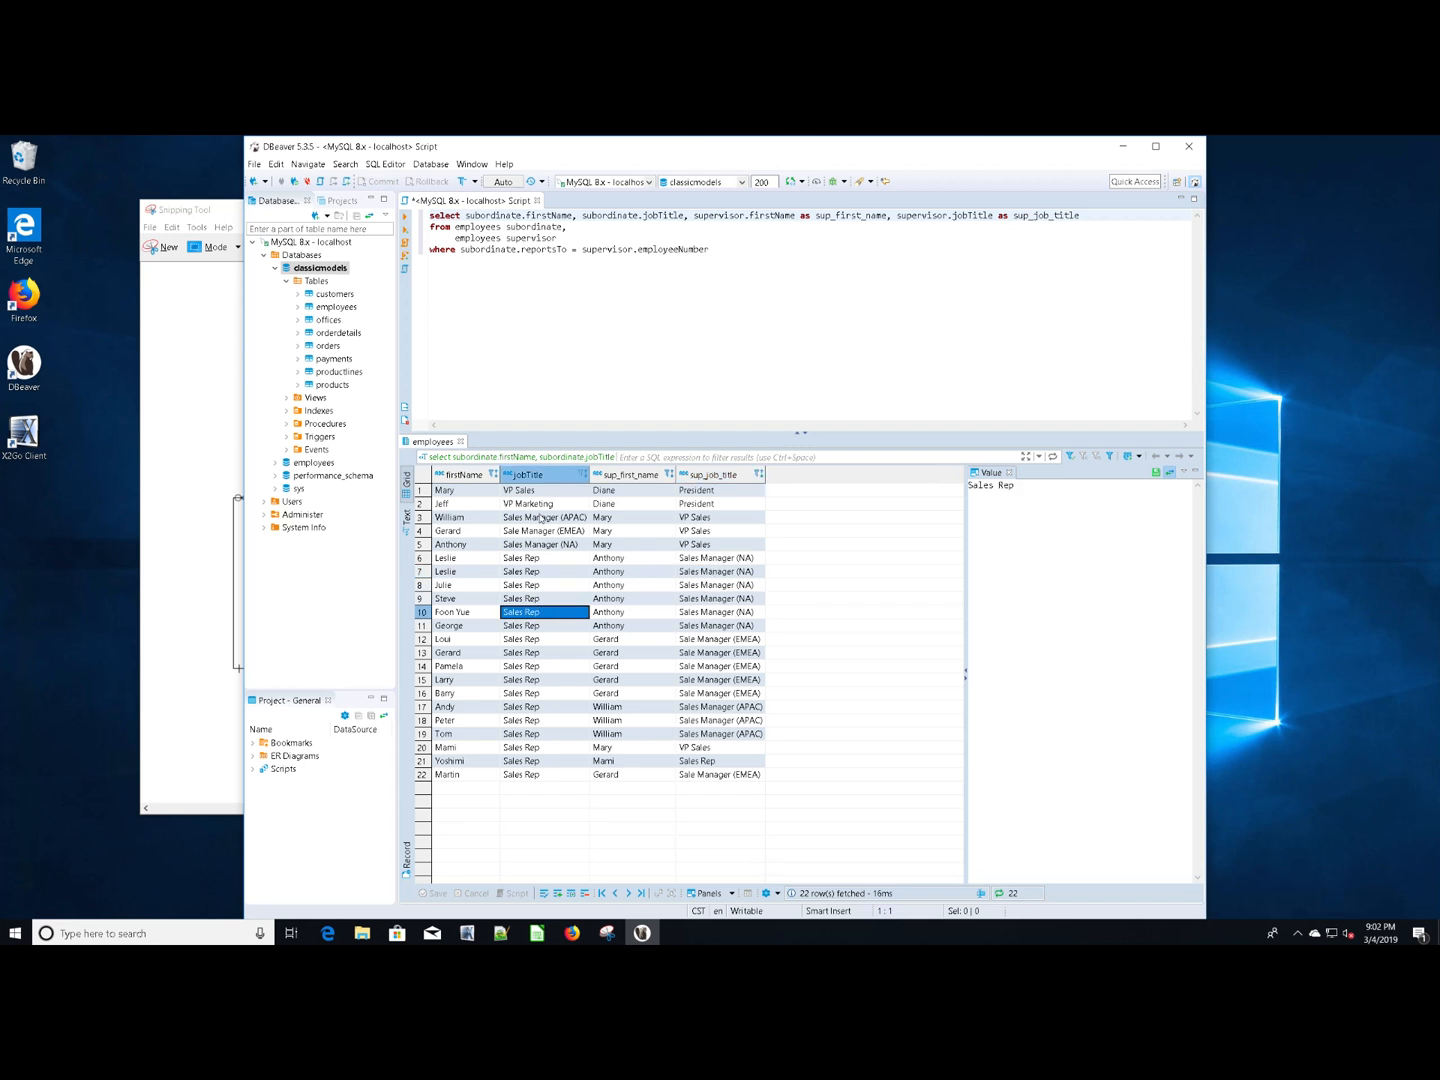
mouse_move(463, 577)
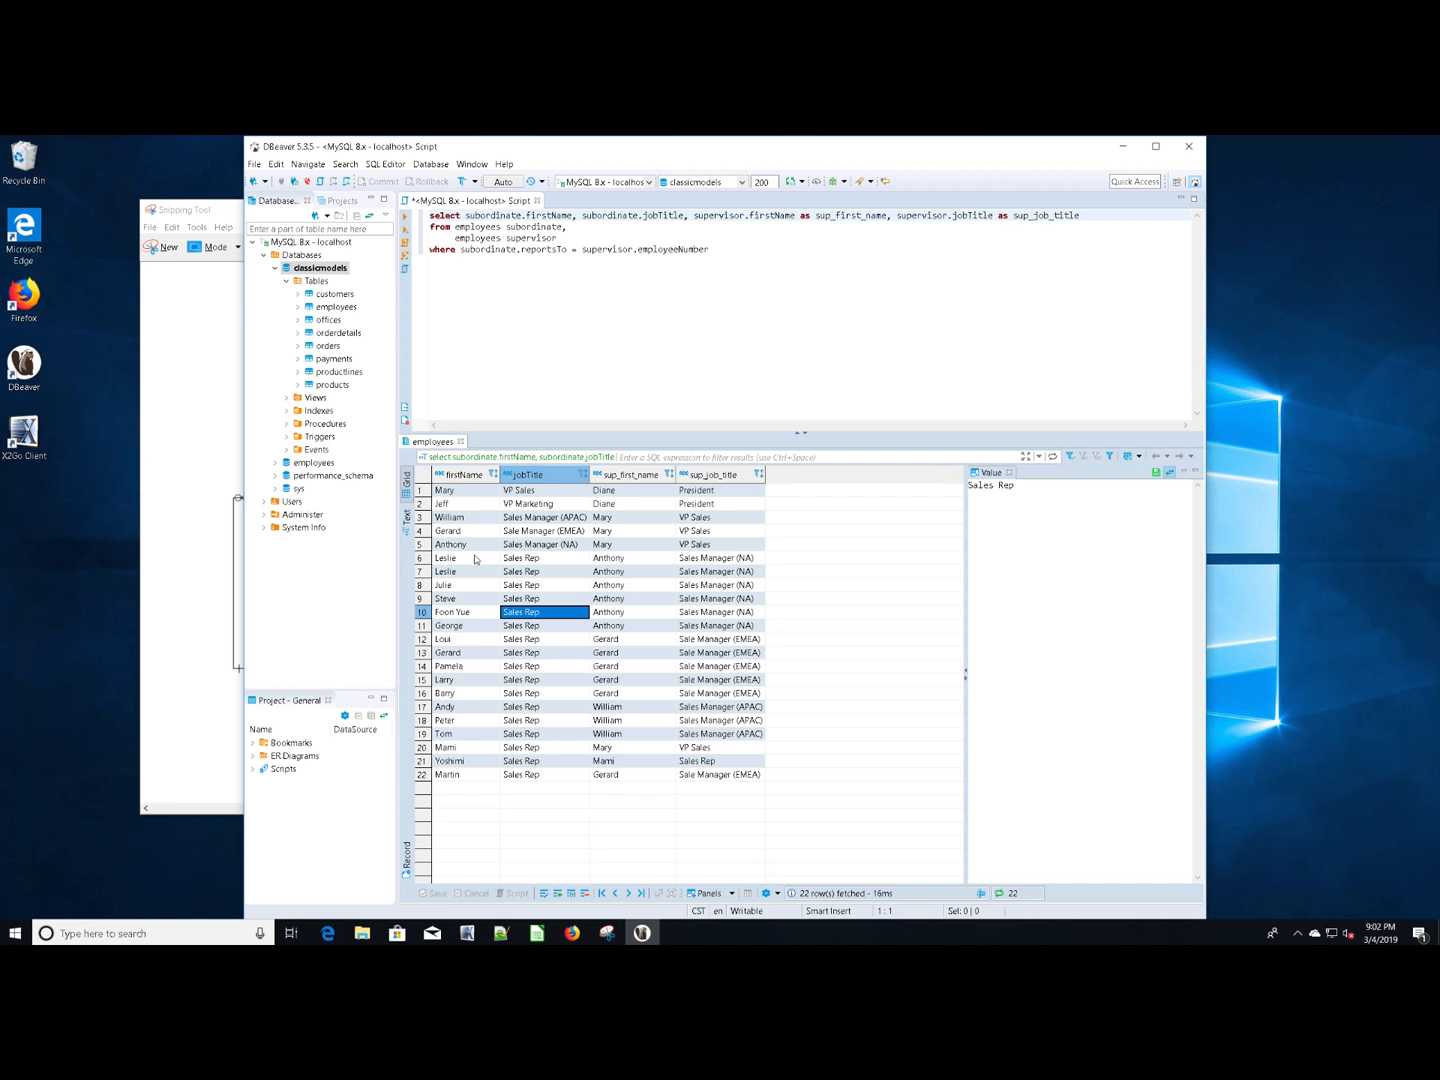
left_click(460, 557)
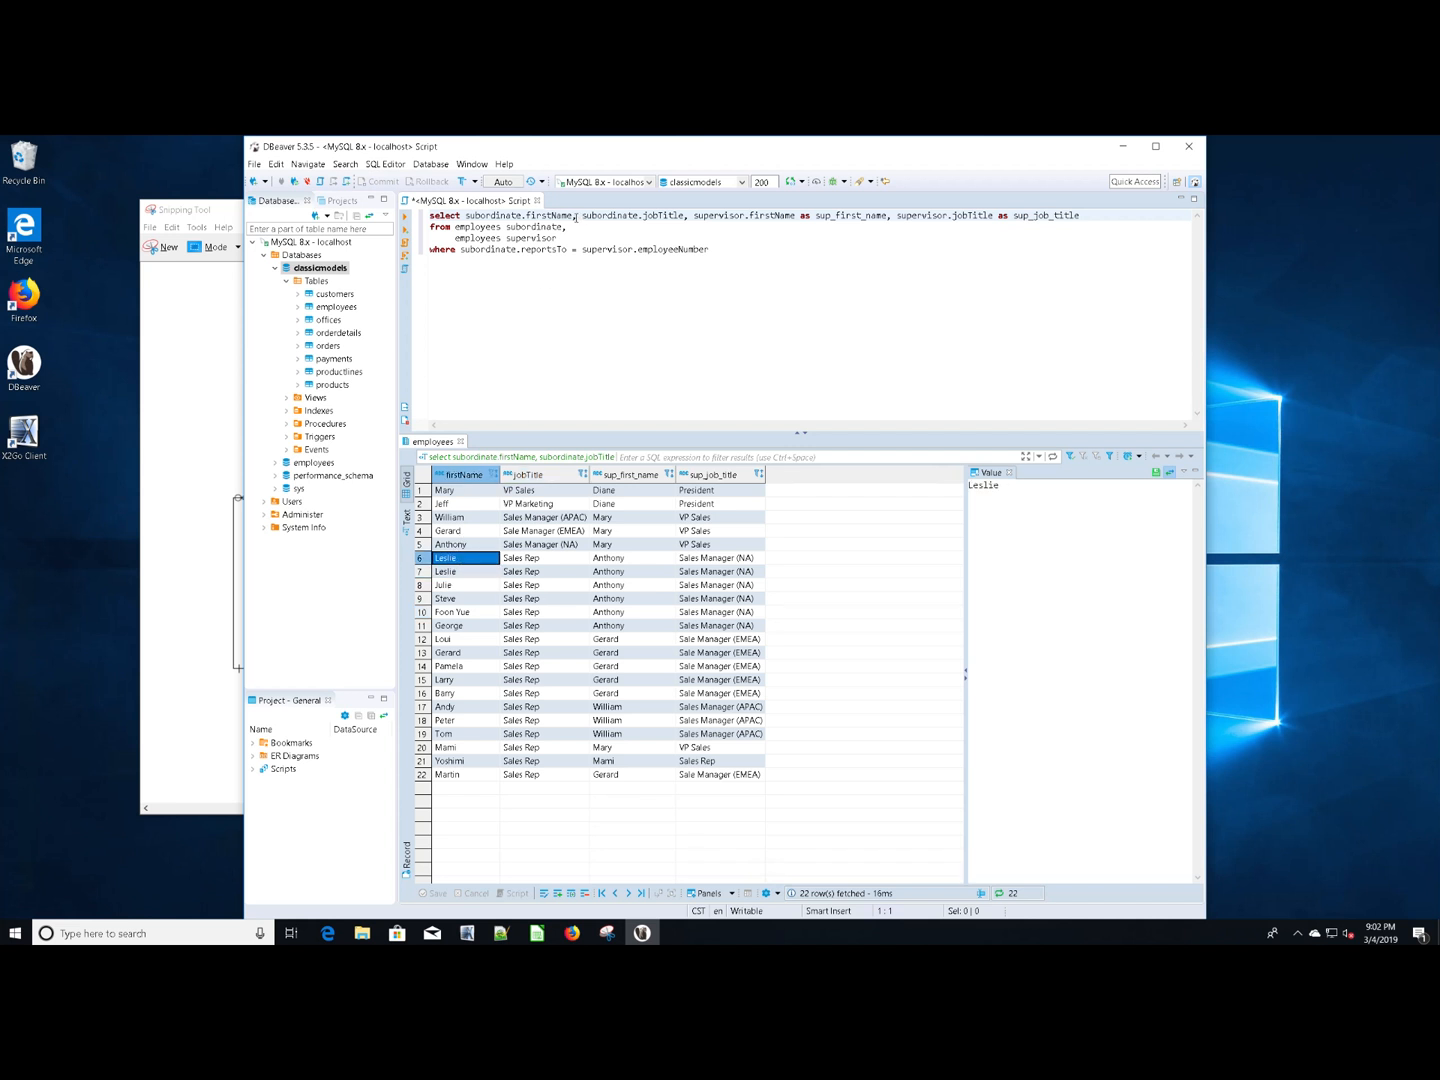
type(",")
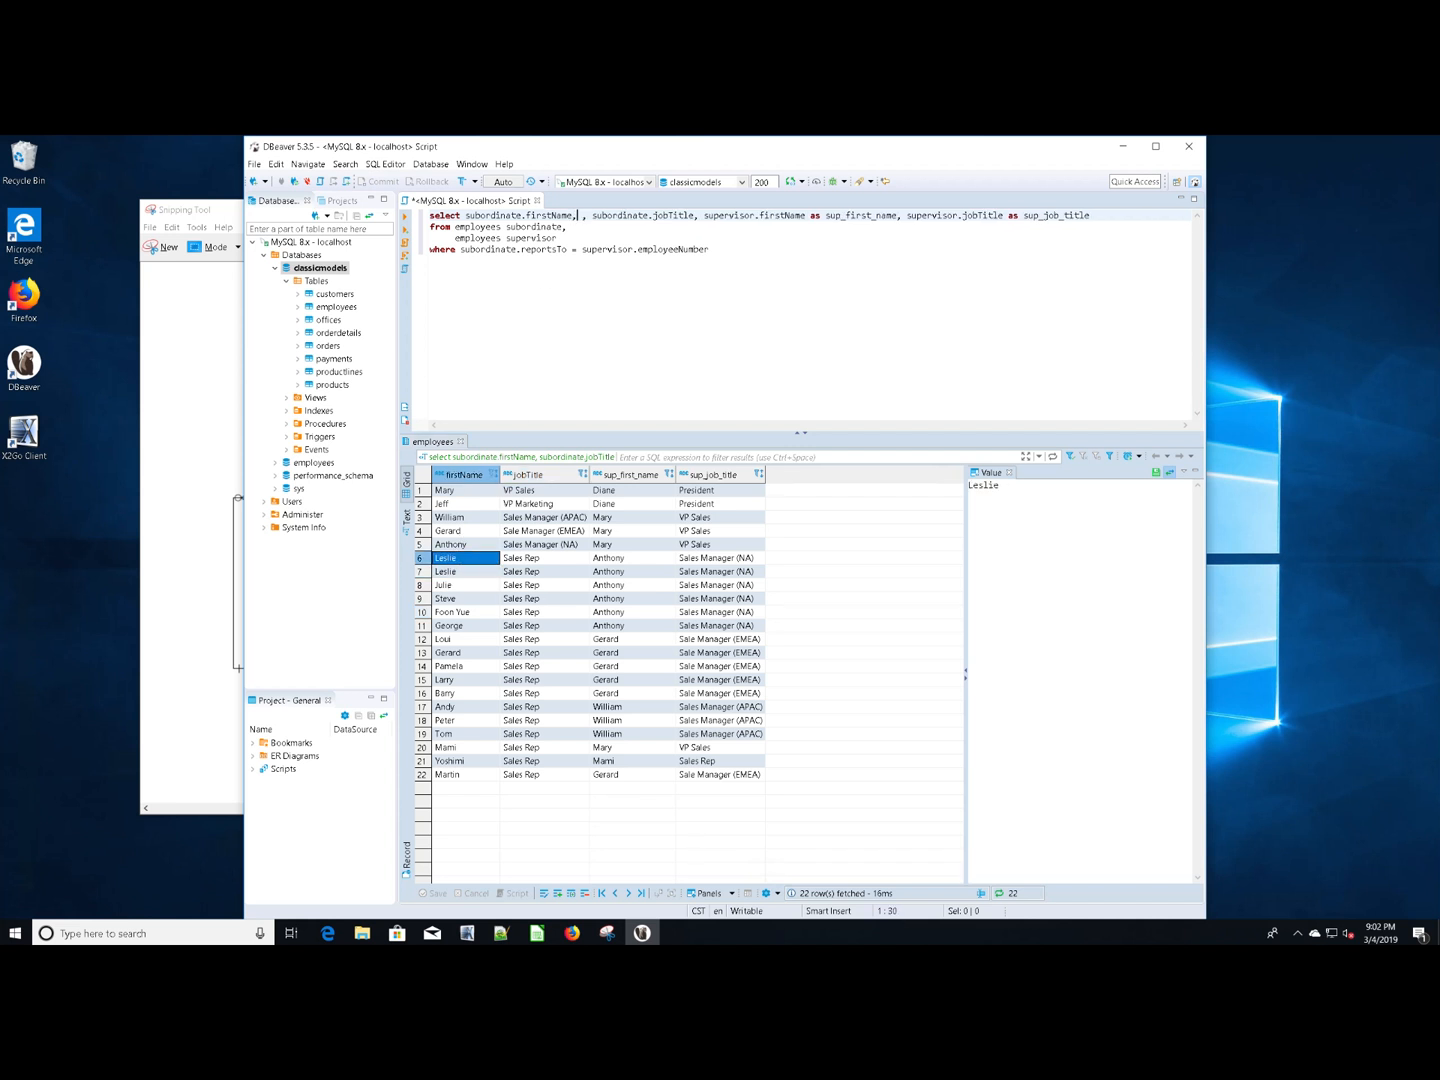
Begin entering subordinate.lastName, then move to the old where-clause join lines
type("subordinate.lastName")
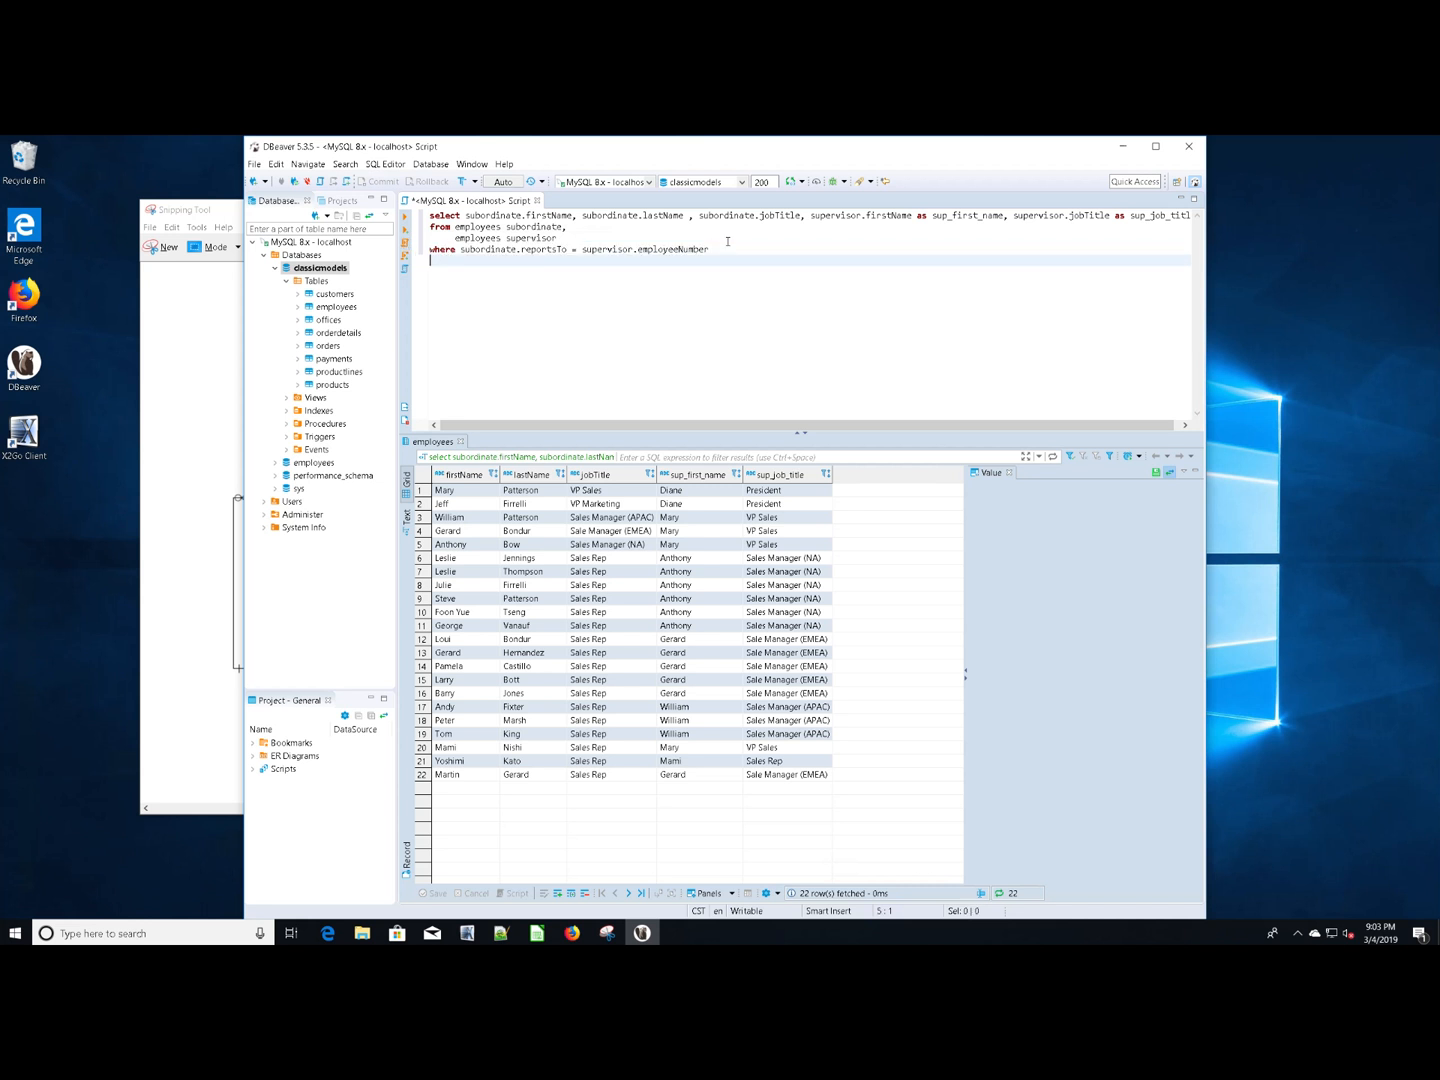
left_click(708, 250)
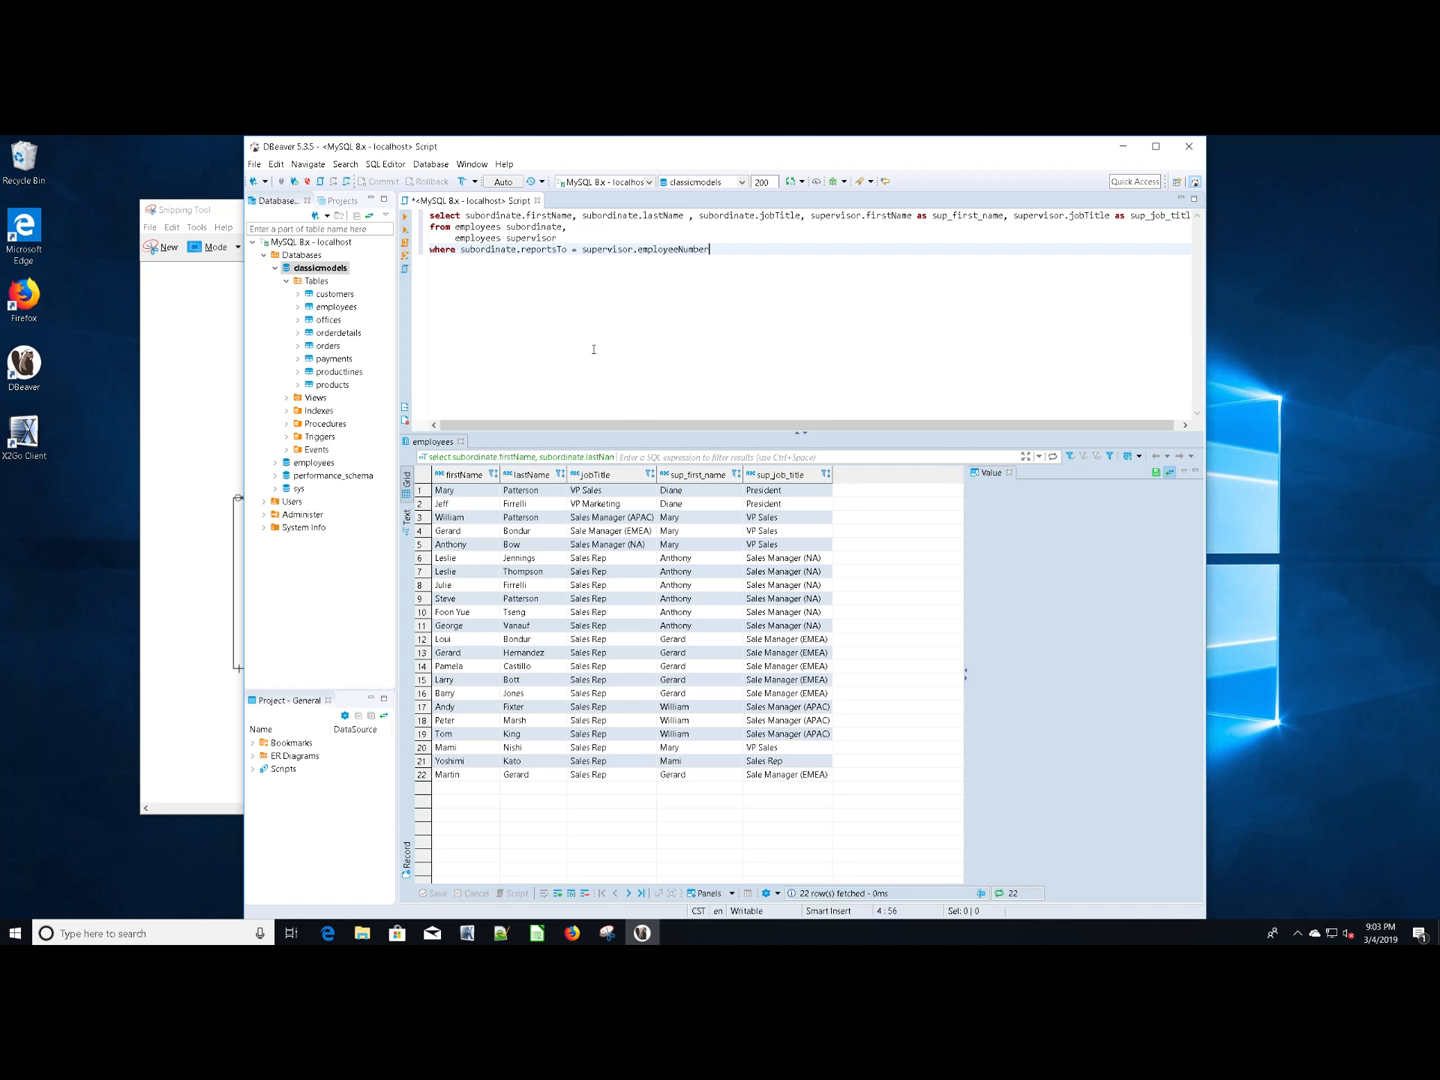
mouse_move(476, 265)
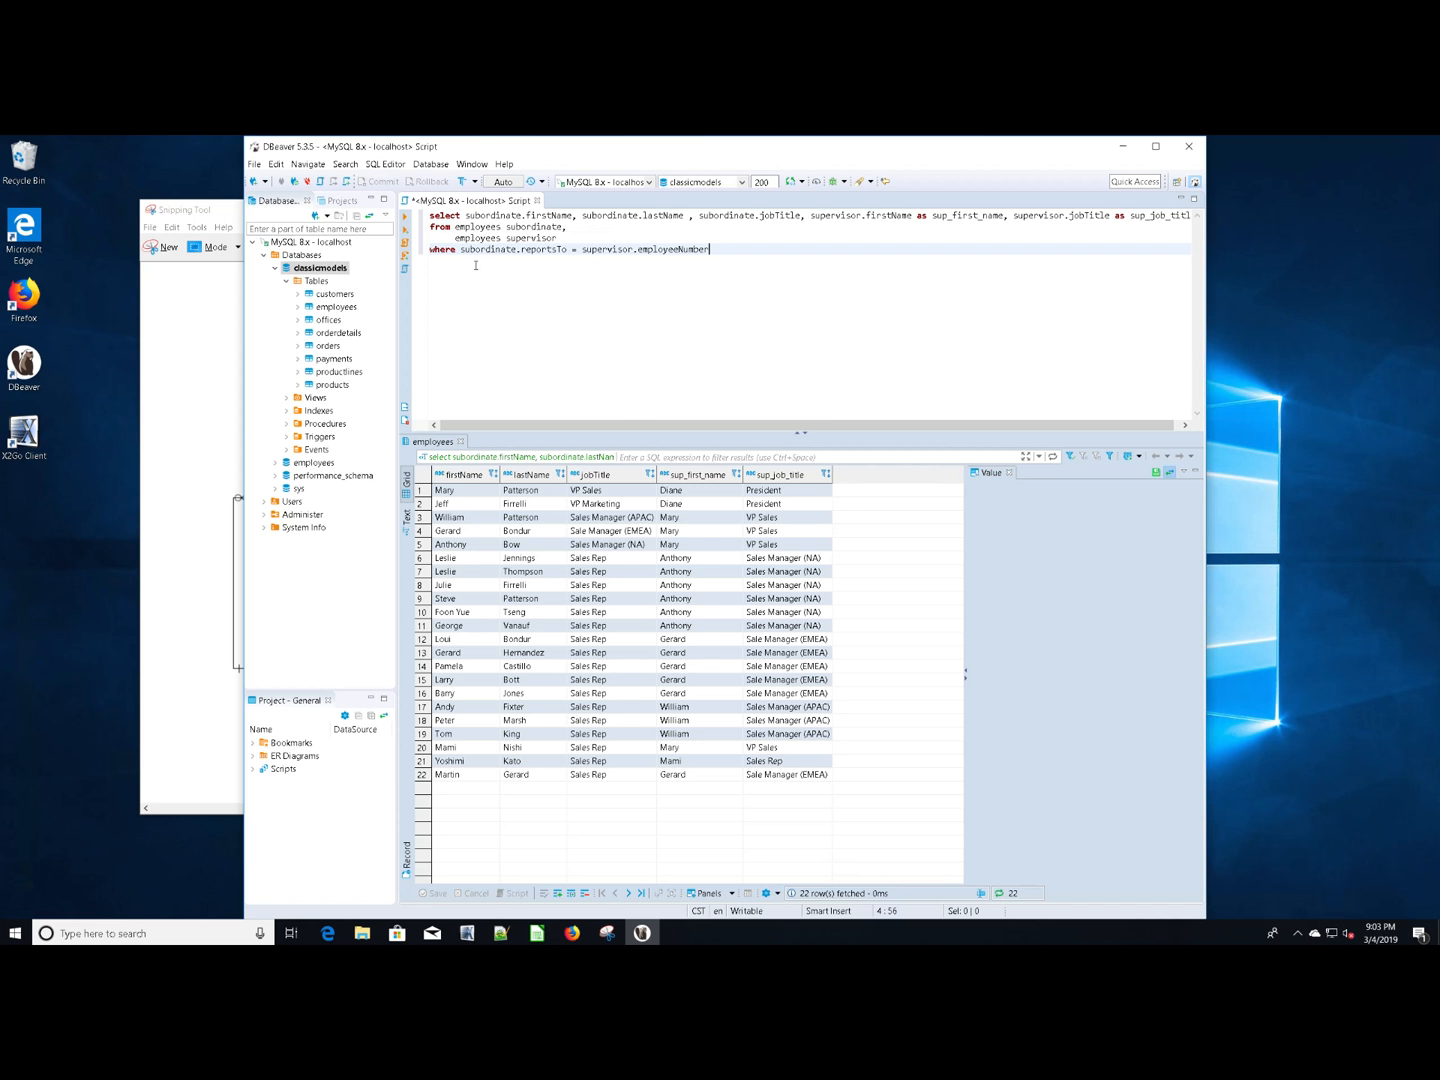
left_click(463, 249)
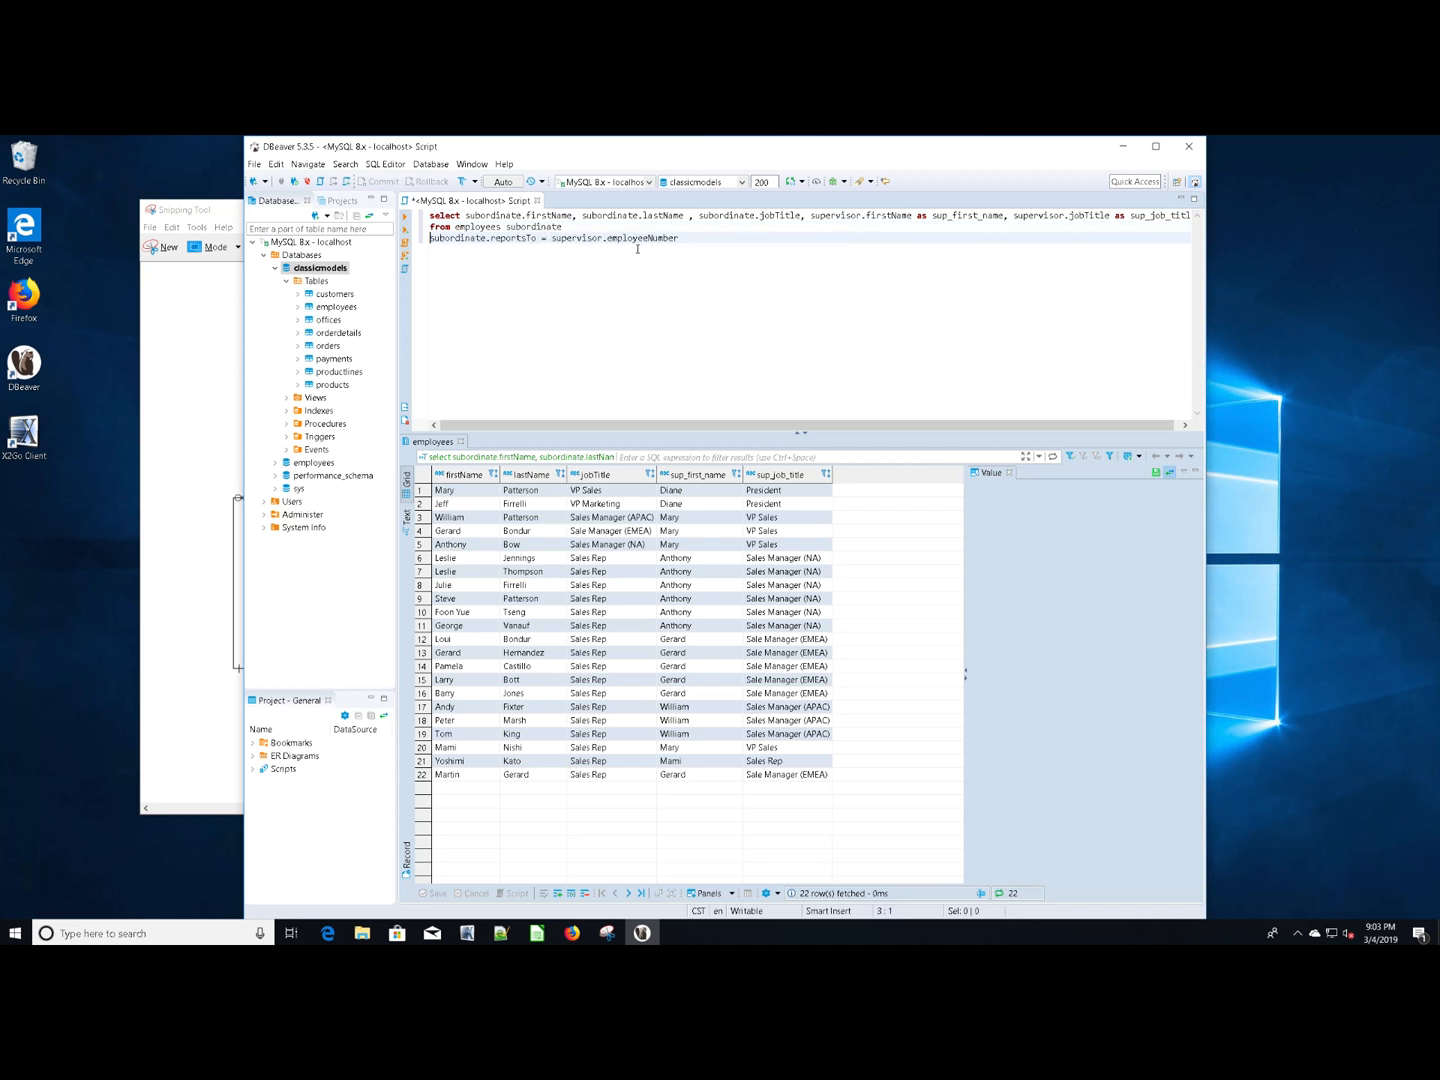
Replace the where clause with 'left join employees supervisor on subordinate.reportsTo = supervisor.employeeNumber'
type("left join")
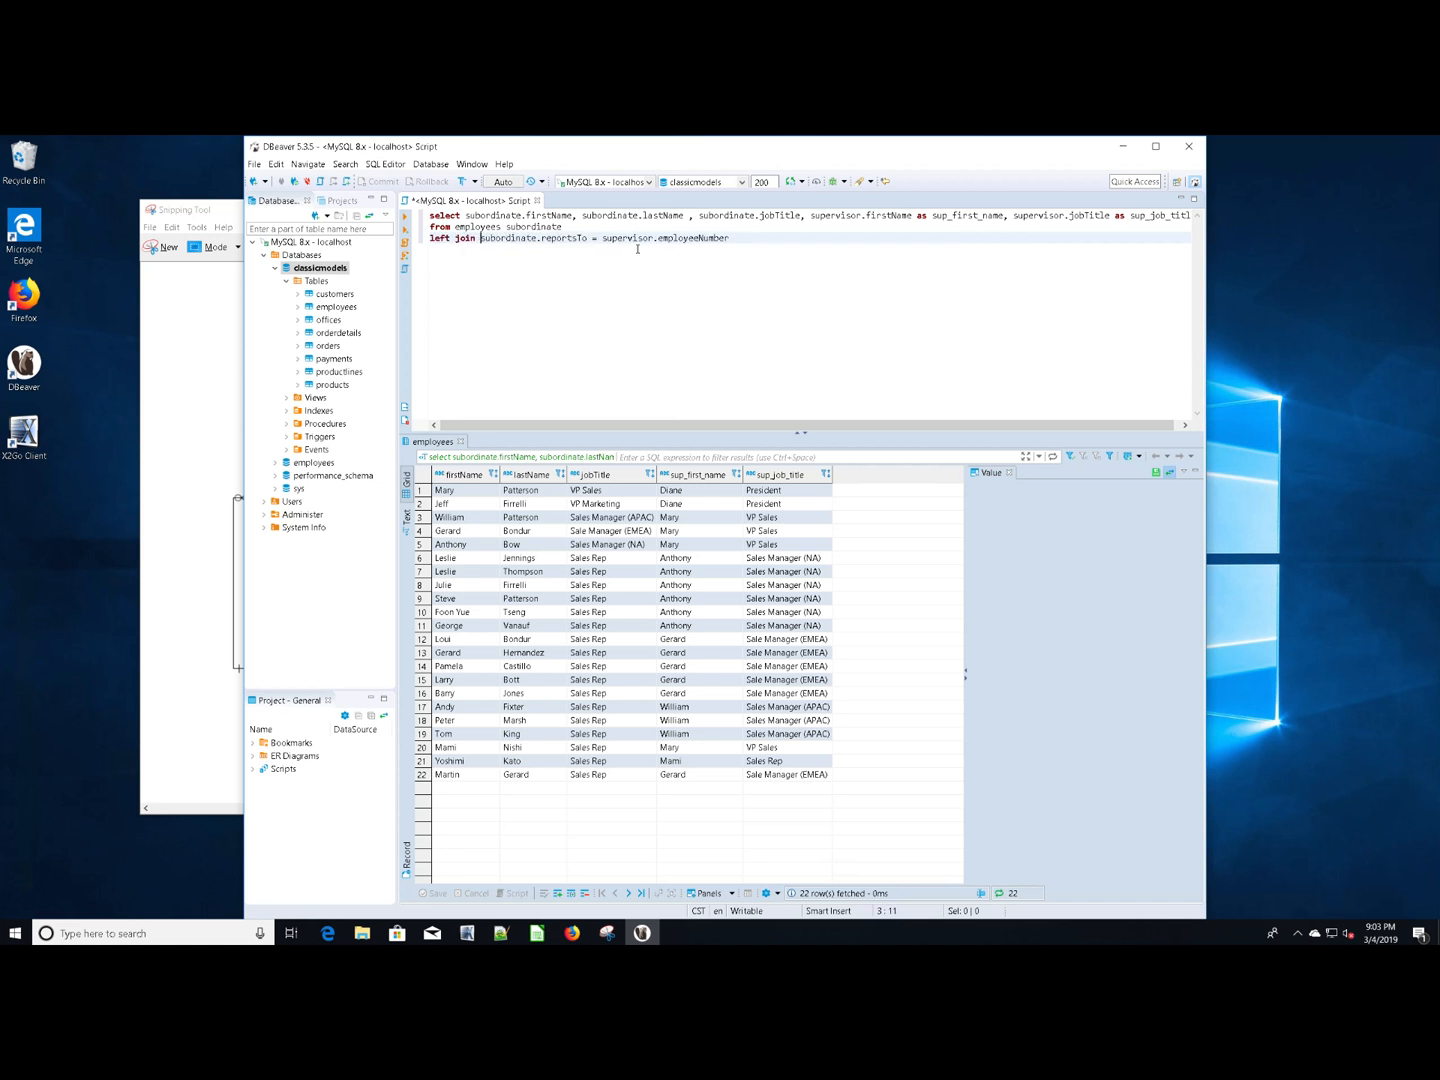
left_click_drag(480, 238, 576, 238)
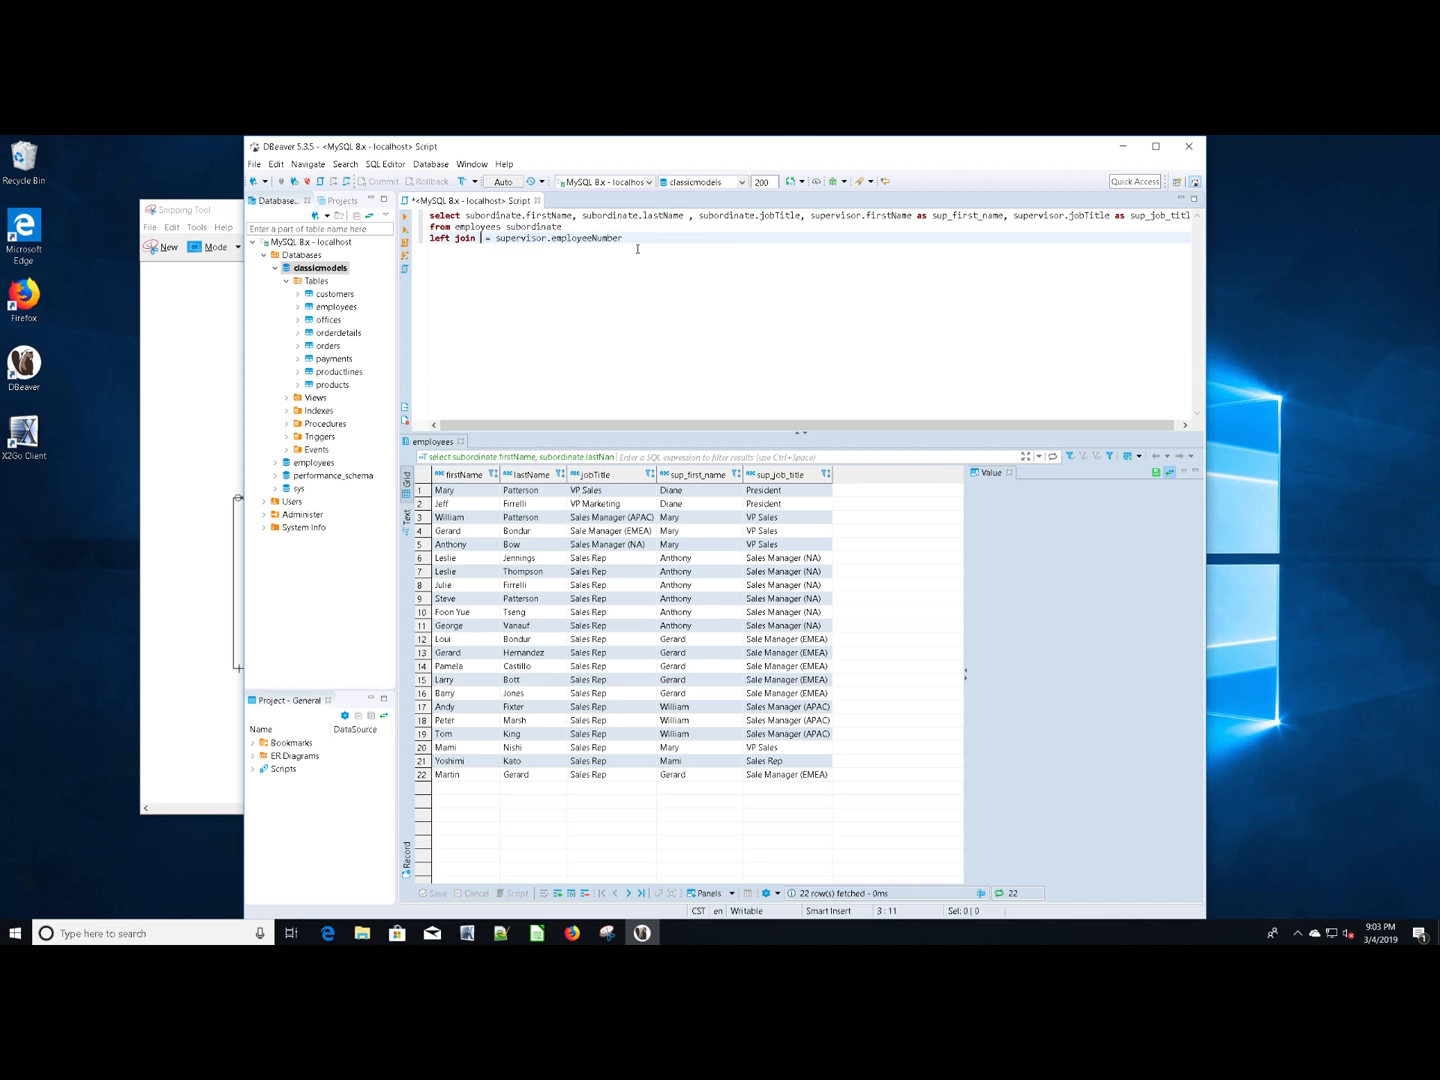
type("employees supervisor o")
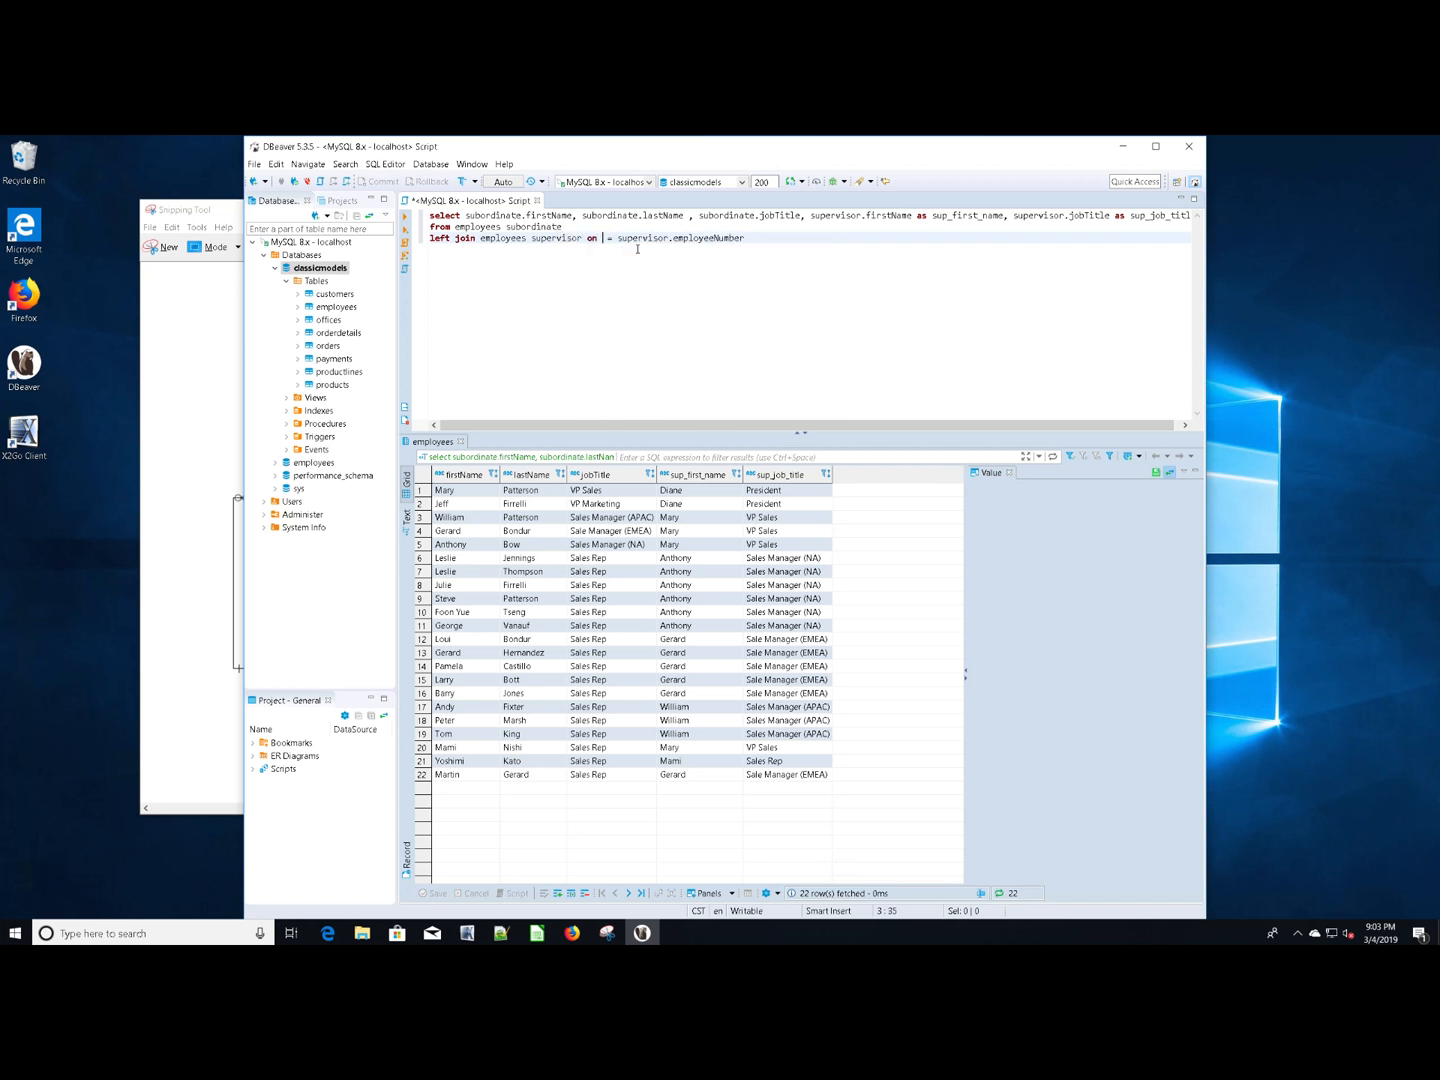
type("subordinate.reportsTo")
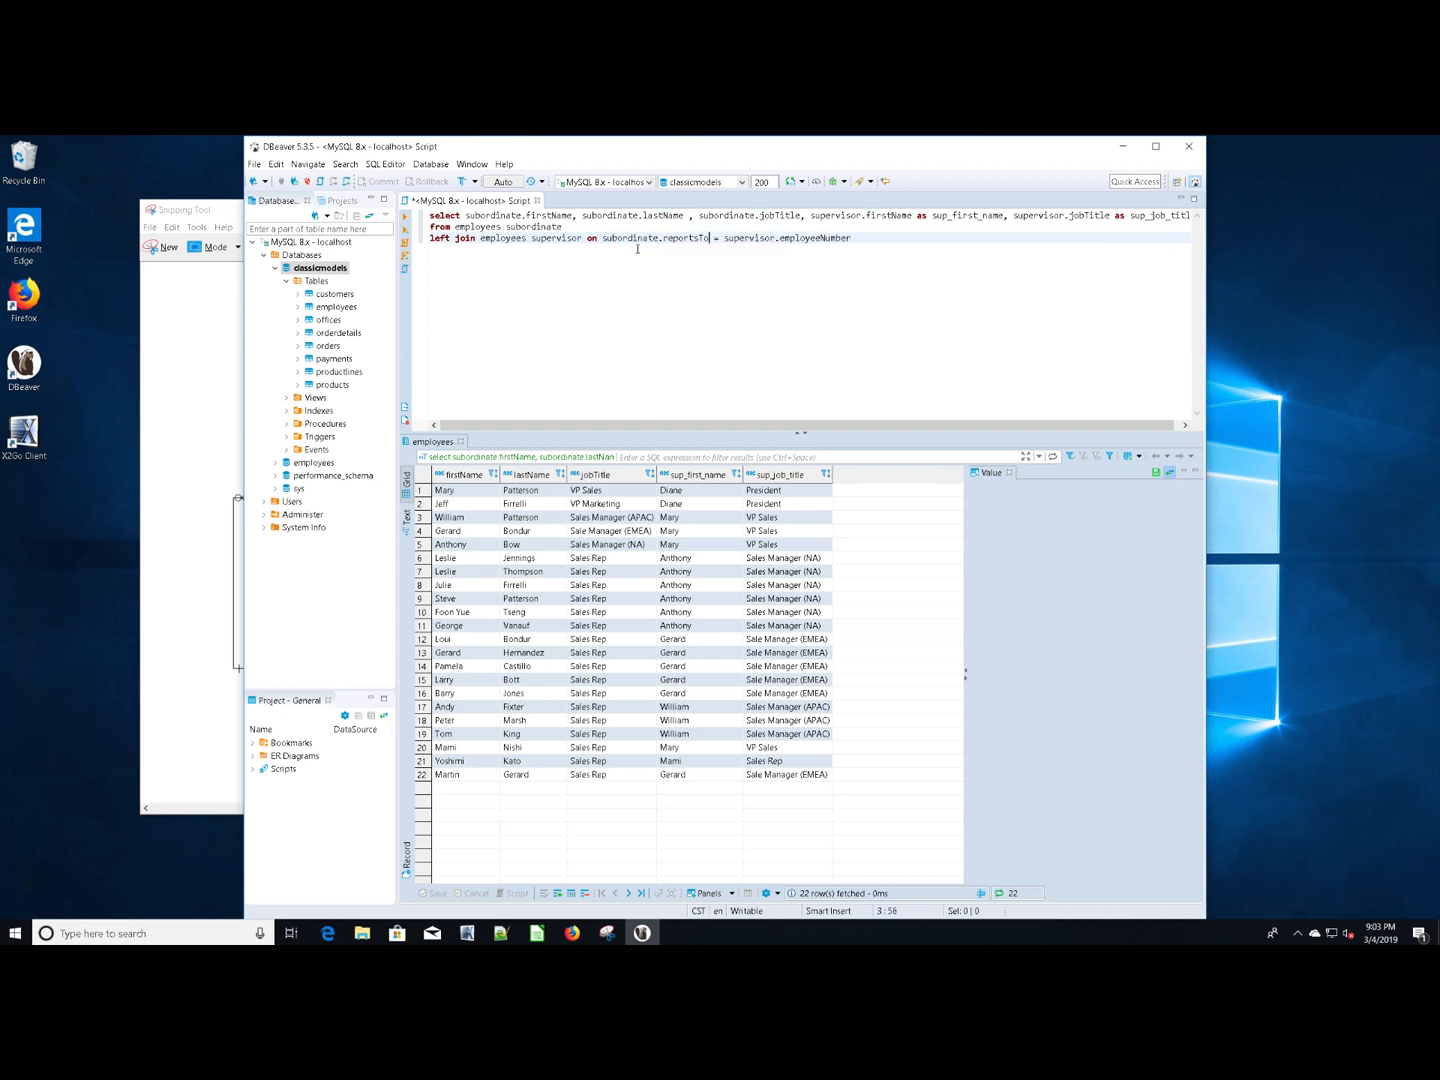
mouse_move(848, 283)
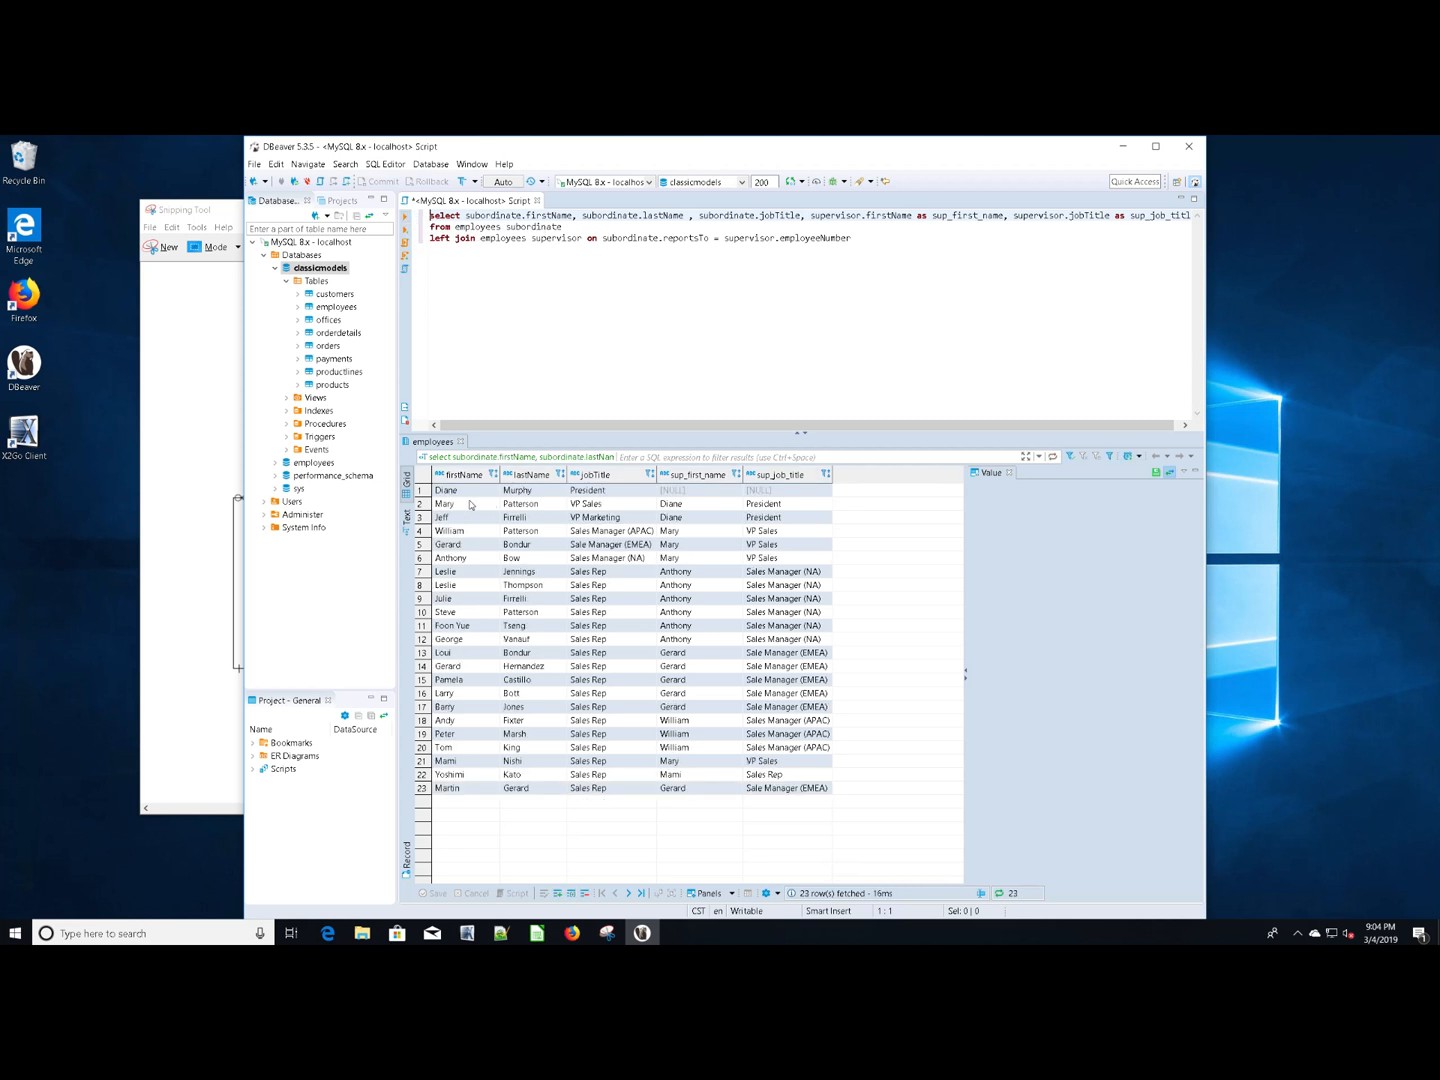
Inspect Diane Murphy's row, whose supervisor name and title are NULL
left_click(460, 490)
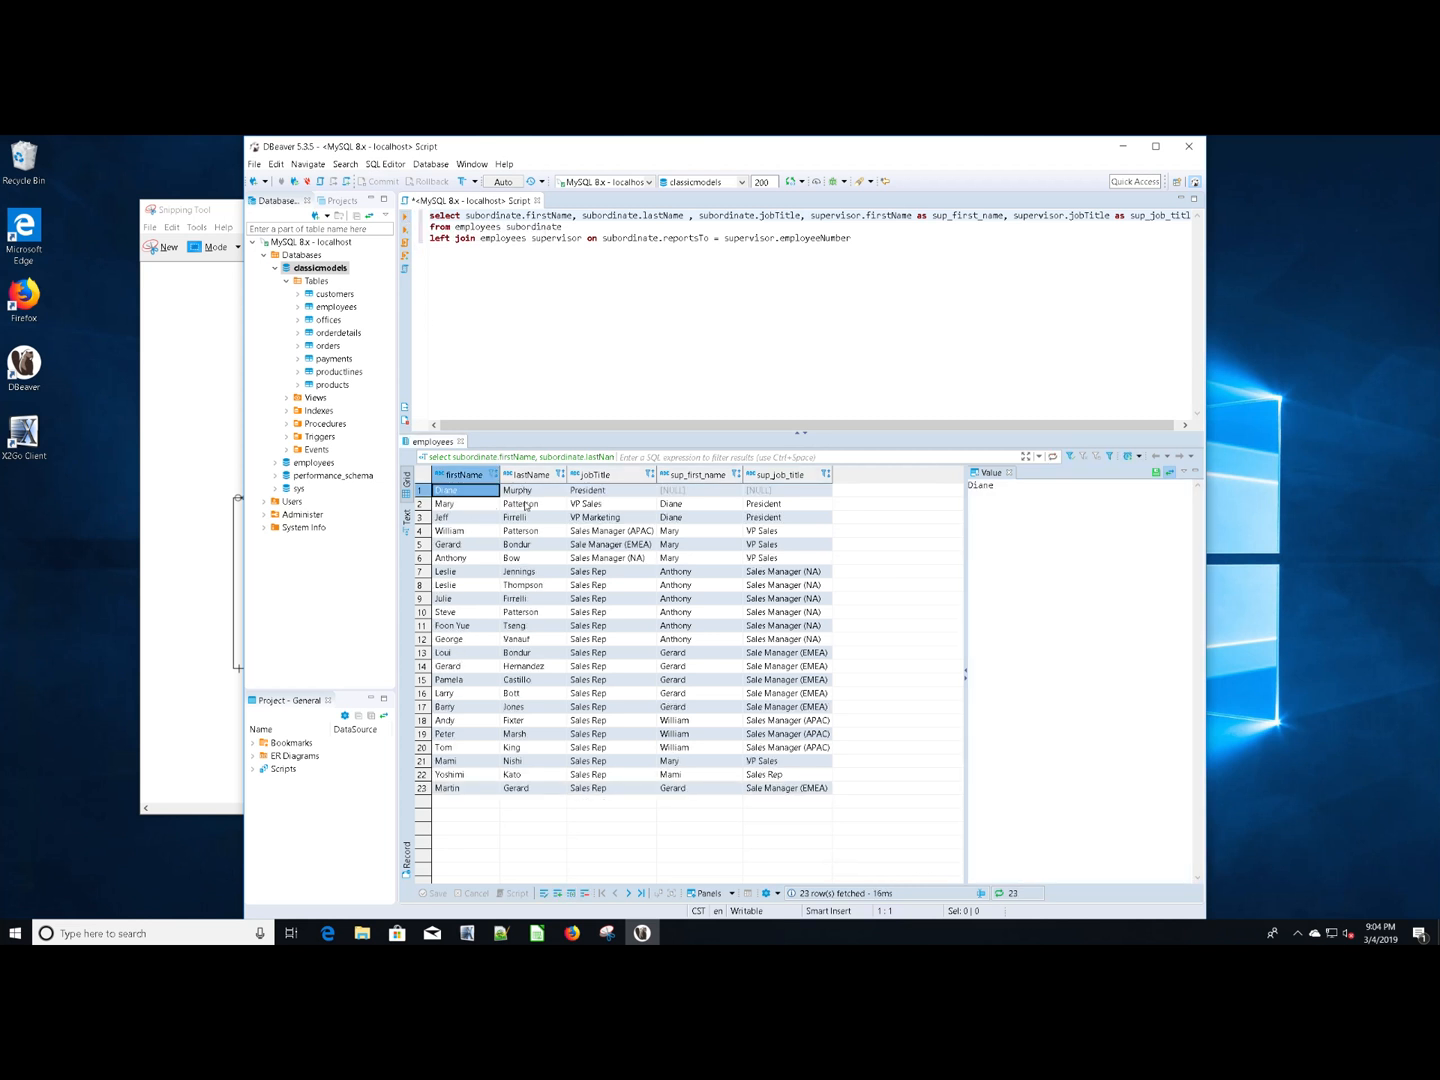
left_click(588, 490)
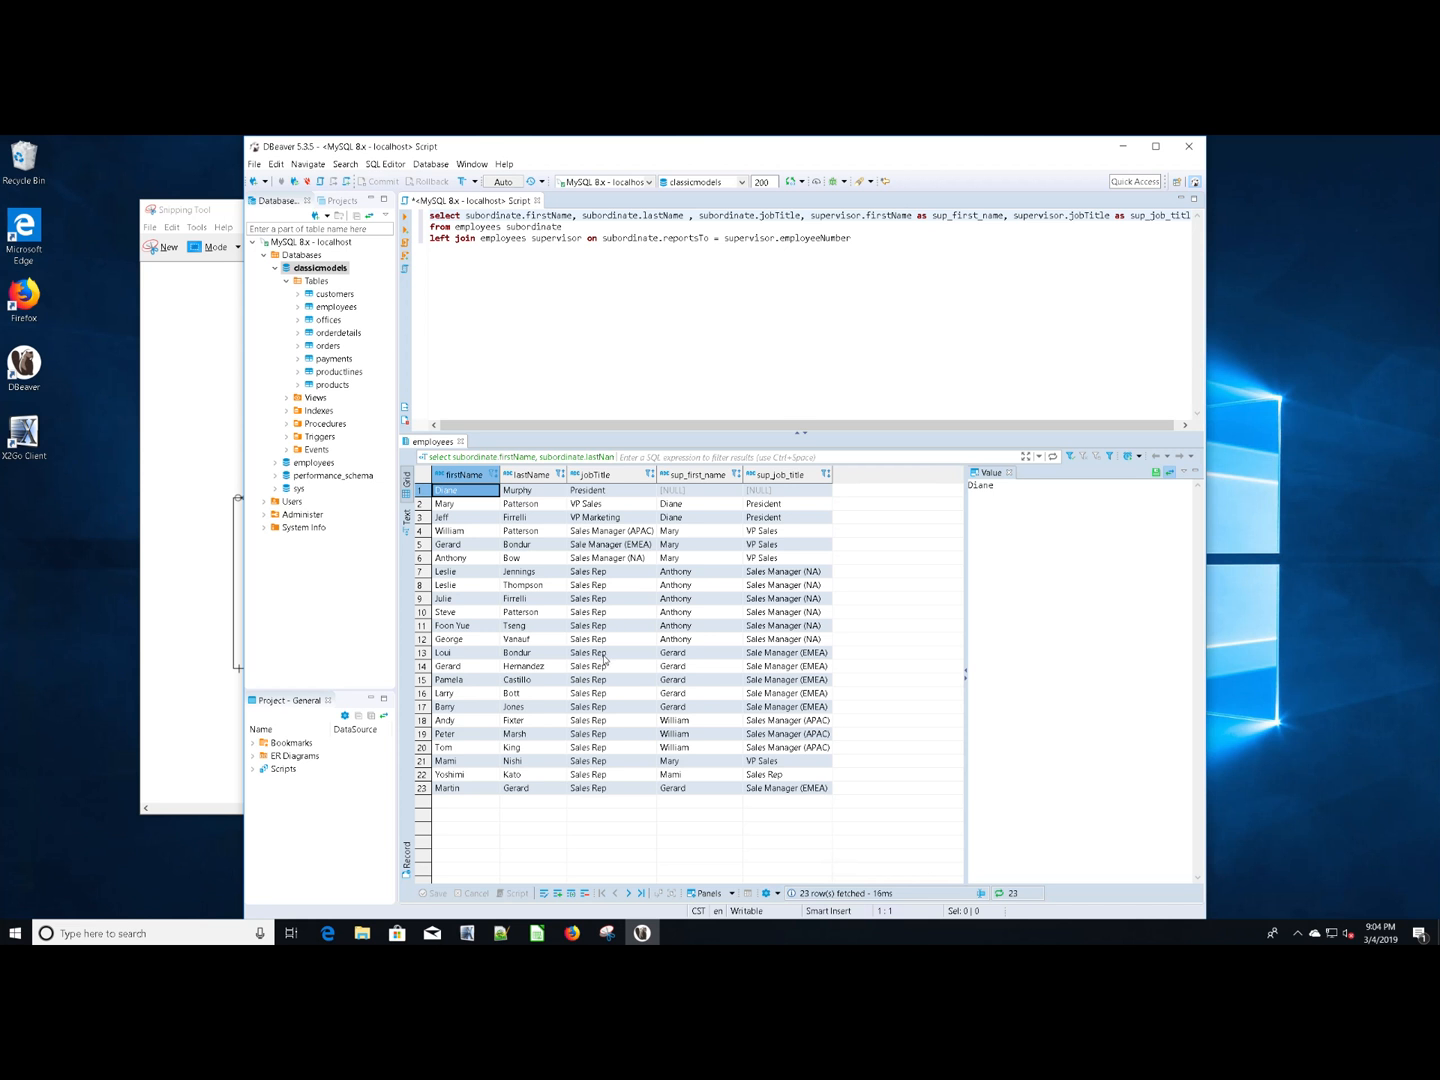
mouse_move(647, 671)
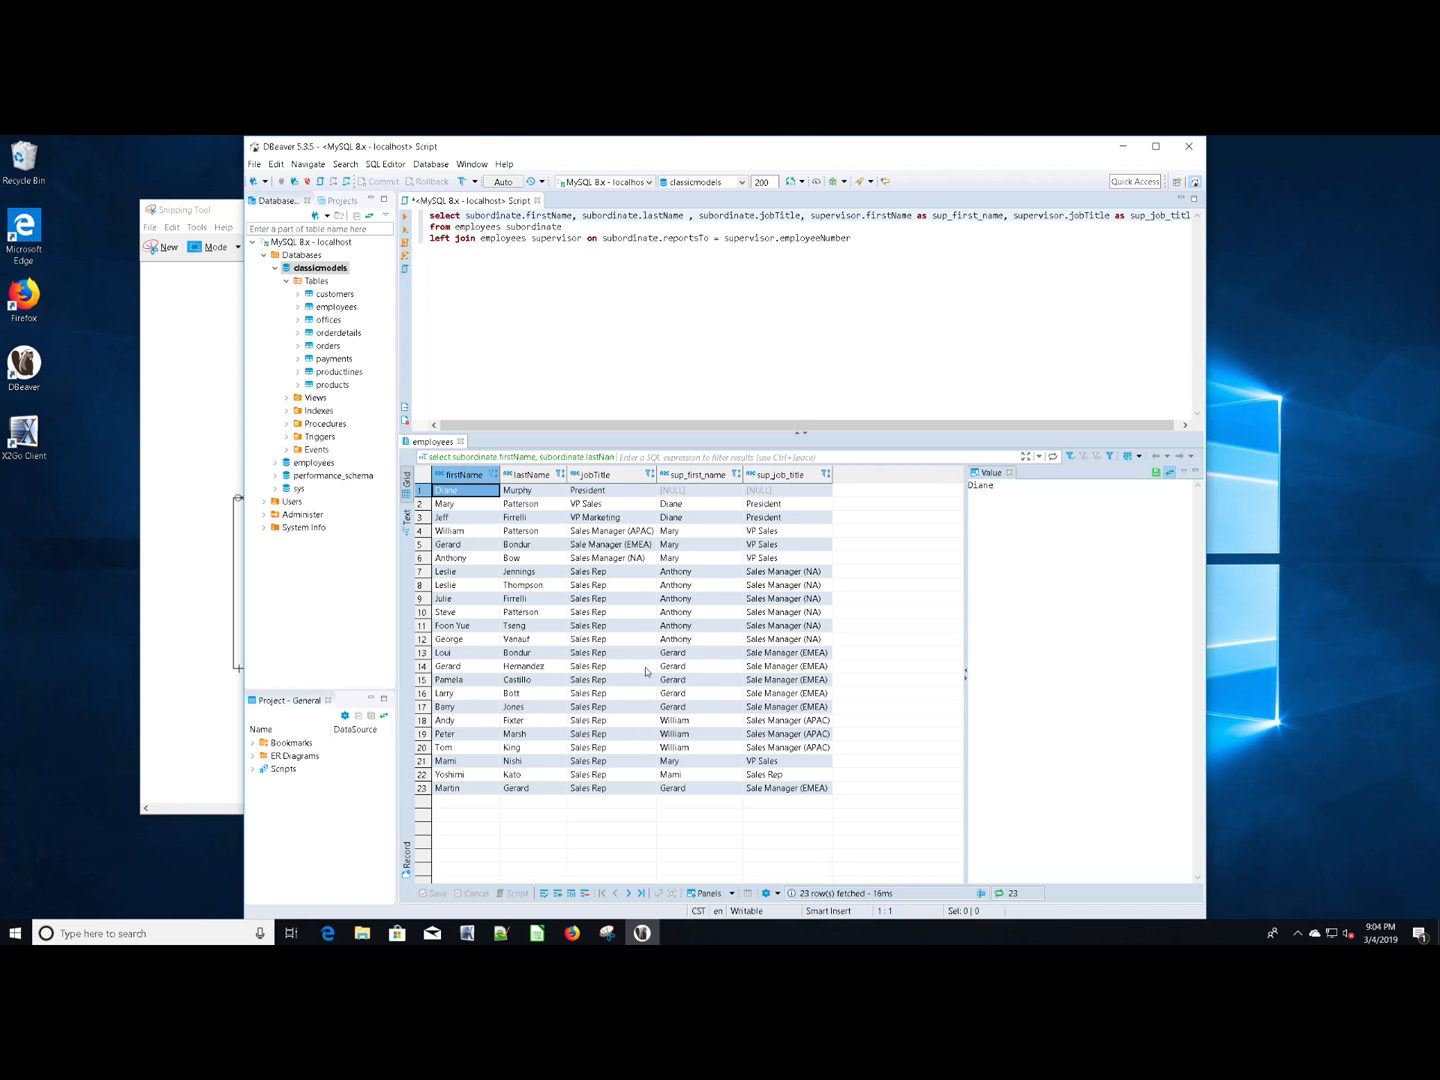
mouse_move(684, 450)
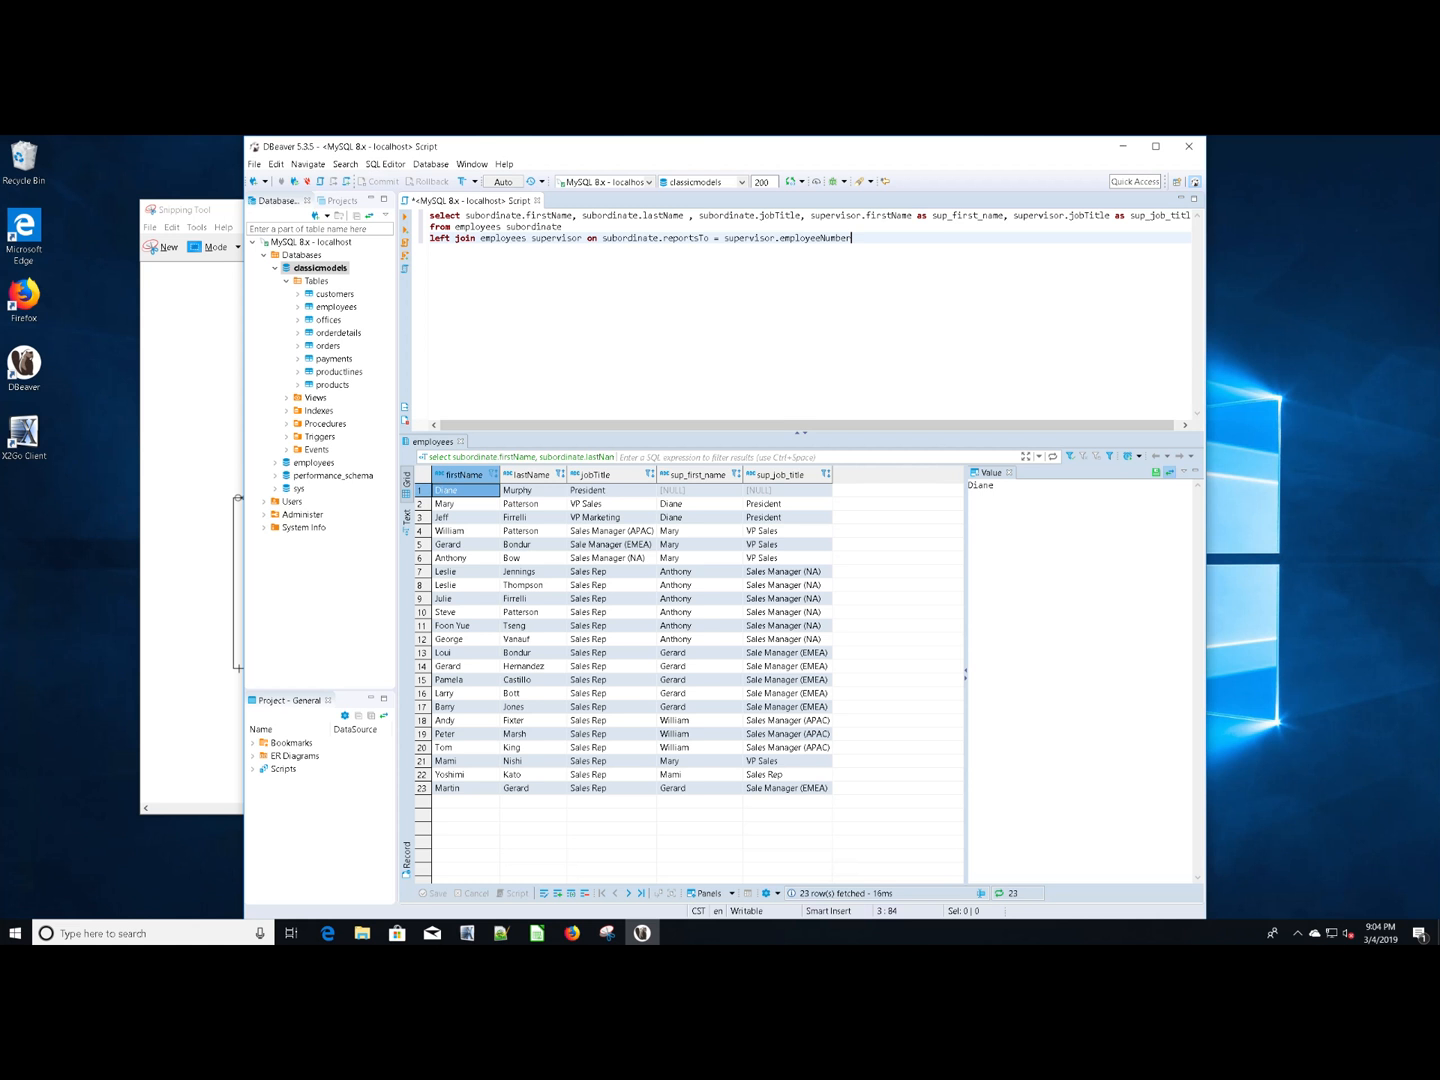
mouse_move(1344, 890)
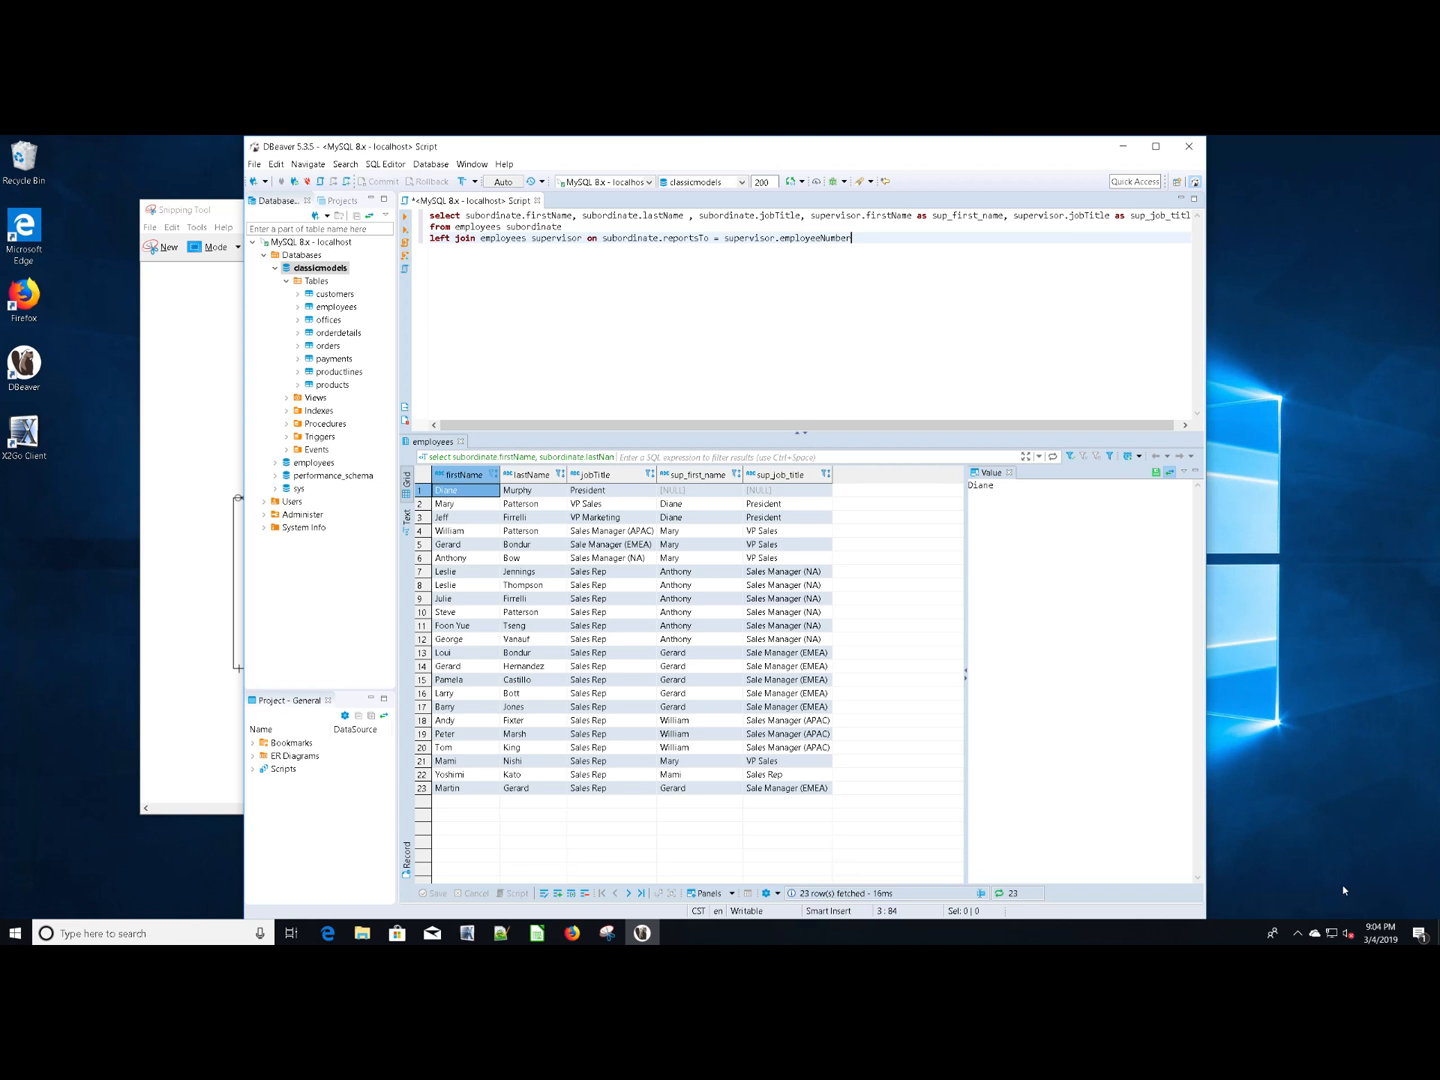
mouse_move(1046, 813)
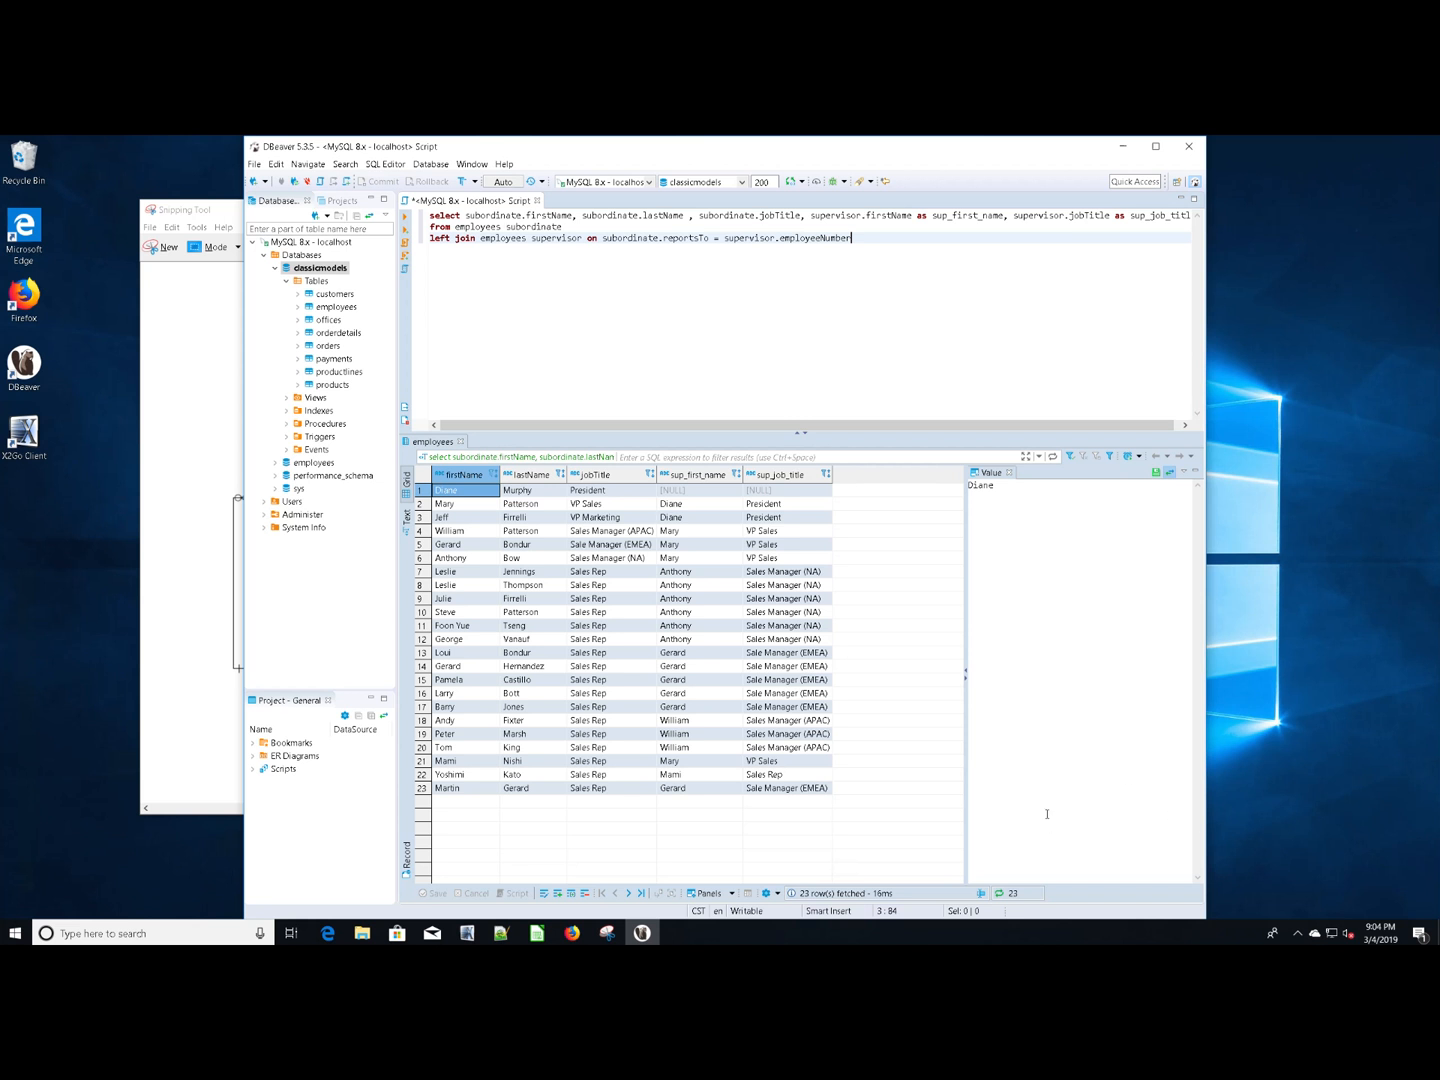